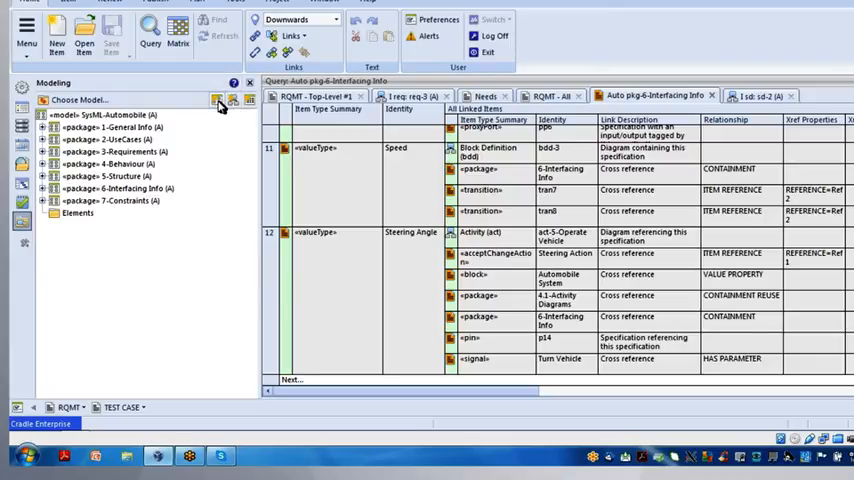
mouse_move(216, 100)
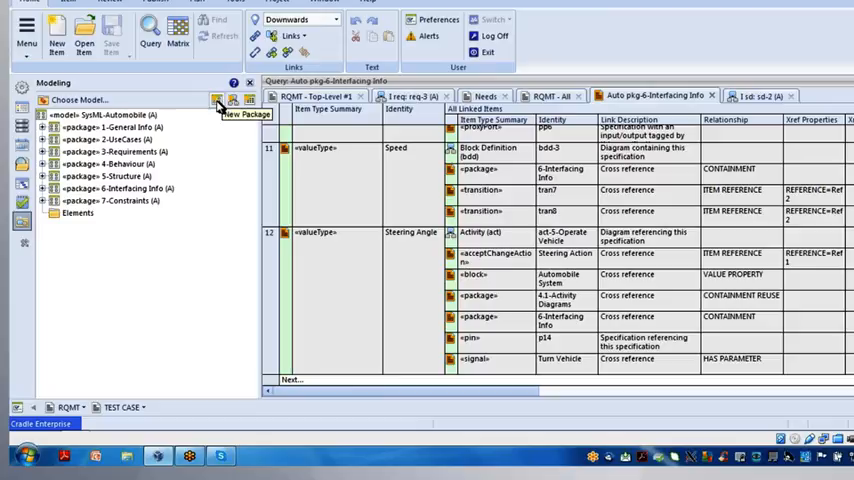
mouse_move(82, 136)
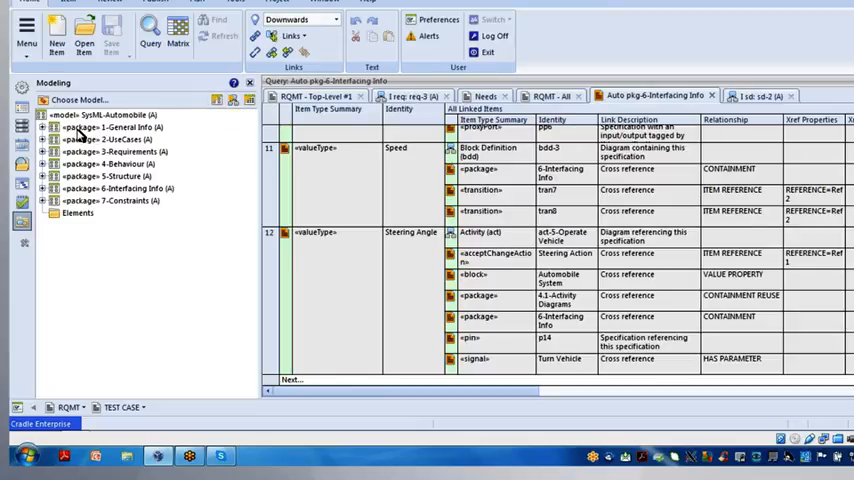
- Create new package 1 inside package-1 General Info, opening package 1.1's details form
left_click(116, 128)
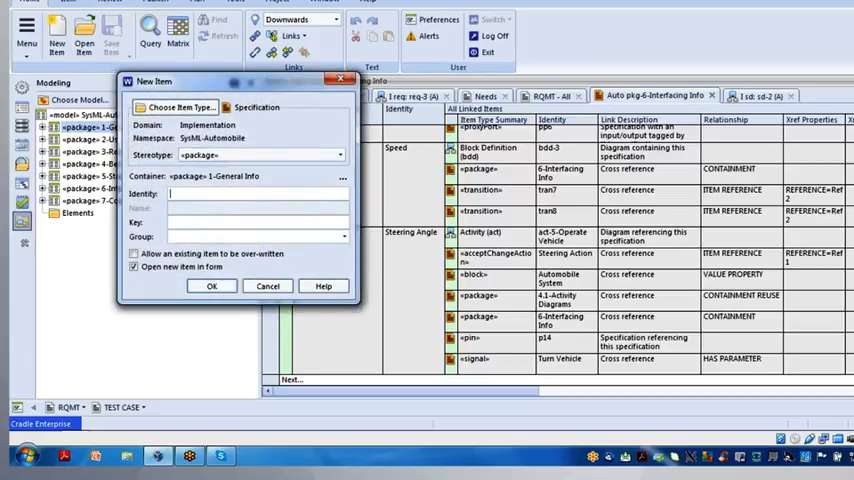
type("1")
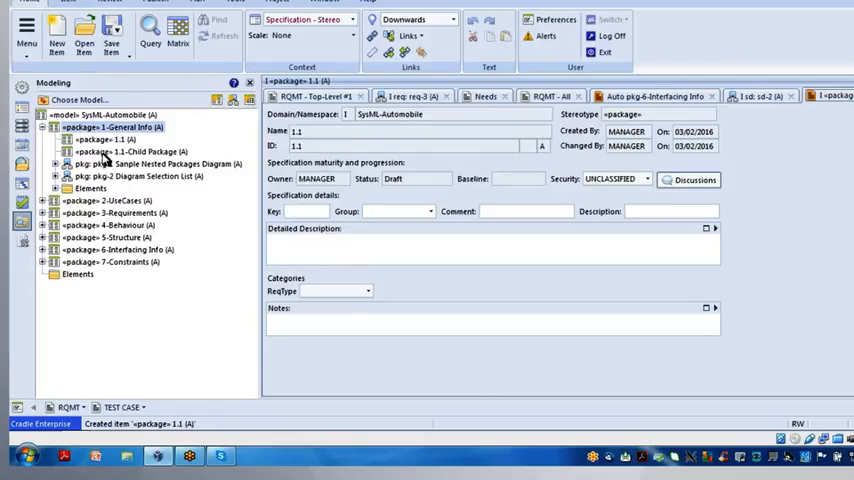
mouse_move(118, 160)
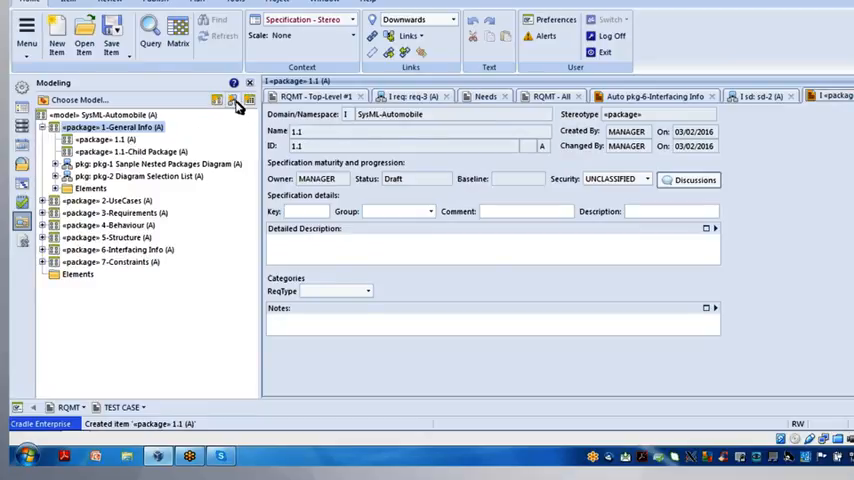
mouse_move(232, 104)
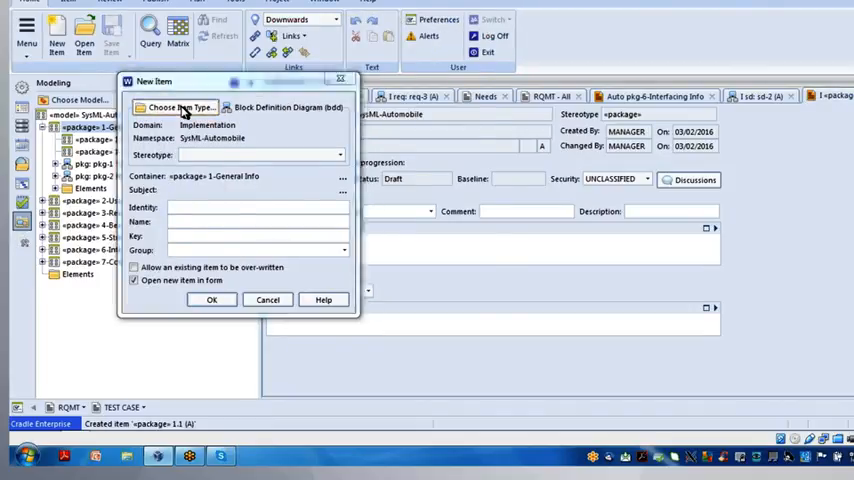
left_click(178, 108)
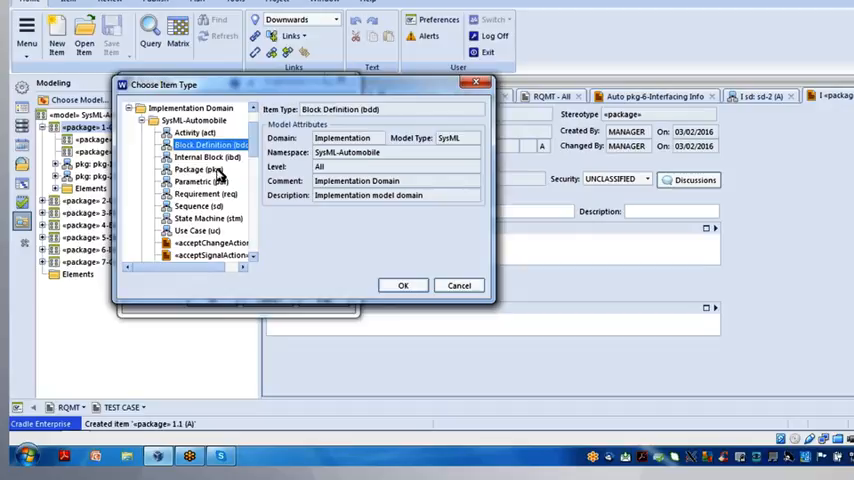
mouse_move(212, 156)
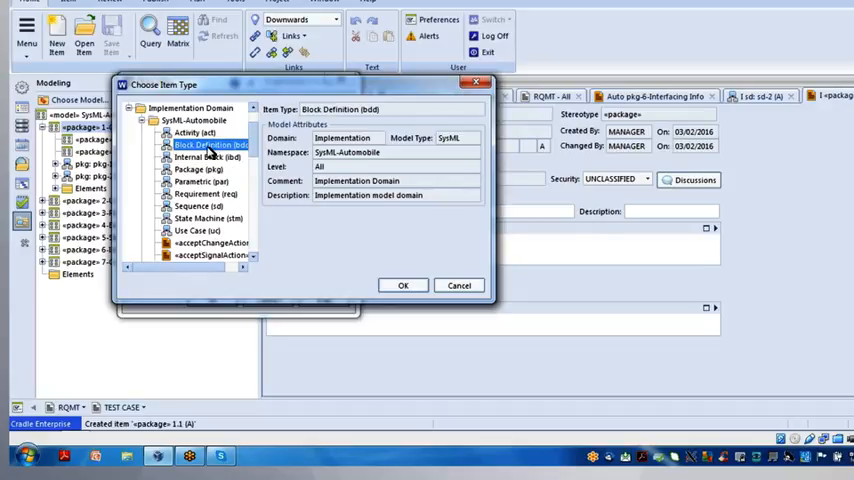
mouse_move(188, 156)
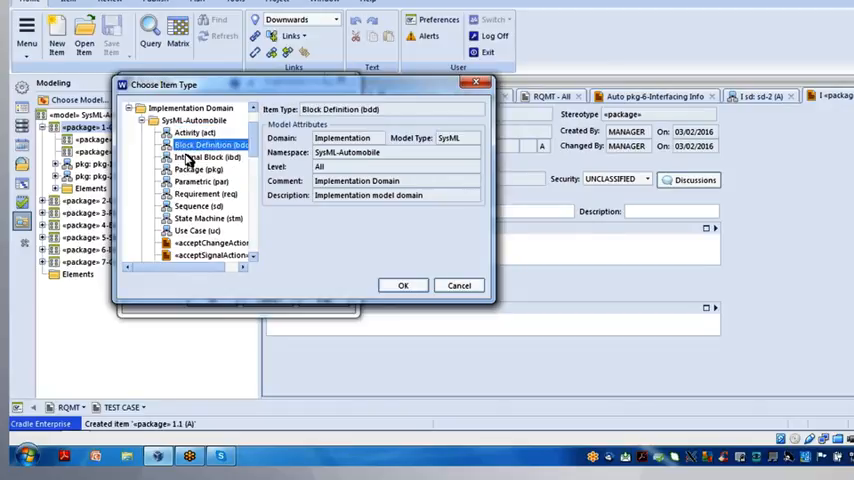
left_click(198, 168)
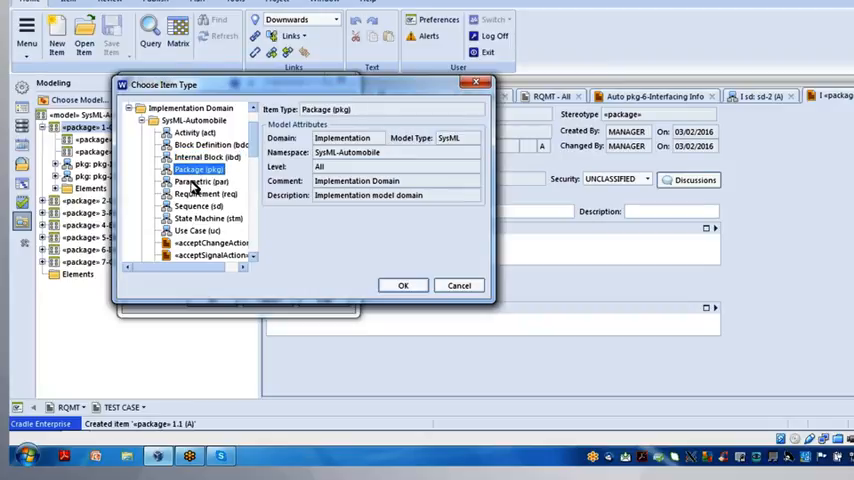
left_click(206, 192)
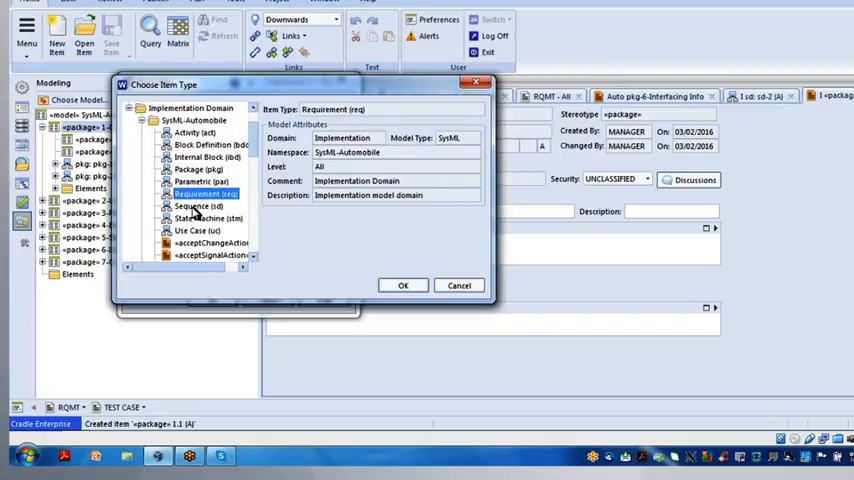
left_click(208, 218)
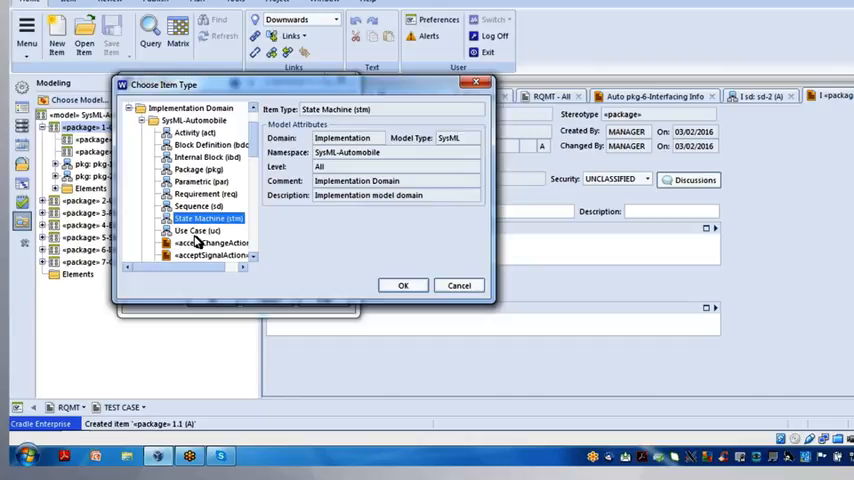
left_click(196, 230)
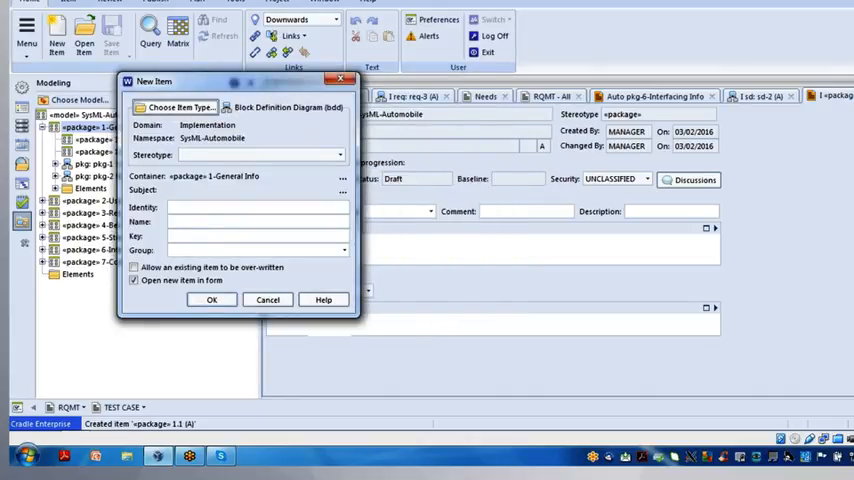
left_click(212, 300)
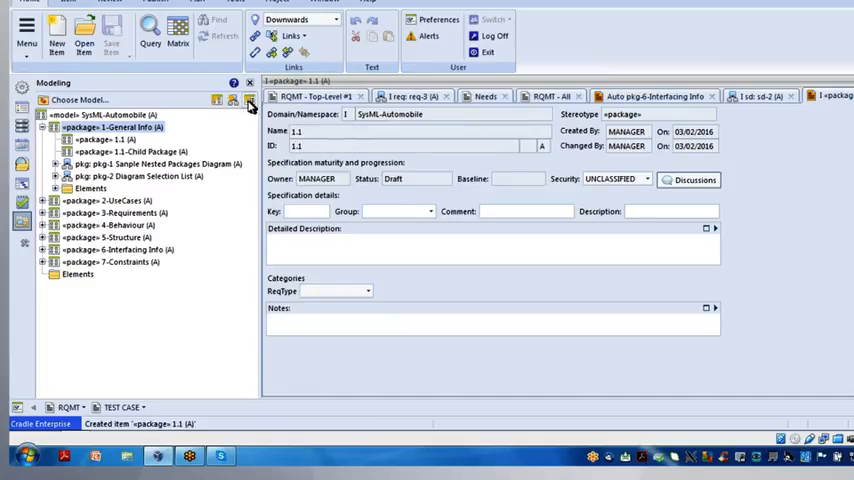
mouse_move(248, 100)
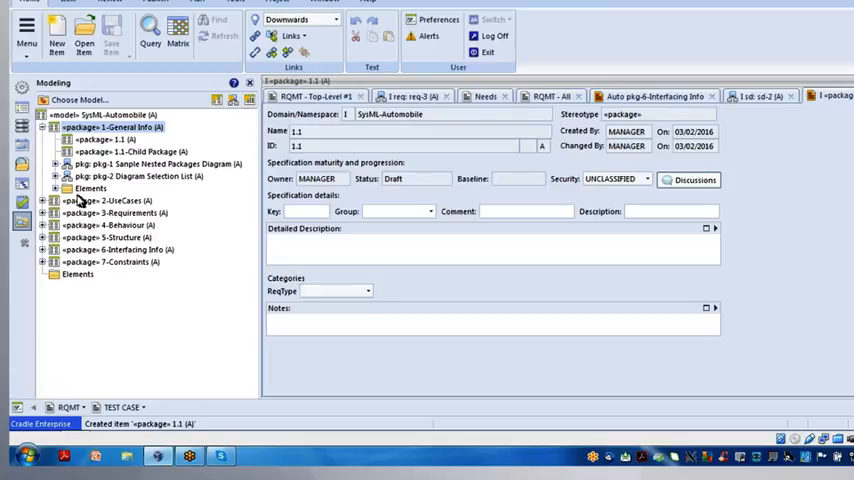
left_click(116, 212)
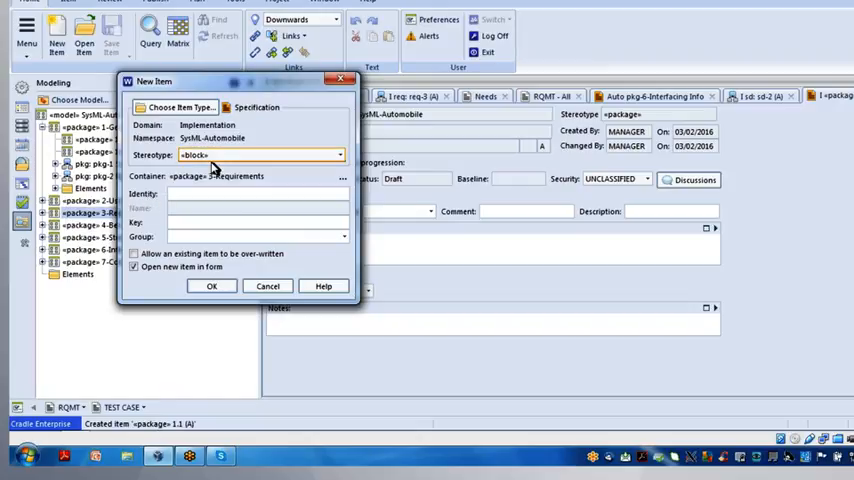
mouse_move(200, 160)
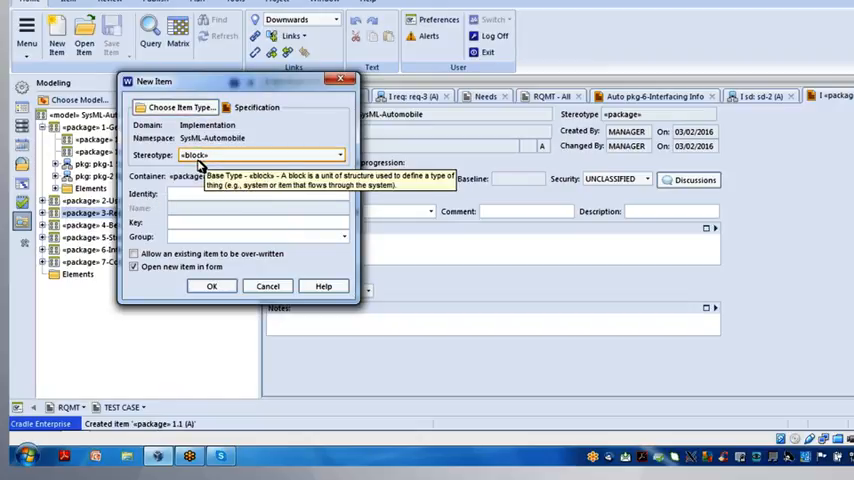
mouse_move(212, 164)
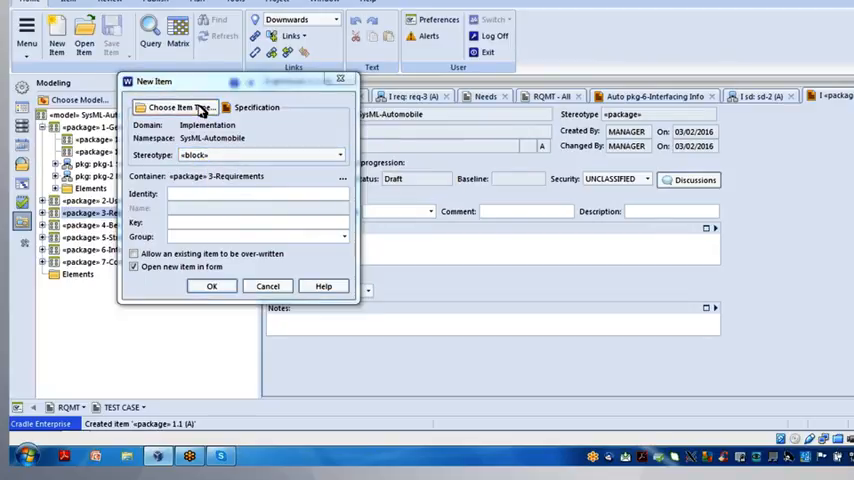
left_click(176, 108)
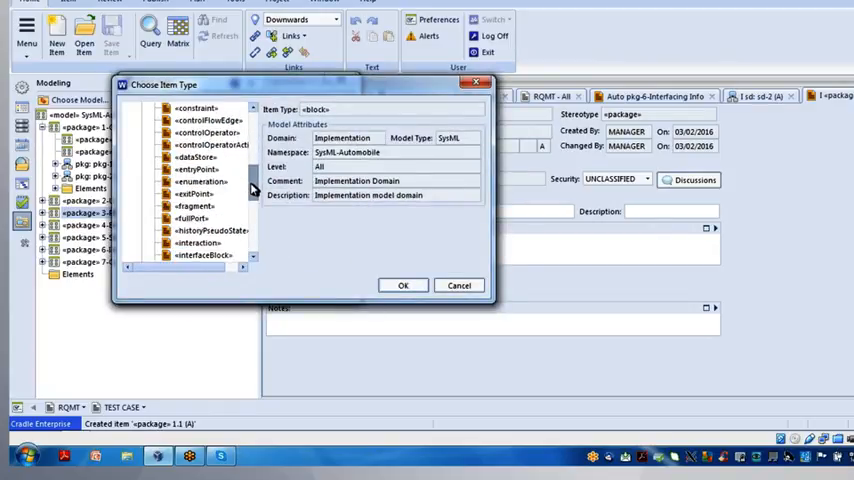
scroll("down", 3)
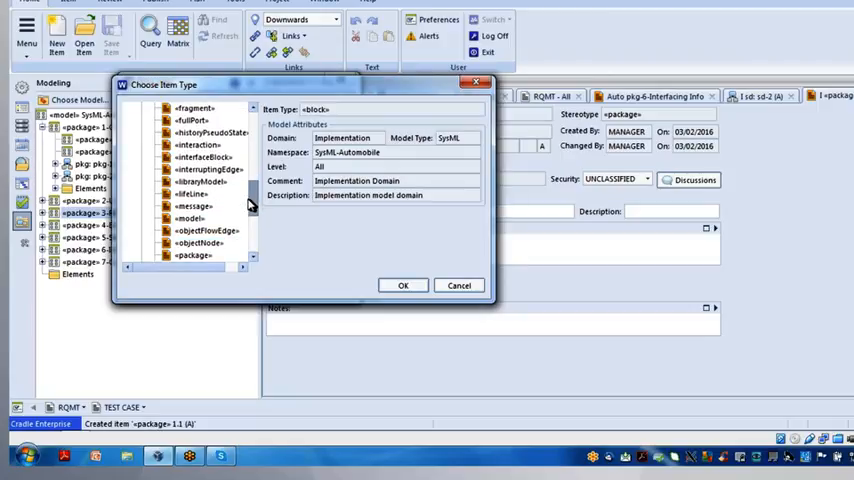
left_click(192, 192)
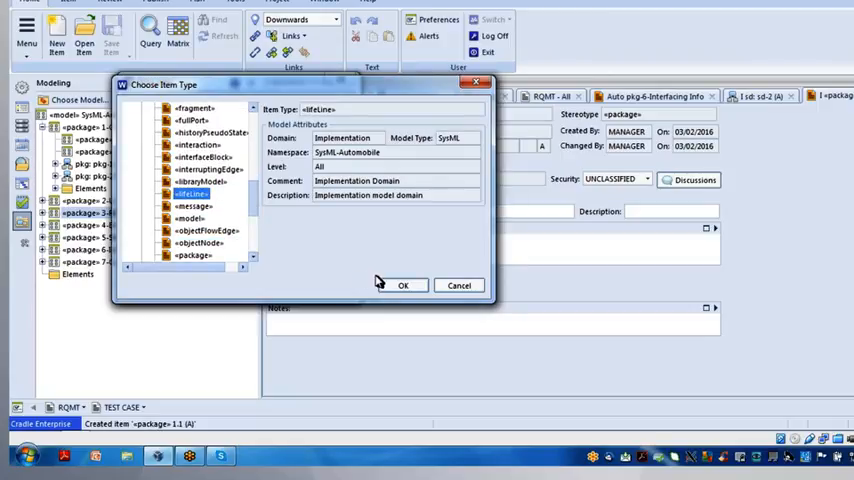
left_click(402, 284)
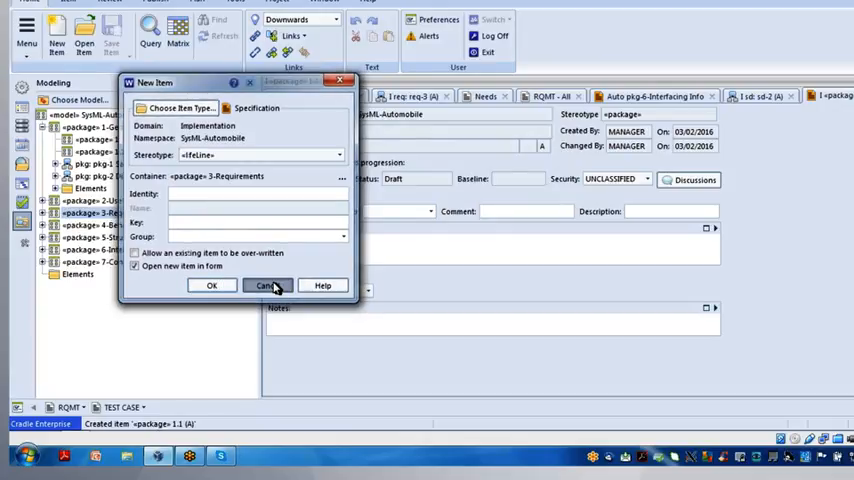
left_click(268, 284)
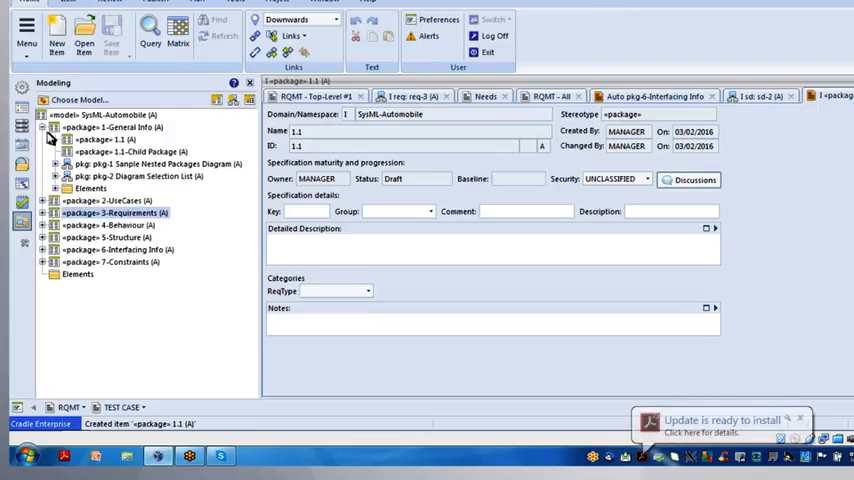
- Close the open item forms, saving ibd-2, and confirm SysML-Automobile as the current model
left_click(52, 128)
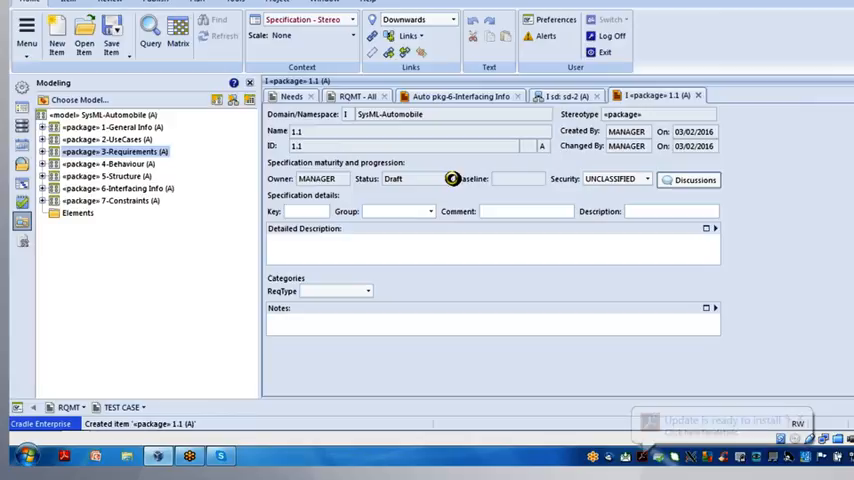
left_click(312, 96)
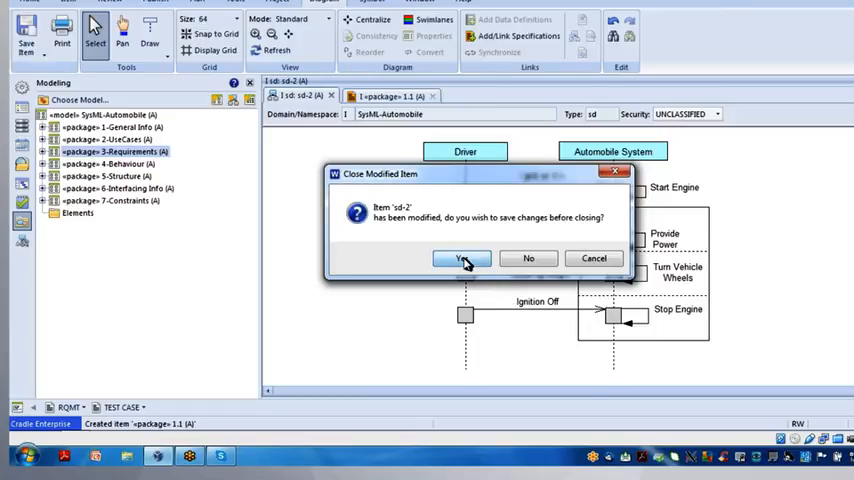
left_click(462, 258)
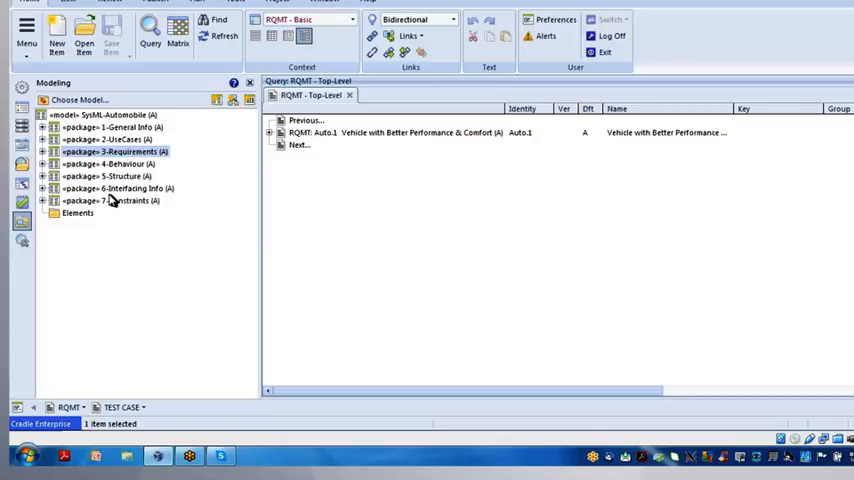
mouse_move(116, 56)
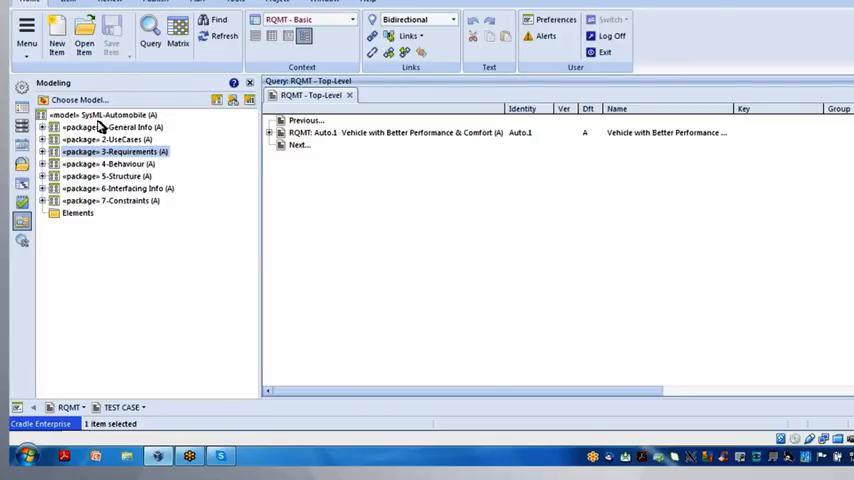
left_click(80, 100)
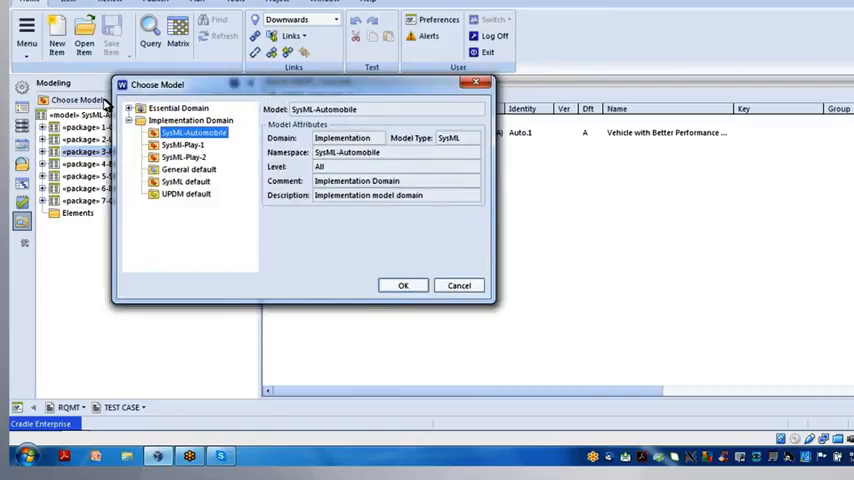
mouse_move(168, 144)
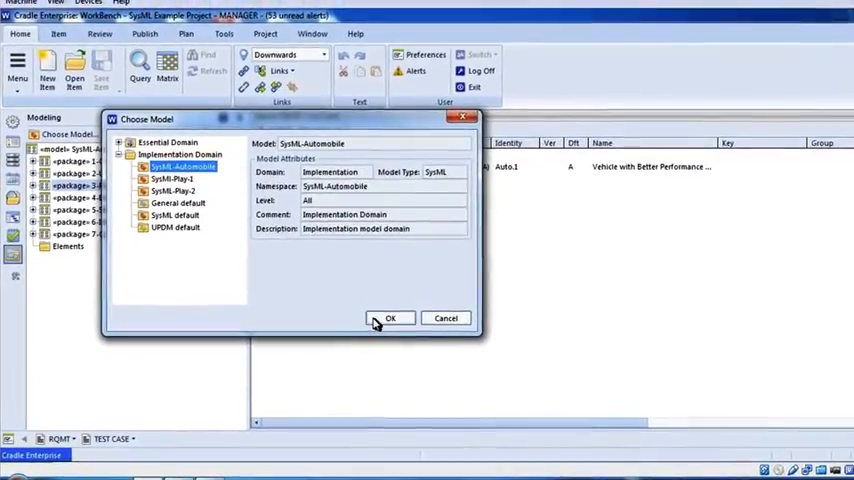
left_click(390, 318)
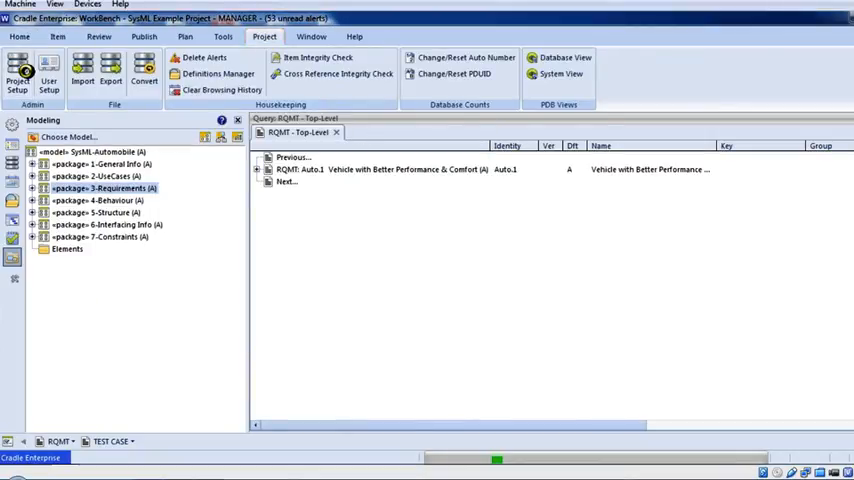
- Show the Modeling options' Stereotypes tree in Project Setup and scroll through the SysML stereotypes
left_click(16, 70)
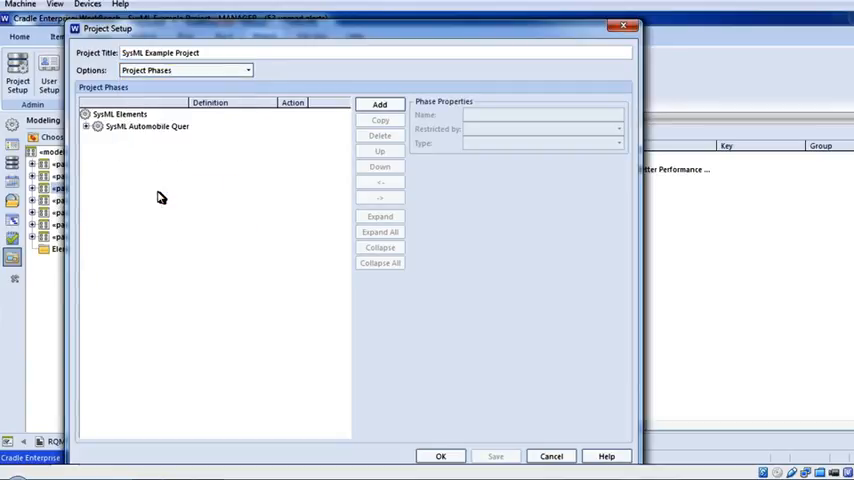
left_click(184, 70)
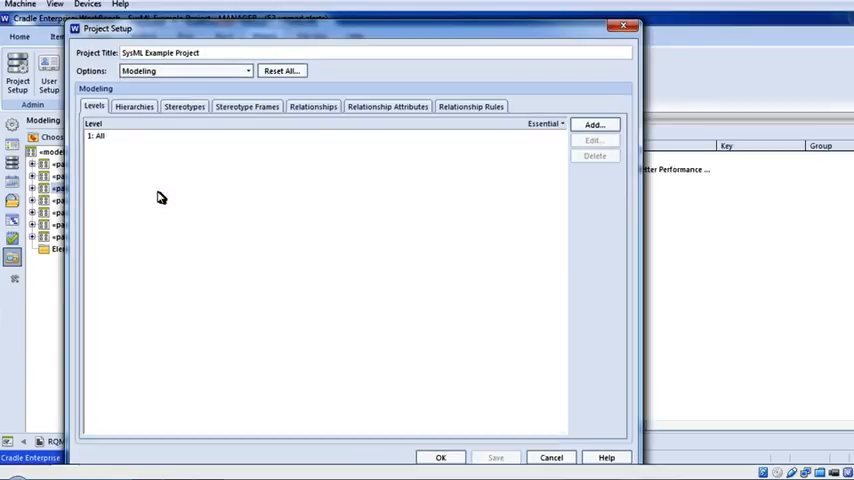
left_click(184, 106)
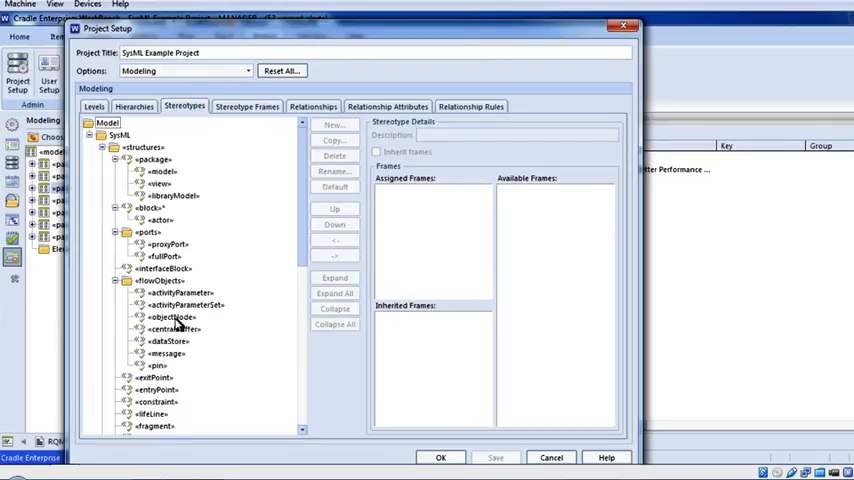
mouse_move(140, 236)
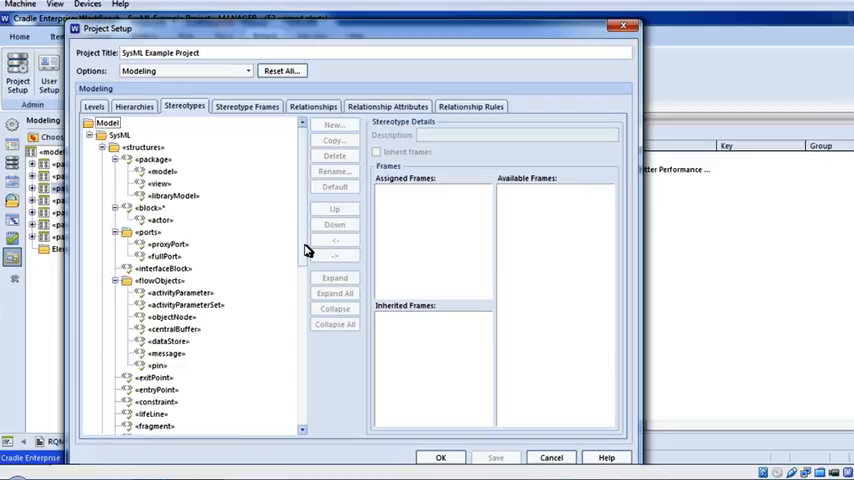
scroll("down", 3)
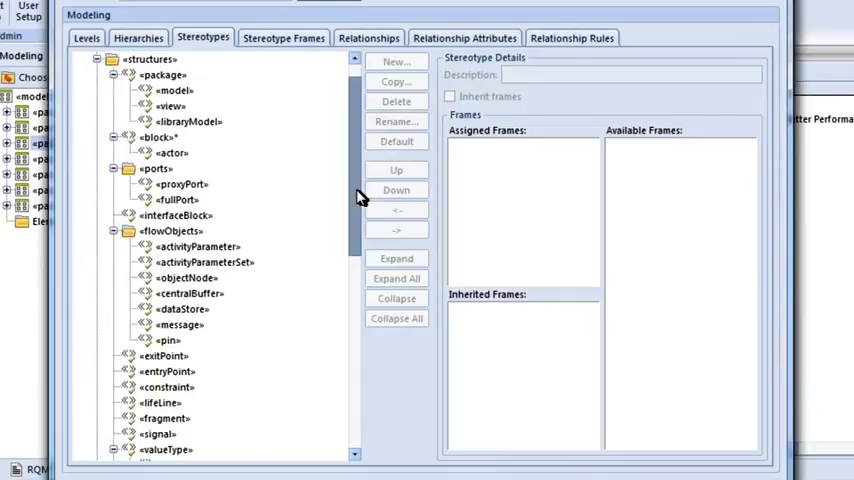
scroll("down", 3)
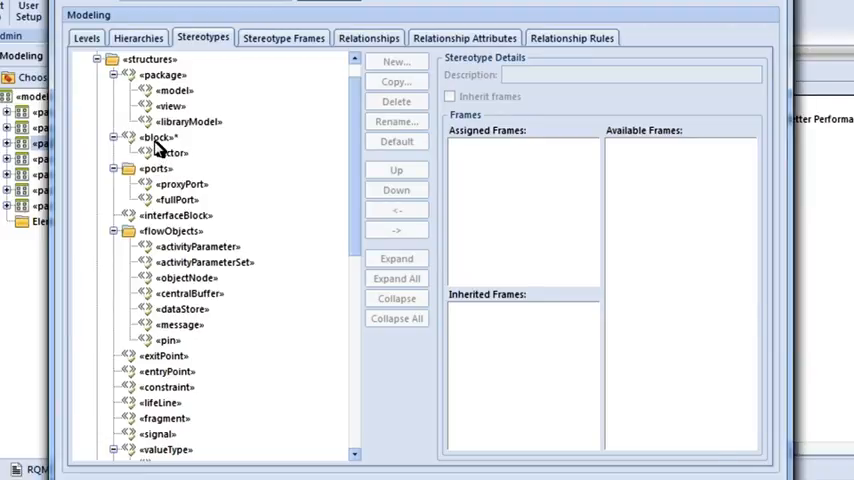
- Create a new stereotype named hardware with <<block>> as its parent
left_click(156, 136)
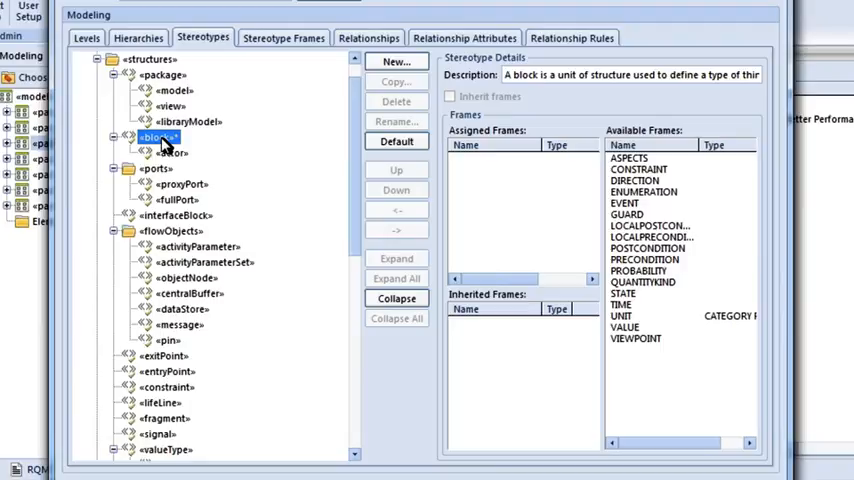
mouse_move(320, 188)
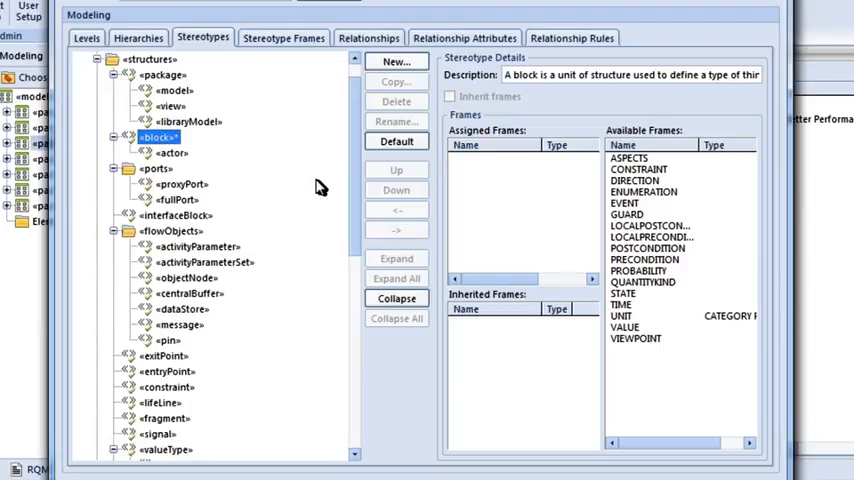
mouse_move(224, 158)
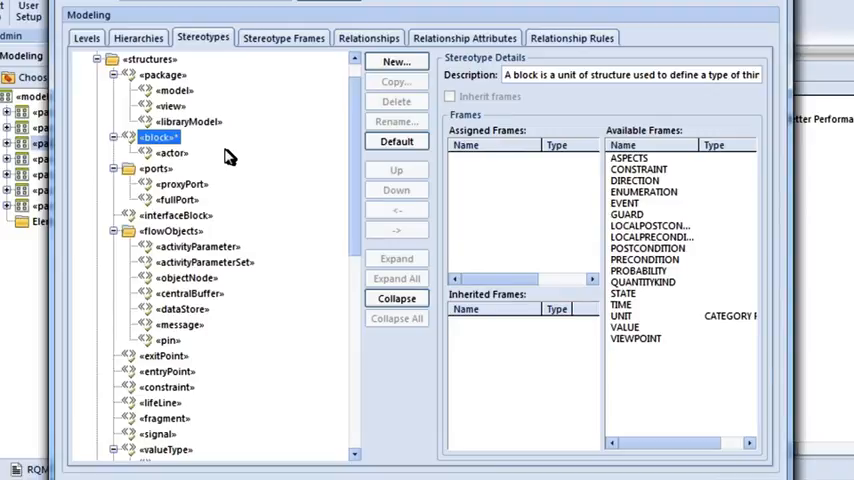
mouse_move(168, 152)
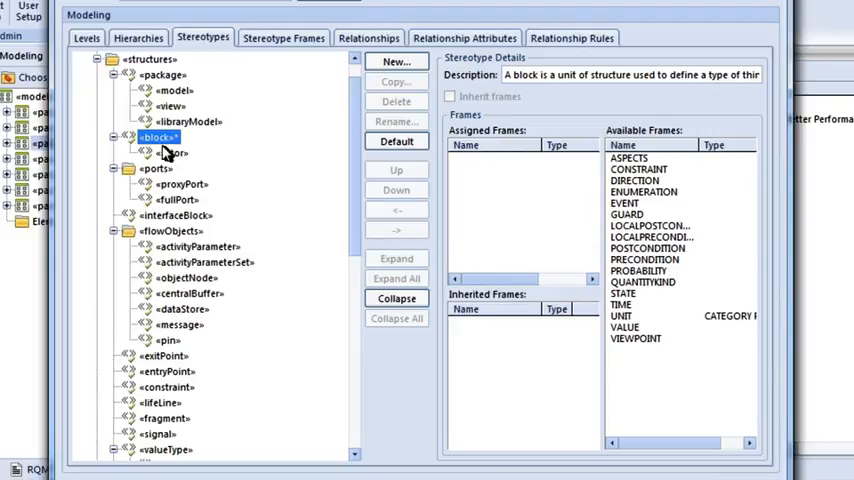
mouse_move(164, 148)
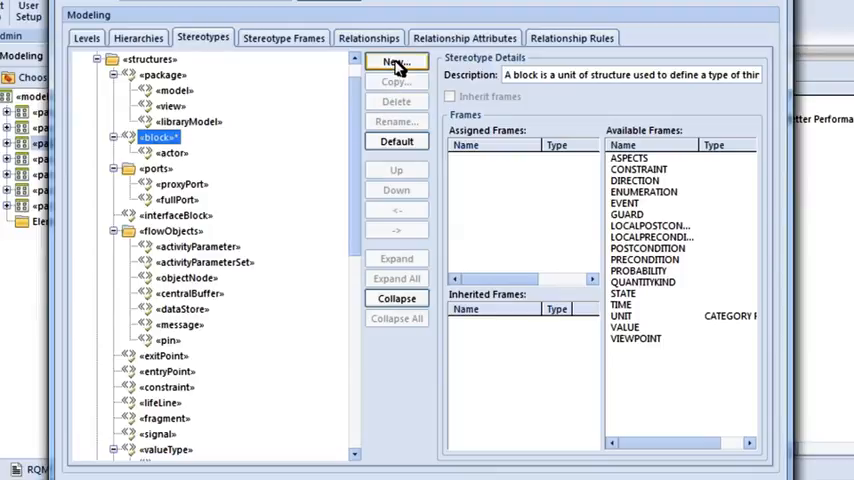
left_click(396, 62)
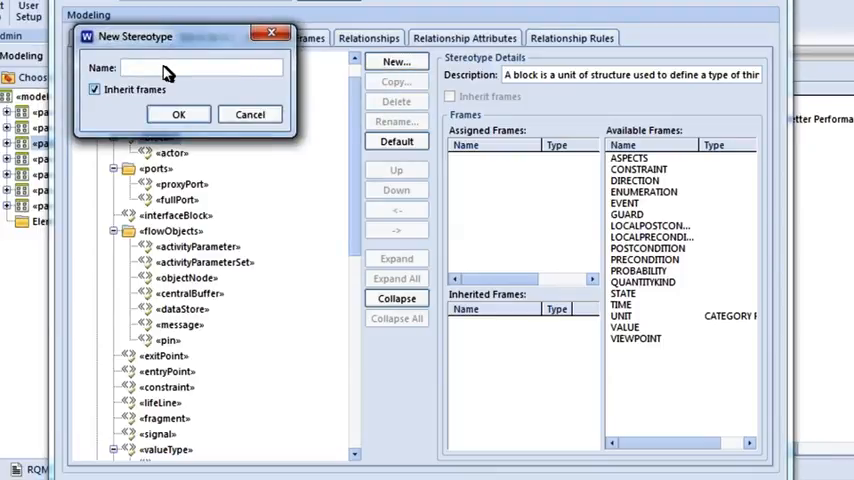
type("har")
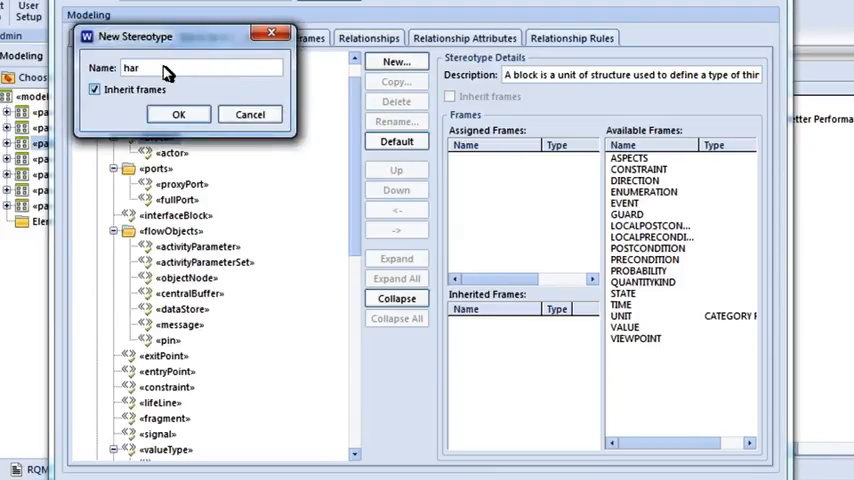
type("dware")
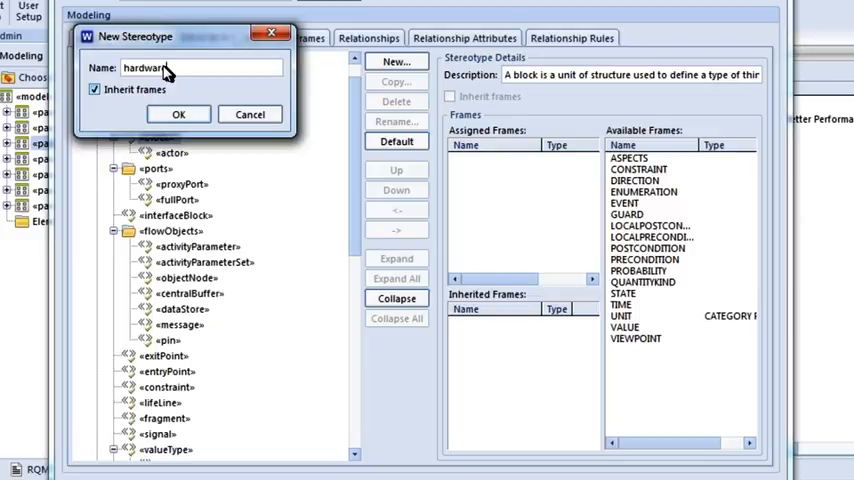
left_click(178, 114)
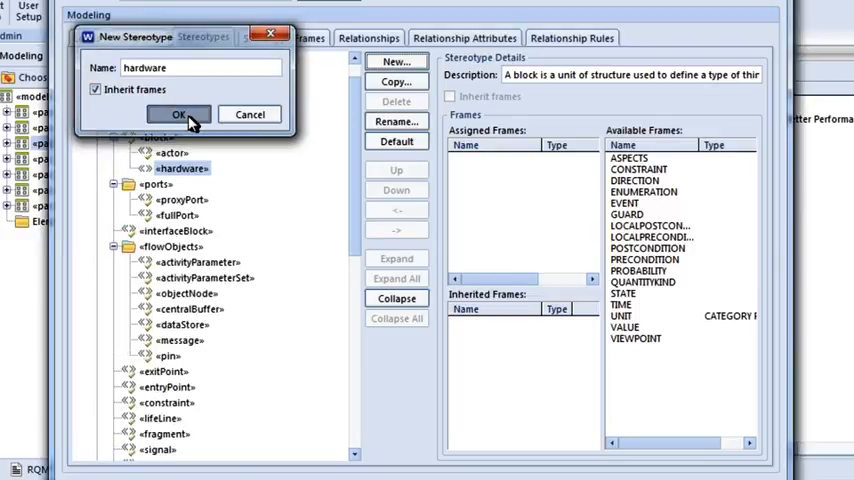
left_click(180, 114)
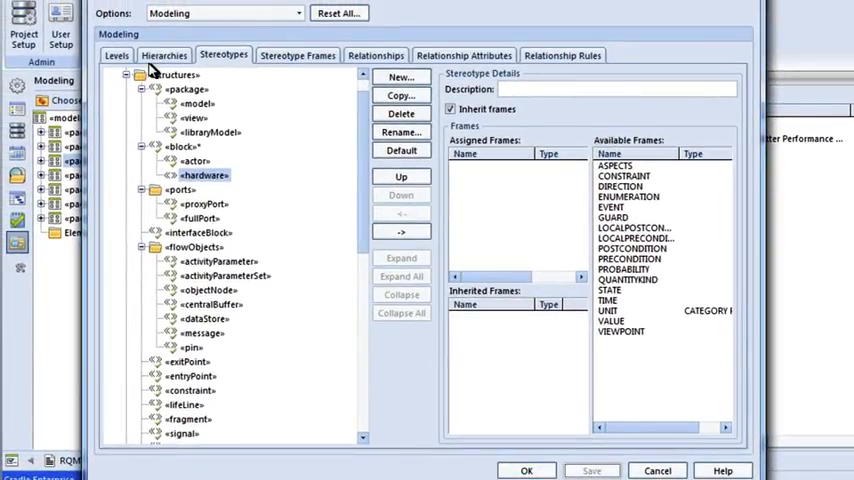
mouse_move(120, 68)
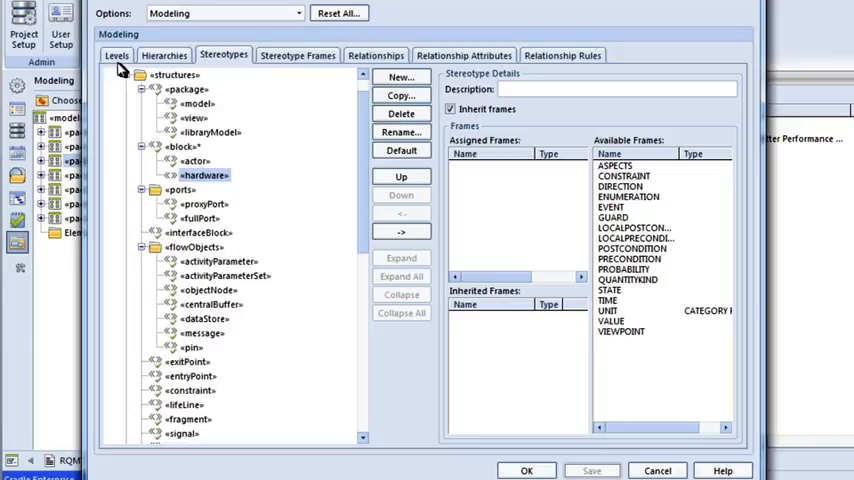
- Switch the Hierarchies view from Essential to Implementation and select Implementation Domain
left_click(164, 56)
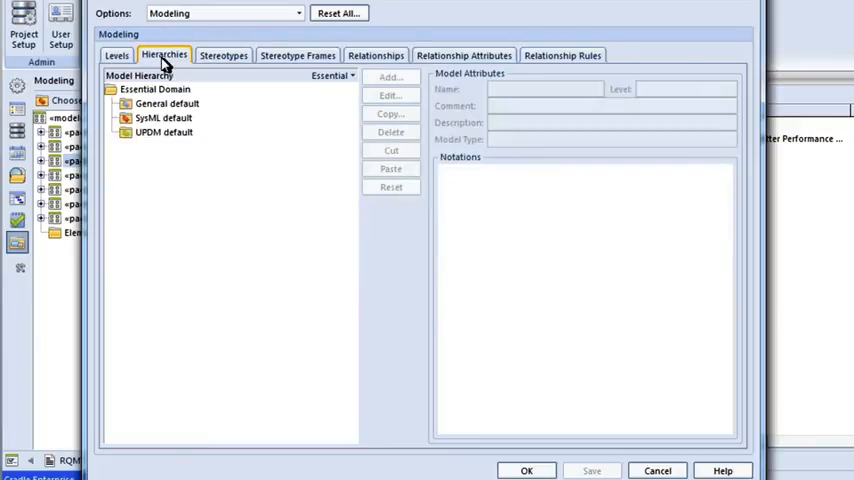
mouse_move(198, 72)
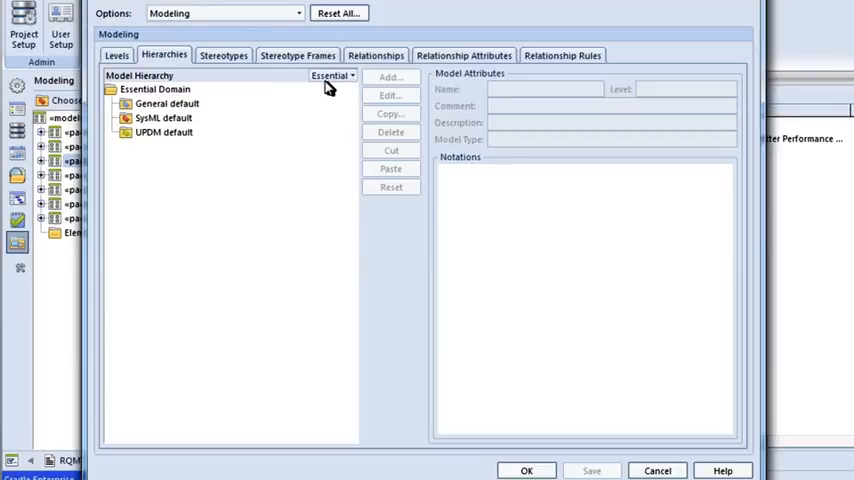
left_click(352, 76)
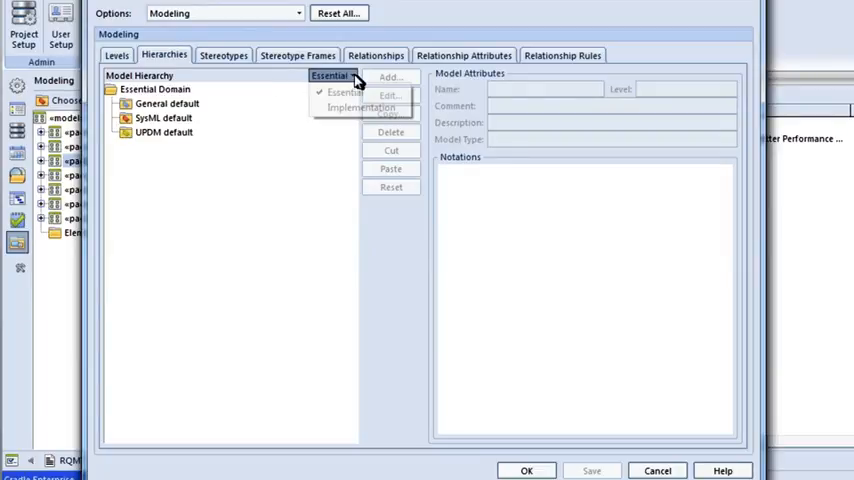
left_click(362, 108)
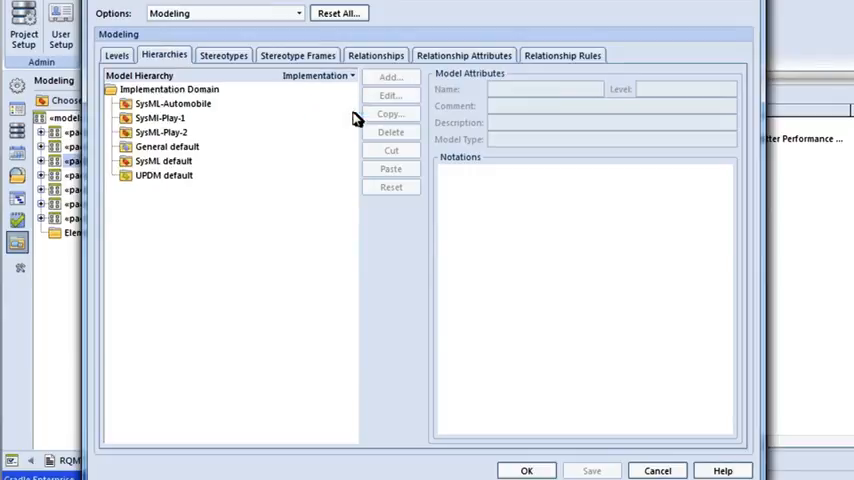
mouse_move(160, 120)
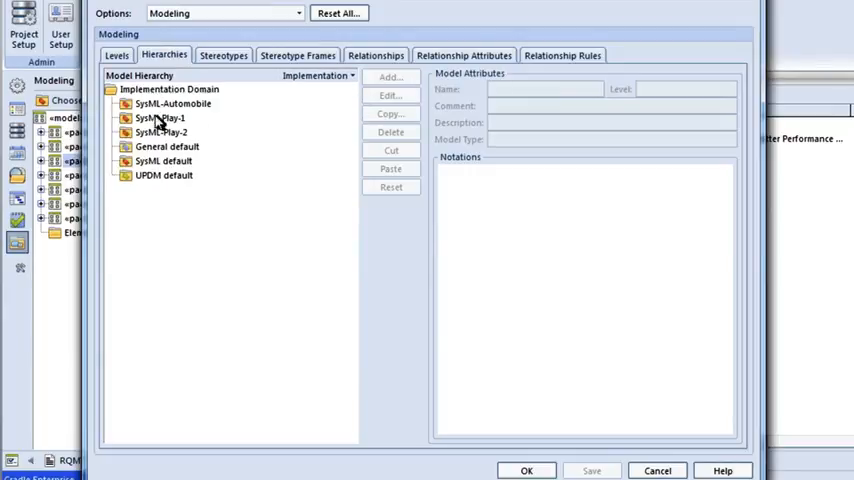
mouse_move(302, 78)
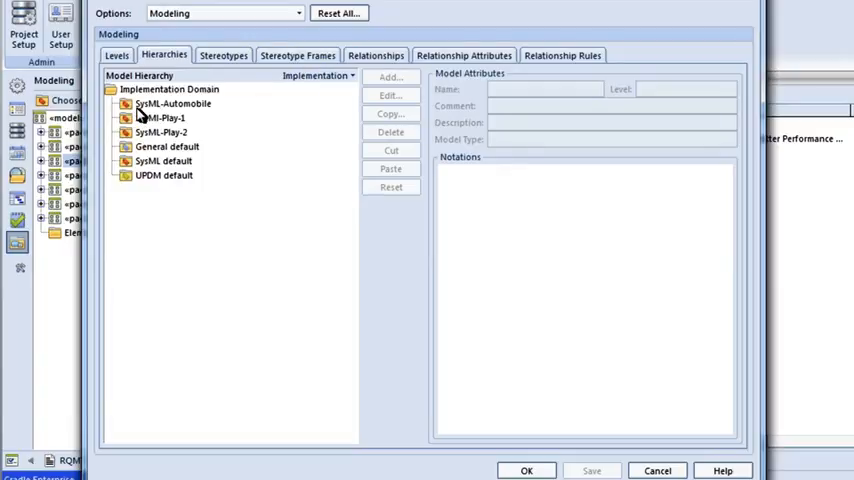
mouse_move(190, 116)
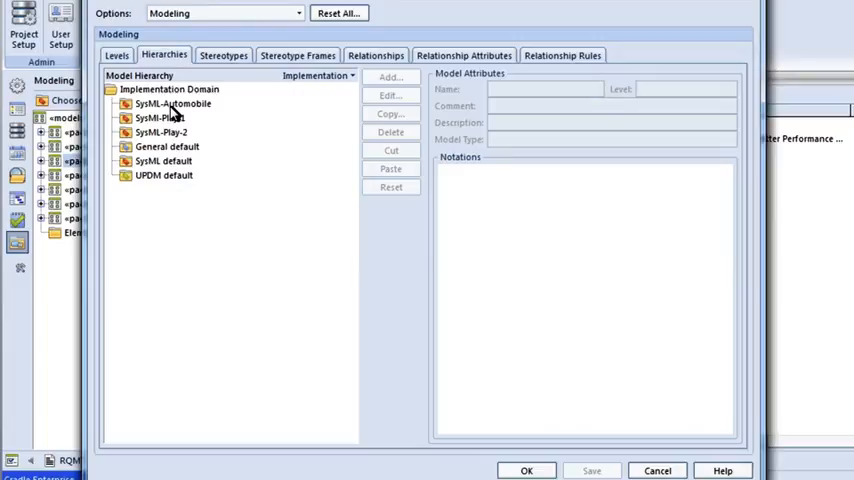
left_click(168, 88)
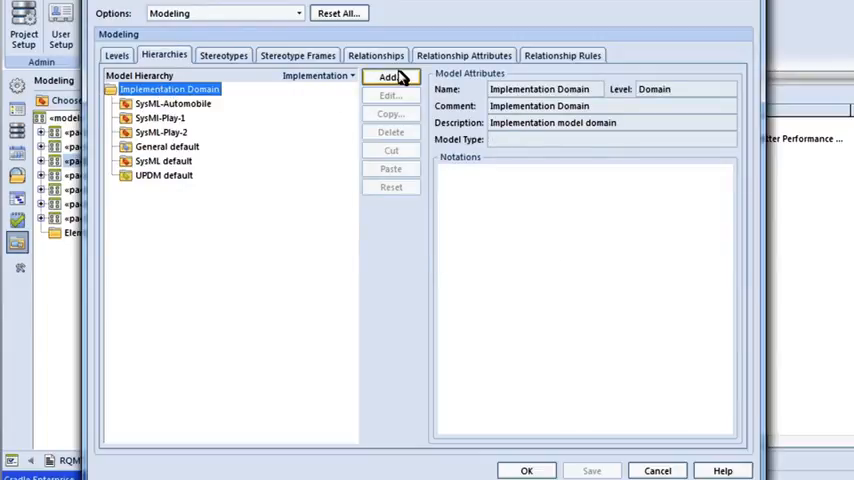
- Add a SysML model named airforce to the Implementation Domain and confirm its attributes
left_click(388, 76)
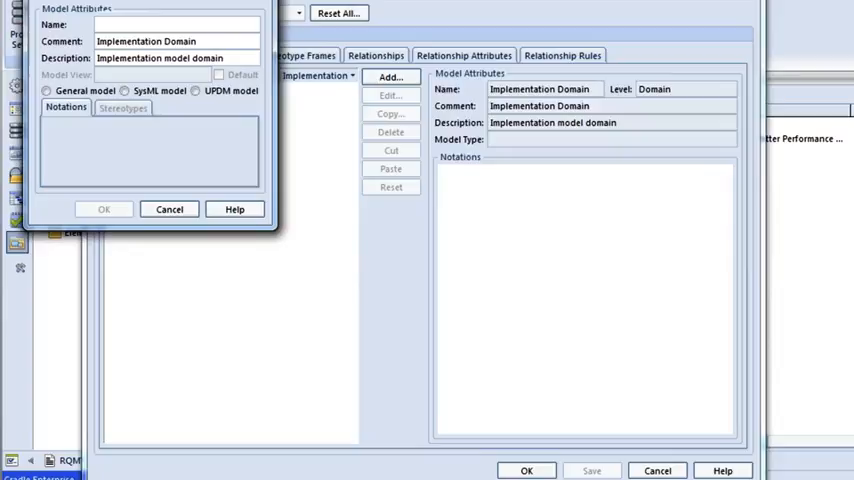
type("a")
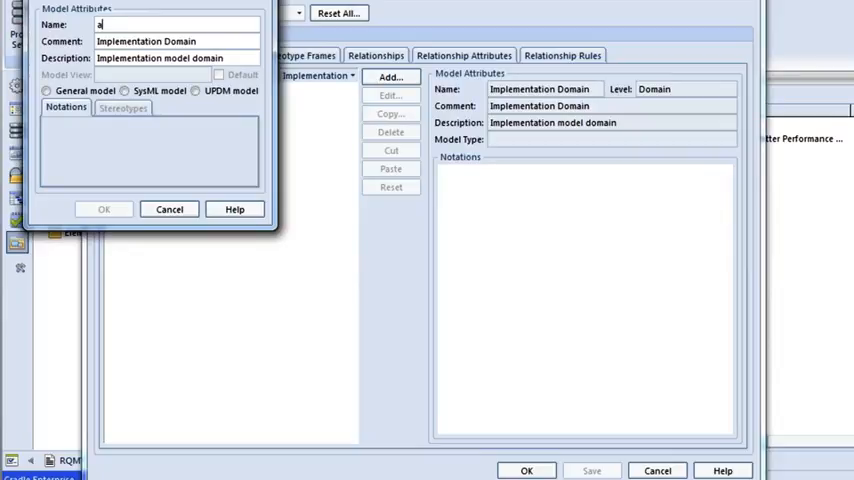
type("irfo")
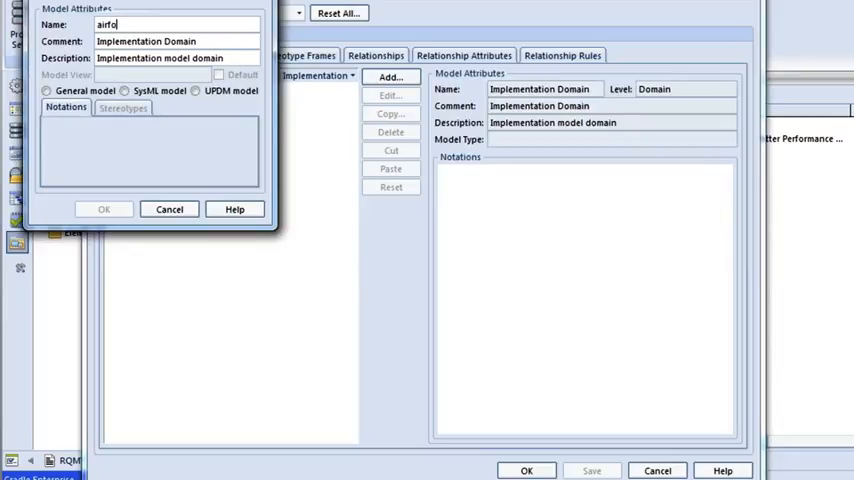
type("rce")
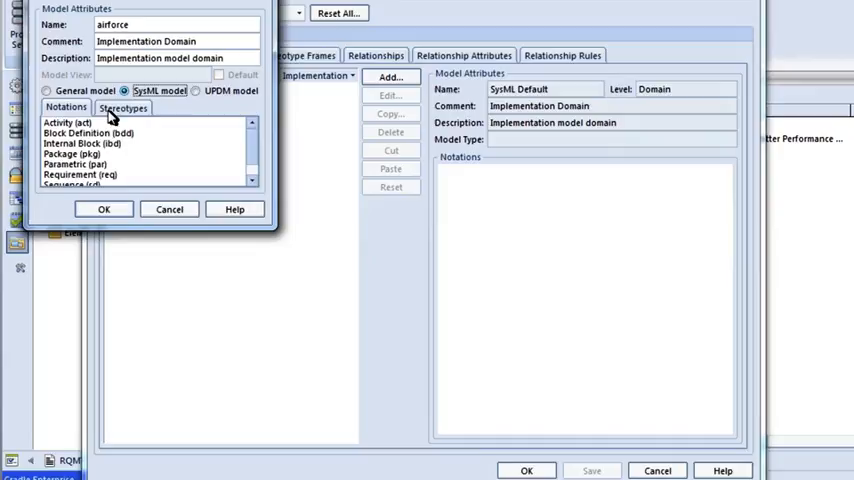
mouse_move(76, 176)
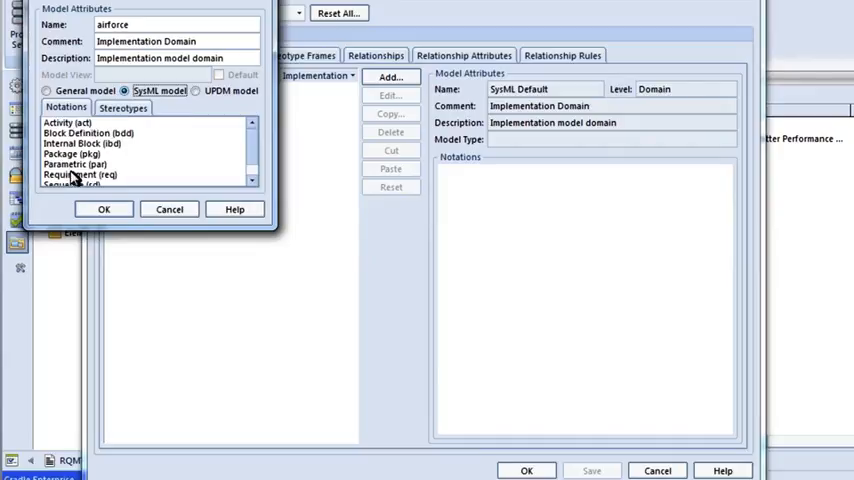
mouse_move(88, 128)
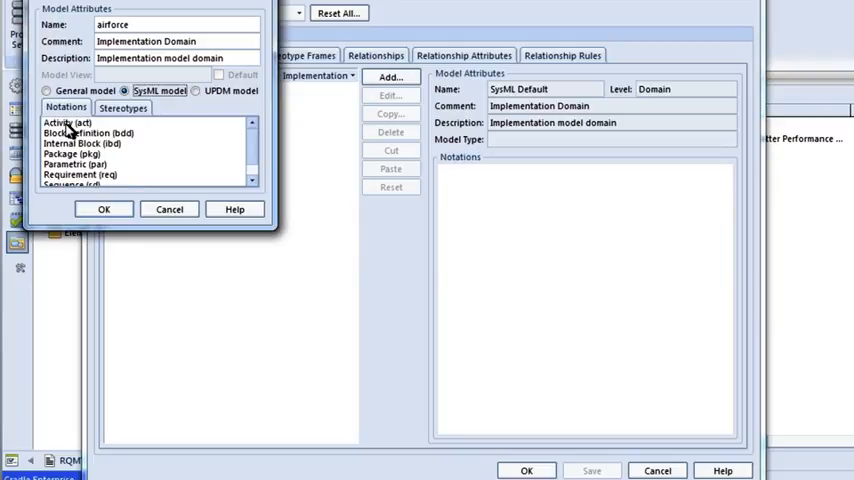
mouse_move(72, 138)
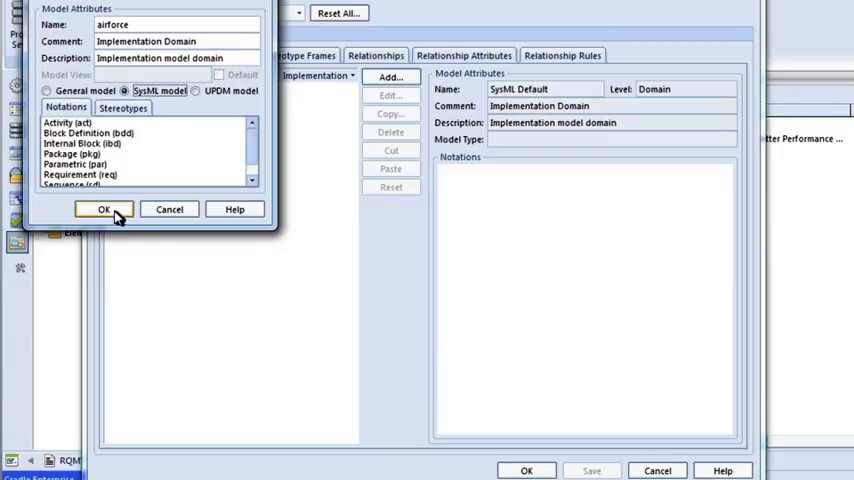
left_click(104, 208)
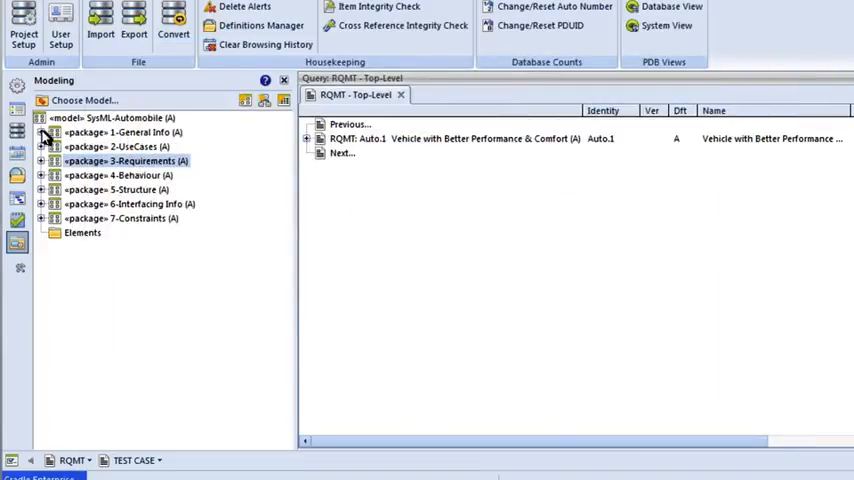
mouse_move(28, 252)
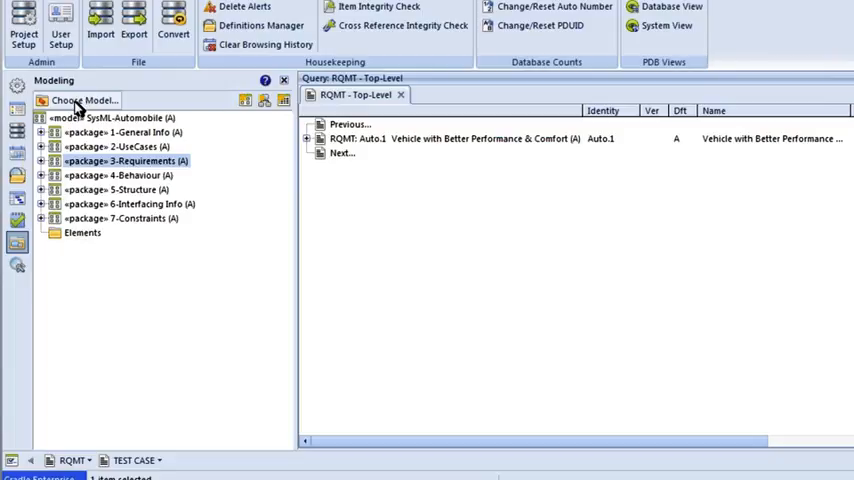
- Choose airforce under Implementation Domain as the model shown in the modelling tree
left_click(80, 100)
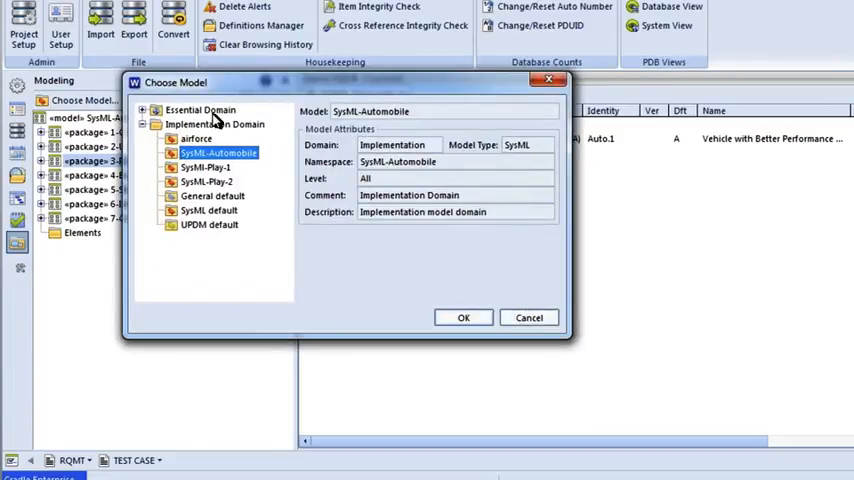
left_click(196, 138)
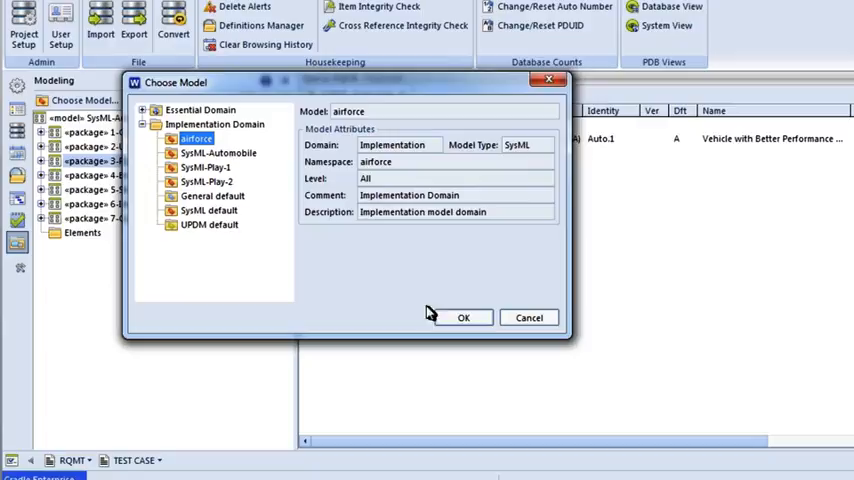
left_click(464, 316)
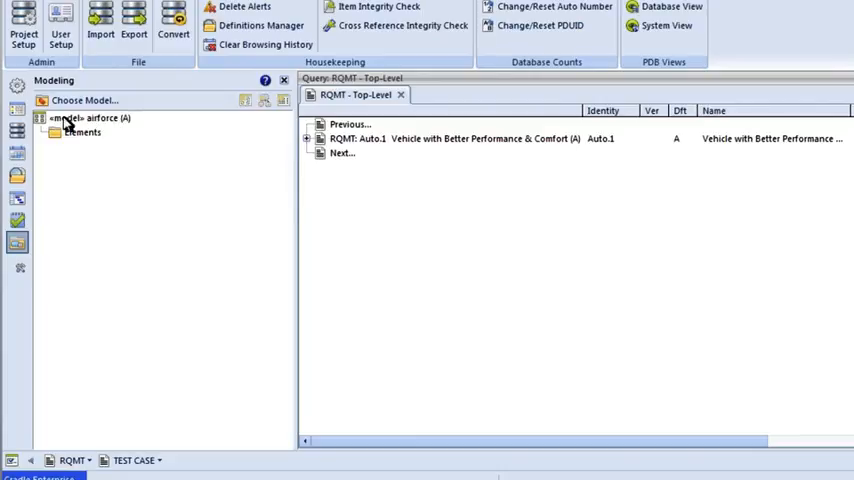
mouse_move(86, 124)
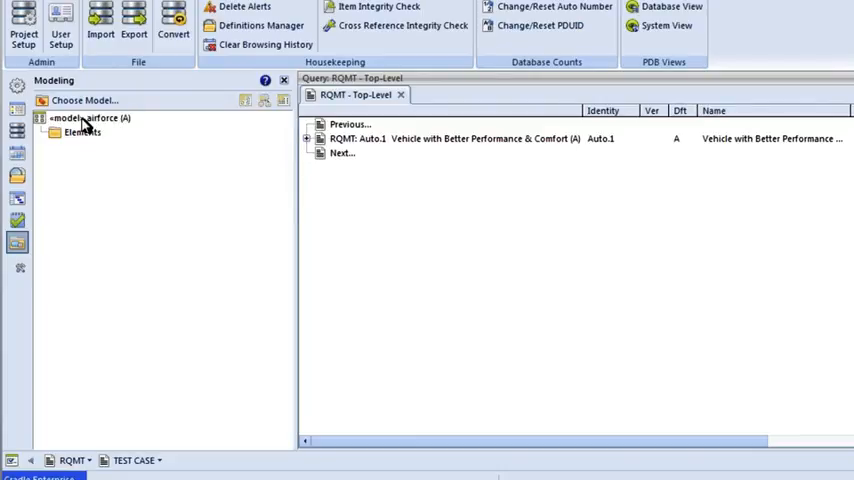
- Create package pkg-1 xxxxx in the airforce model and close its details form
left_click(88, 118)
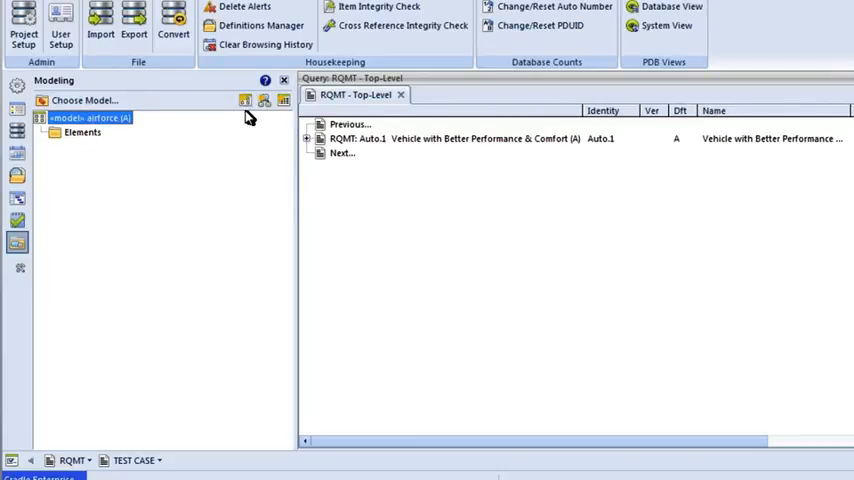
left_click(244, 100)
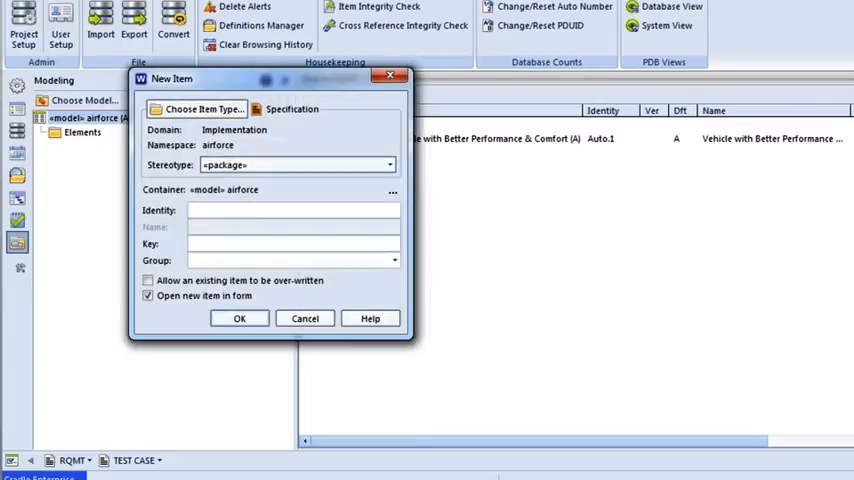
type("pl")
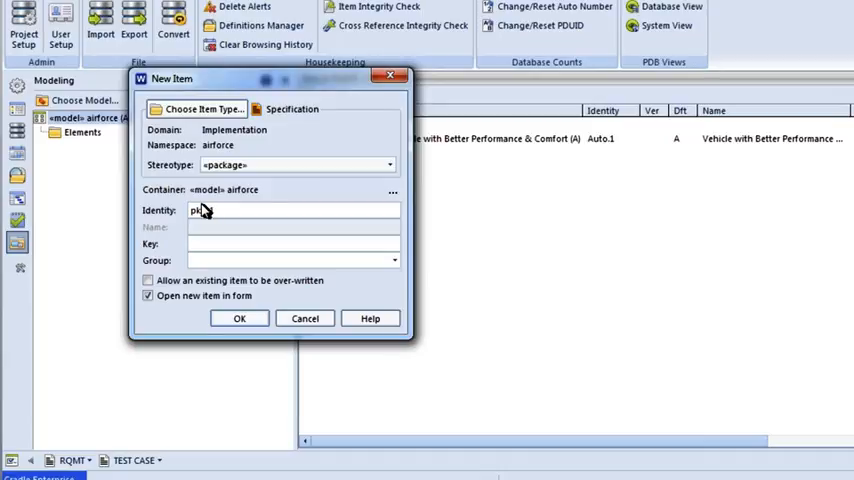
type("xxxxx")
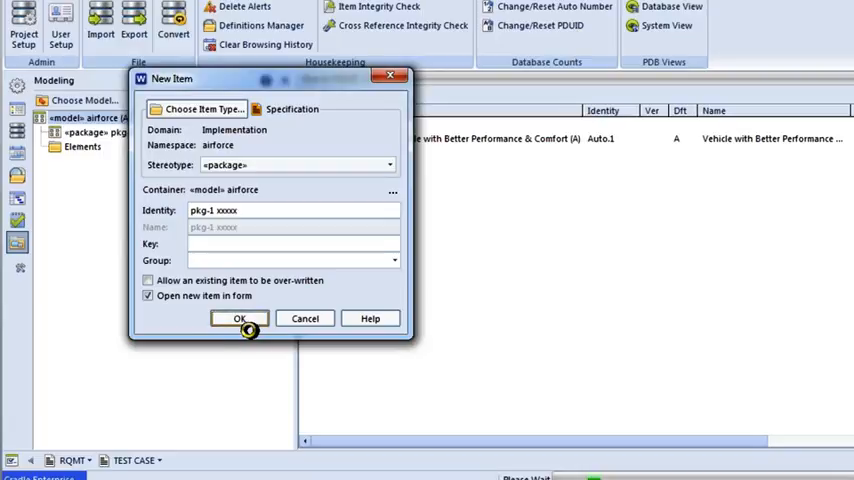
left_click(238, 318)
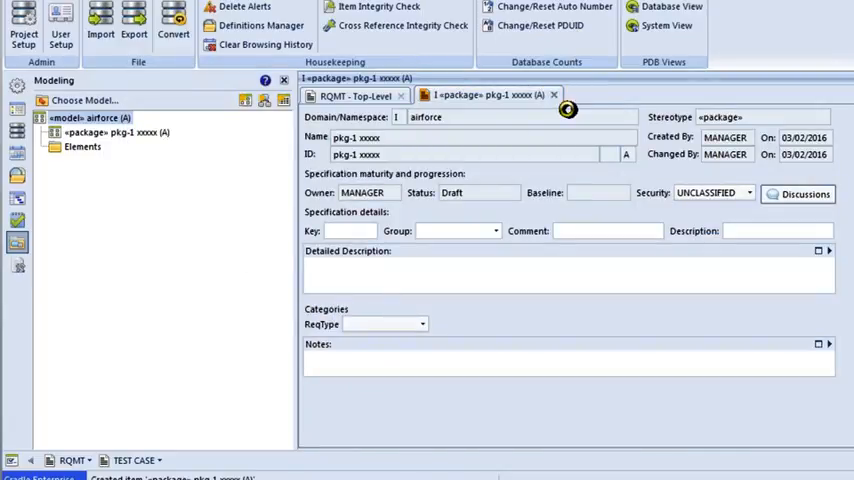
left_click(554, 96)
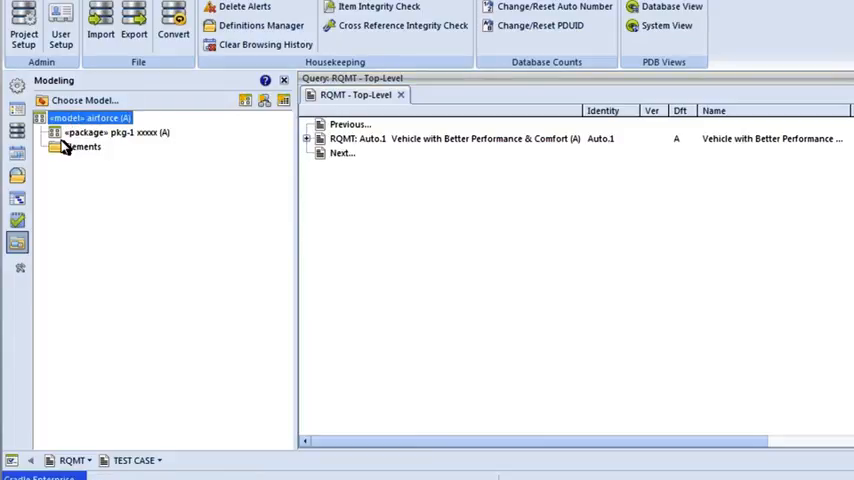
- Create a <block> item with identity plane inside the pkg-1 xxxxx package
left_click(116, 132)
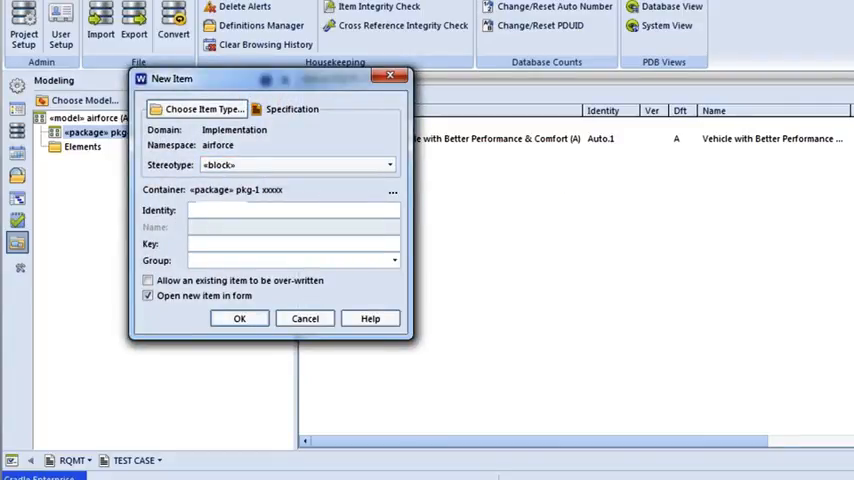
type("pla")
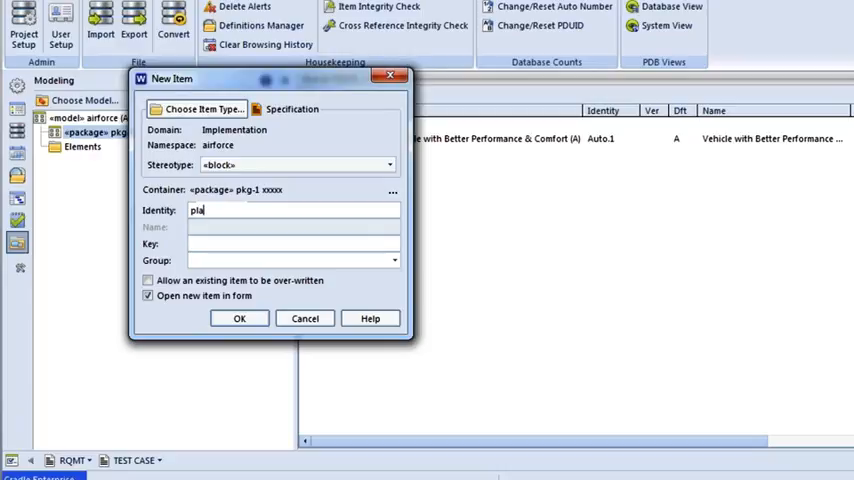
type("ne")
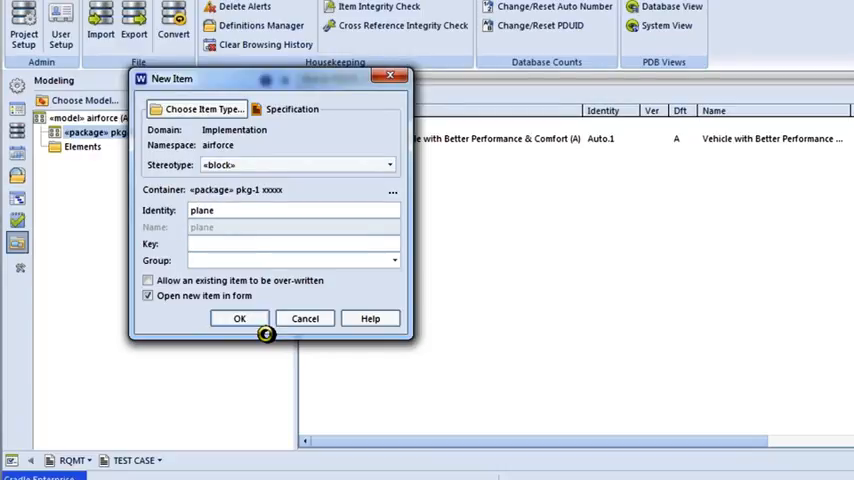
left_click(238, 318)
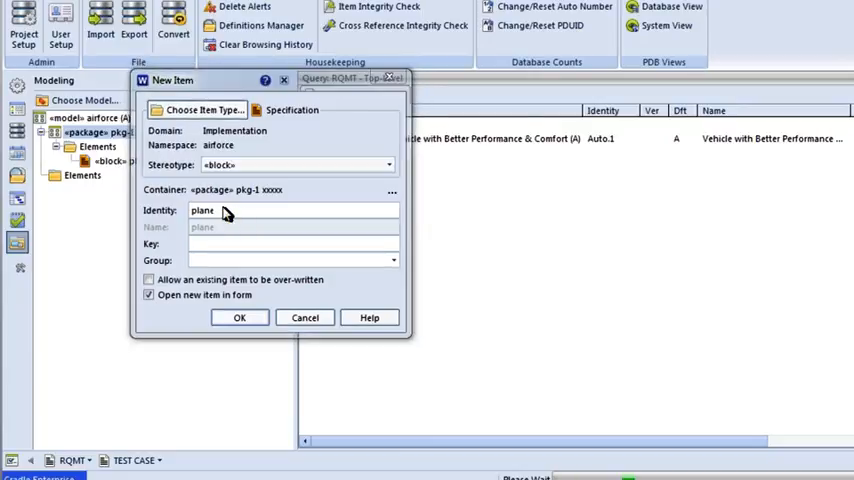
left_click(238, 316)
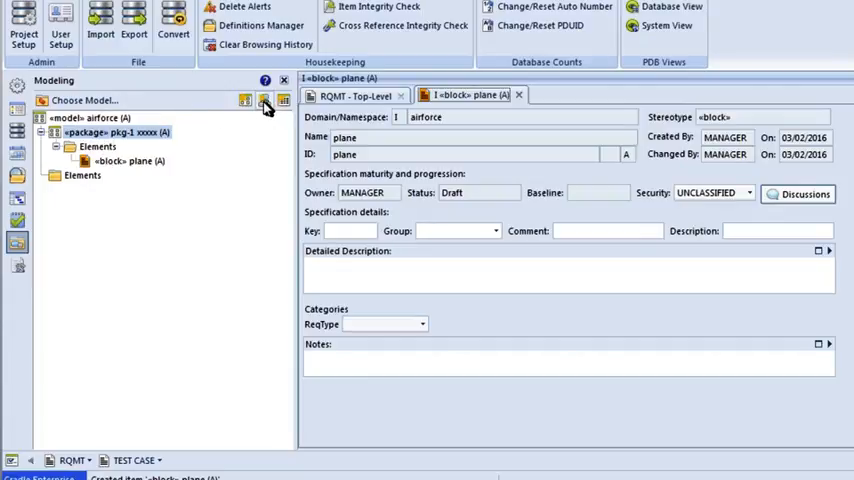
- Create a Block Definition (bdd) diagram with identity ddd-1 and name ddddddd in pkg-1 xxxxx
left_click(264, 100)
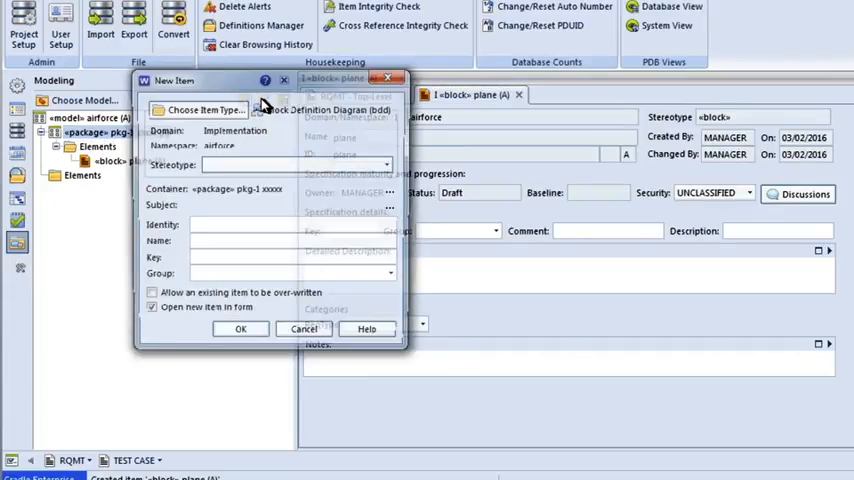
left_click(200, 108)
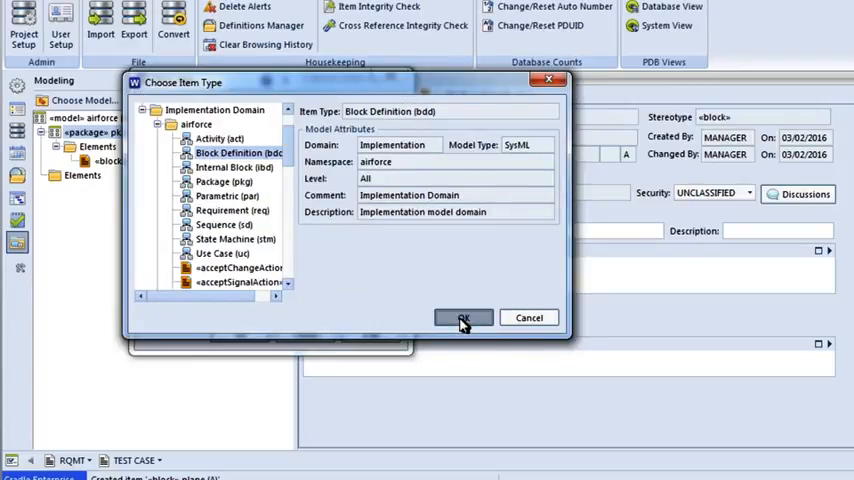
left_click(464, 316)
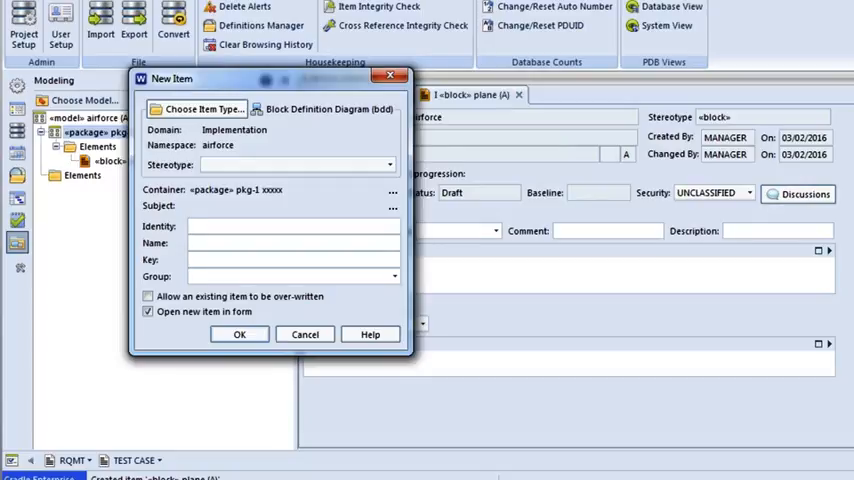
type("d")
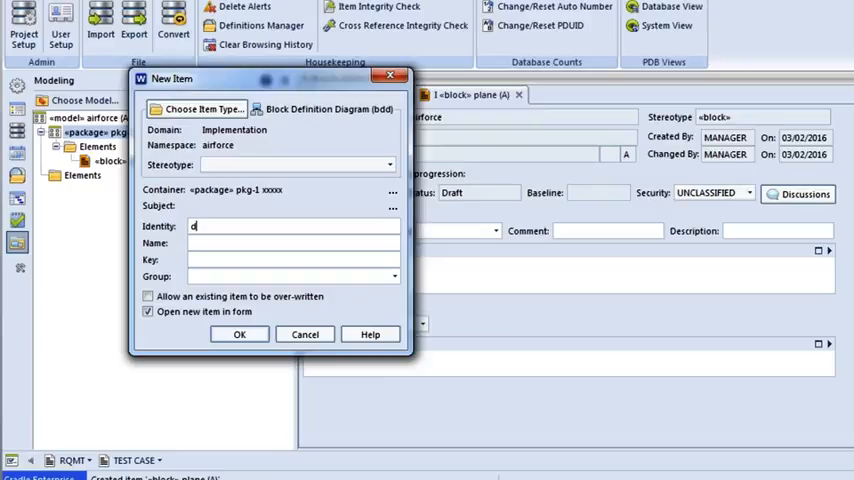
type("dd-1")
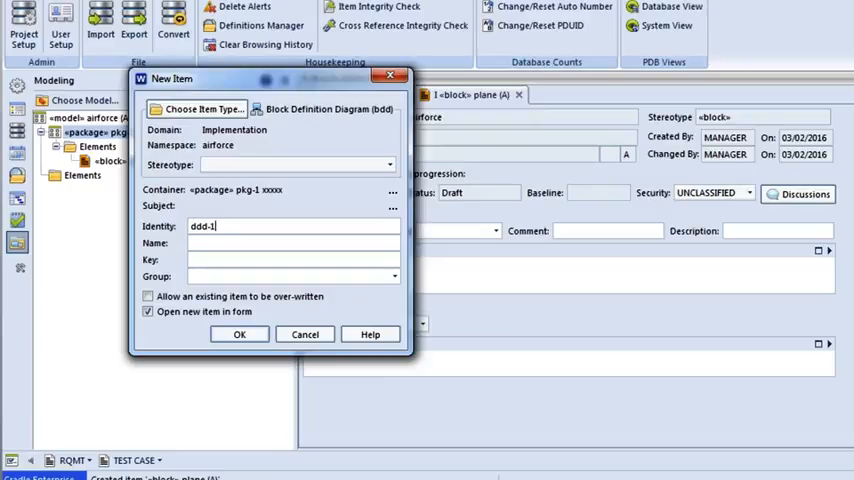
left_click(292, 244)
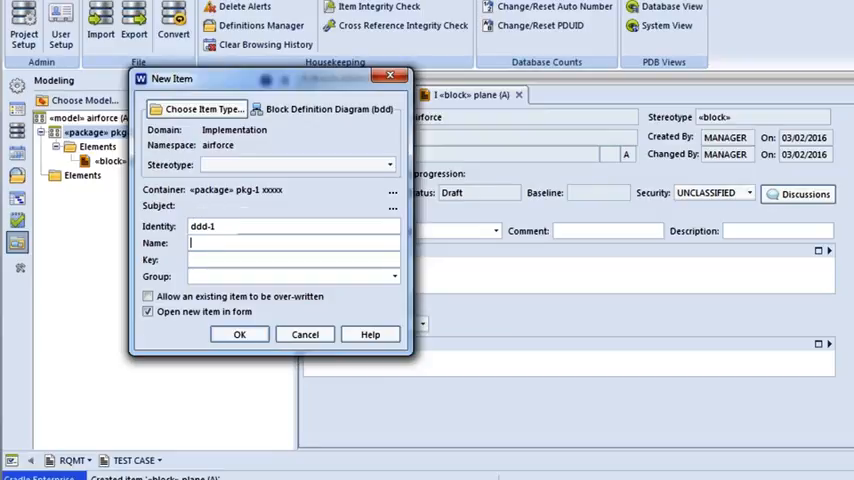
type("dddddddd")
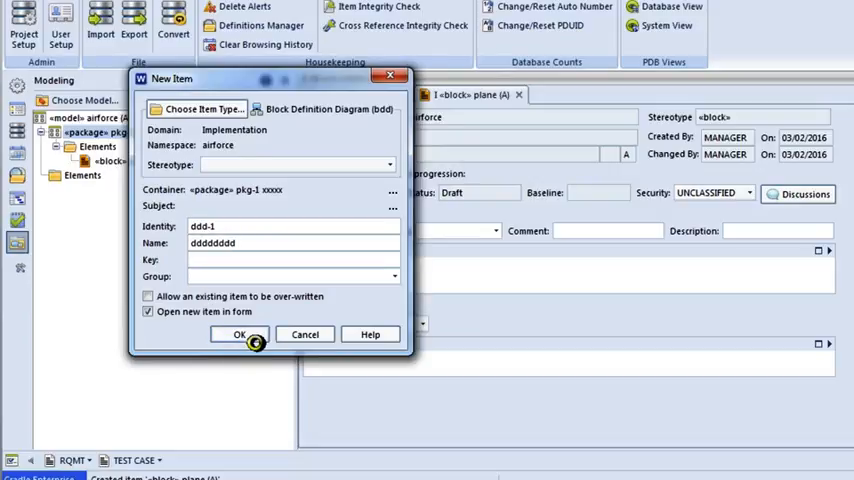
left_click(238, 334)
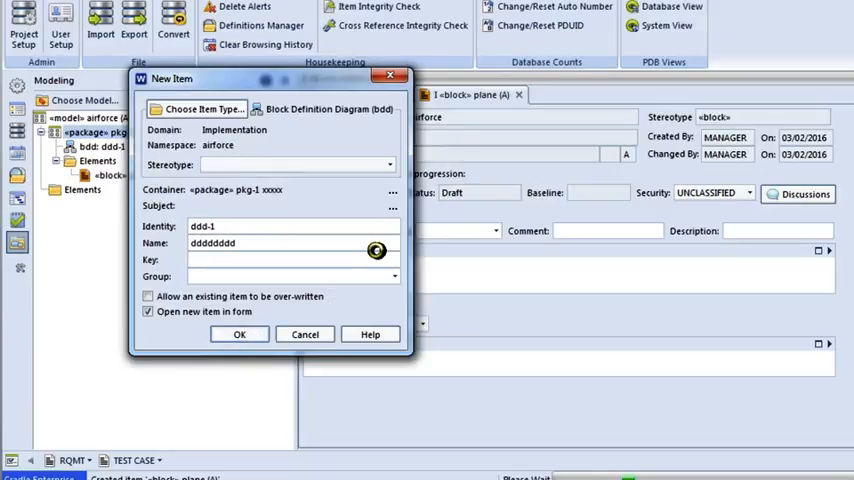
left_click(238, 334)
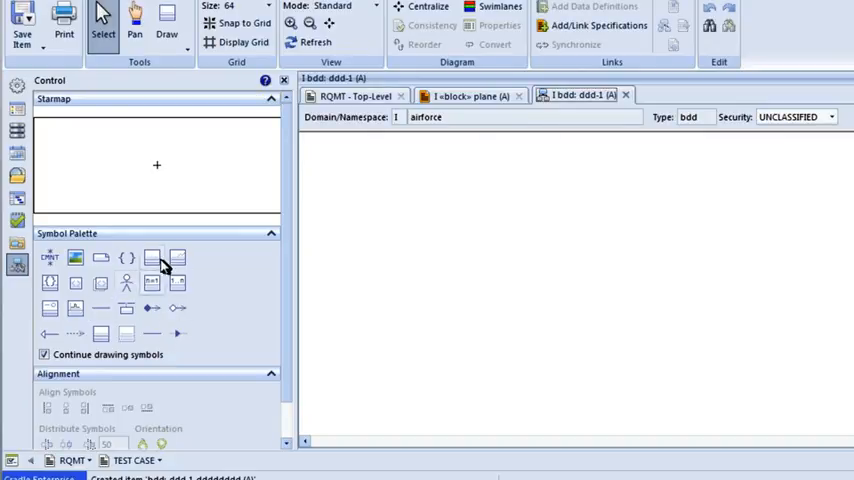
mouse_move(152, 258)
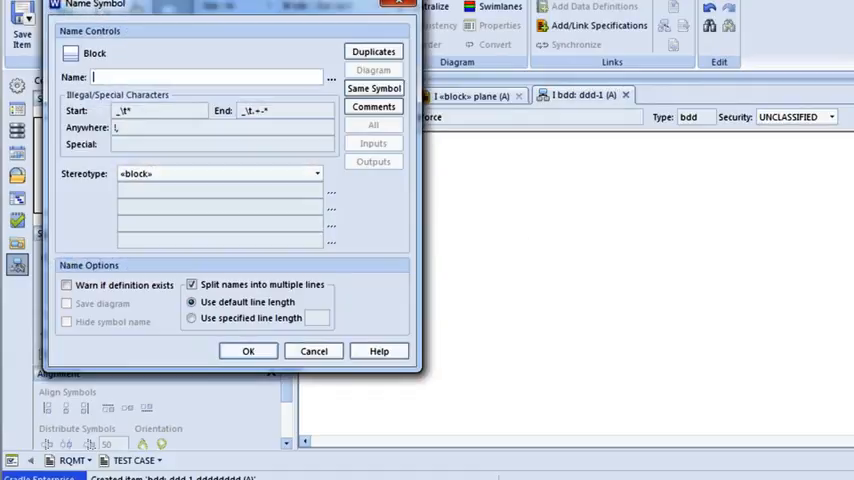
- Name the new block 'boat', confirm it and select it on the ddd-1 diagram
type("boat")
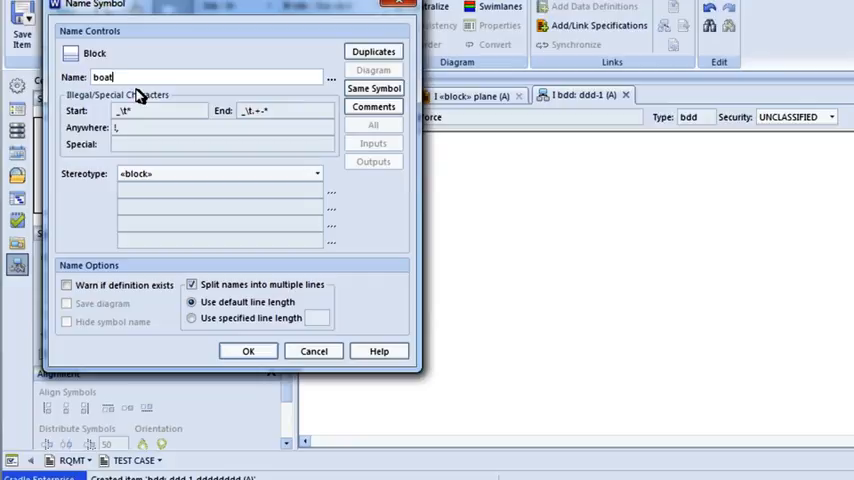
left_click(248, 350)
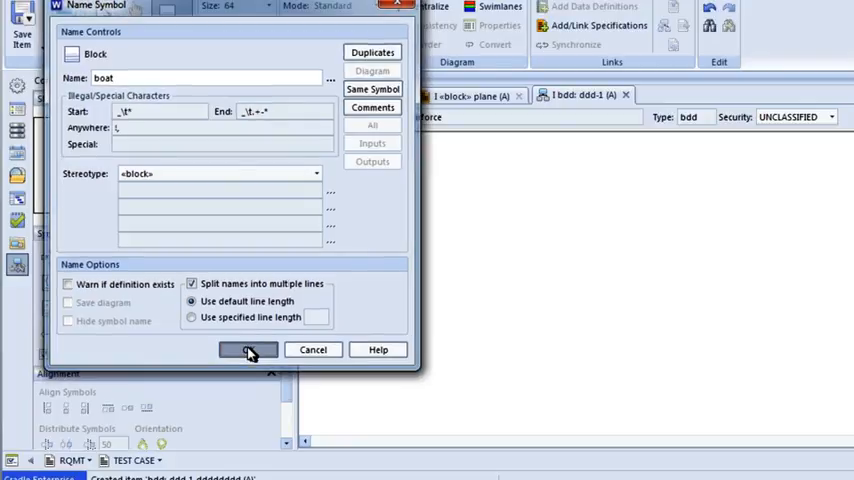
left_click(248, 348)
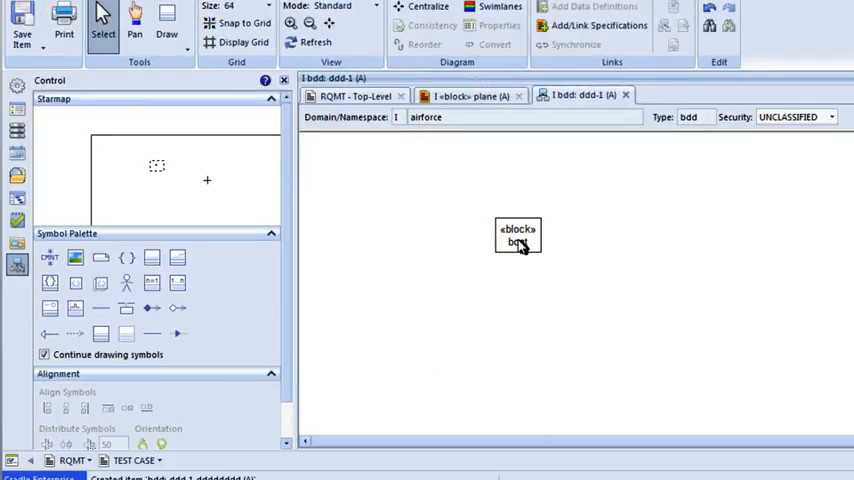
left_click(516, 236)
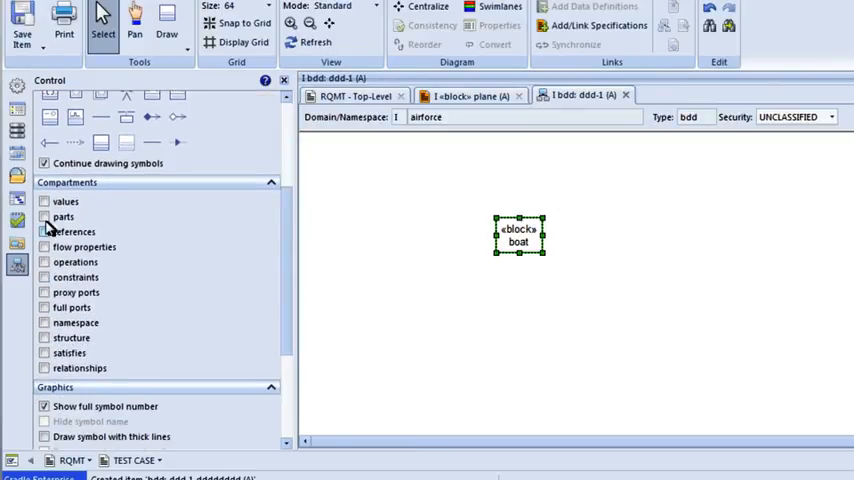
- Tick the parts and references compartments so boat shows values, parts and references
left_click(44, 200)
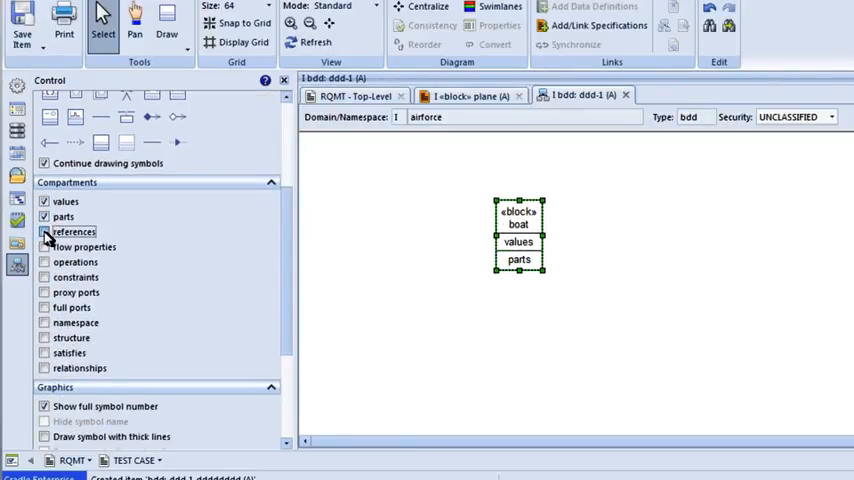
left_click(44, 232)
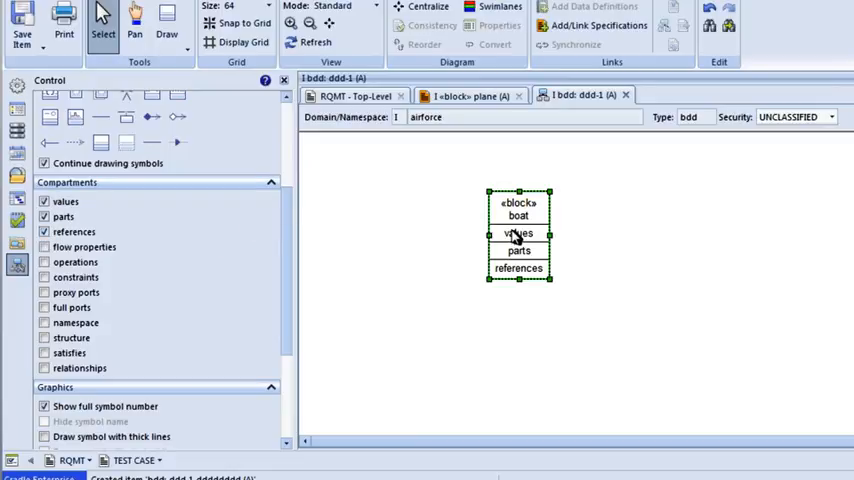
mouse_move(124, 252)
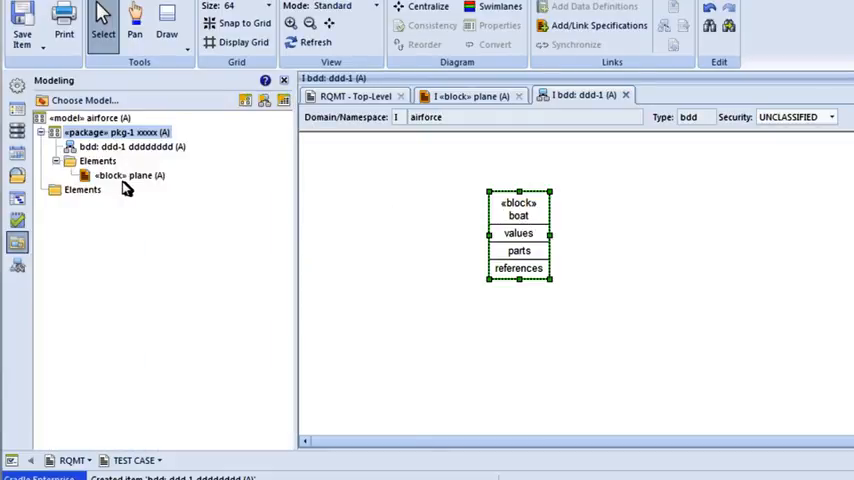
mouse_move(400, 204)
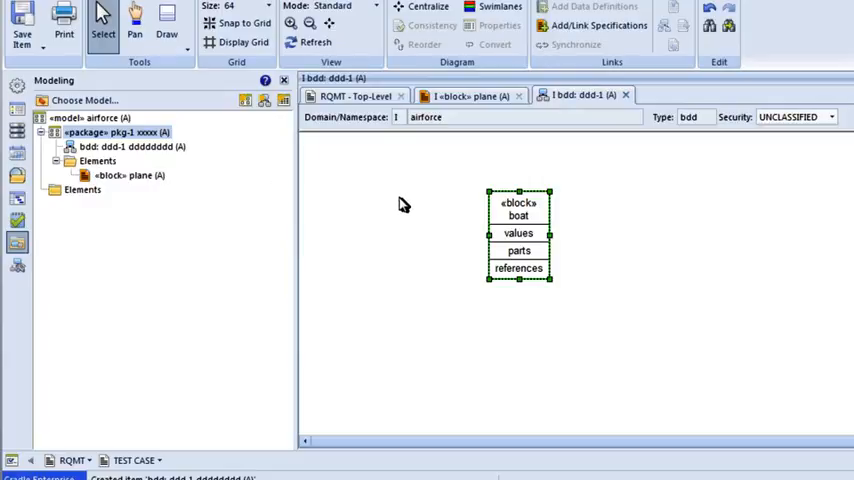
- Drag the plane block from the Modeling tree onto the diagram beside boat and enlarge it
left_click(128, 176)
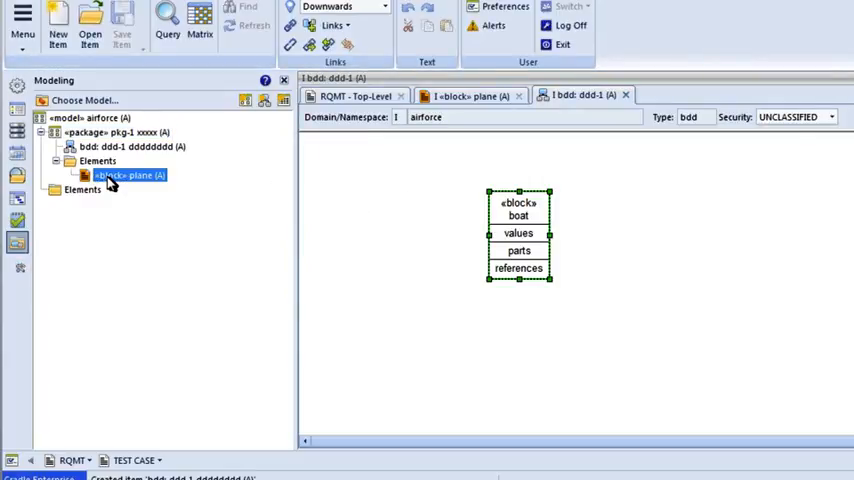
left_click_drag(124, 176, 444, 224)
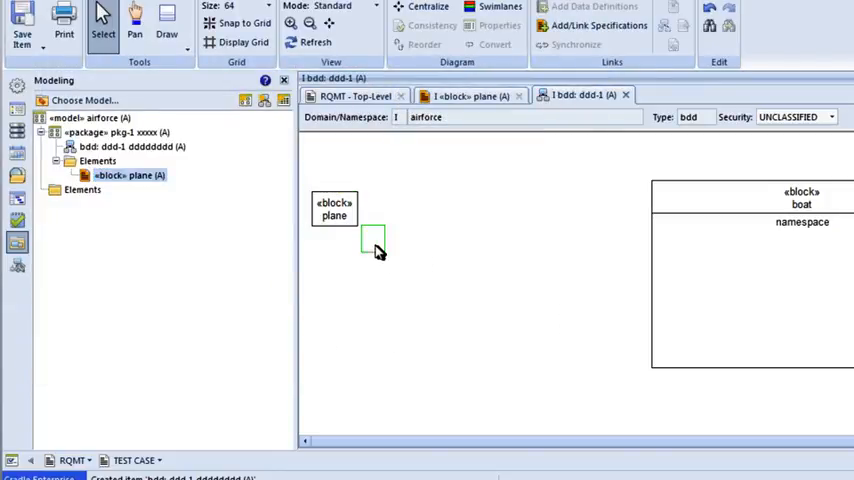
left_click(336, 208)
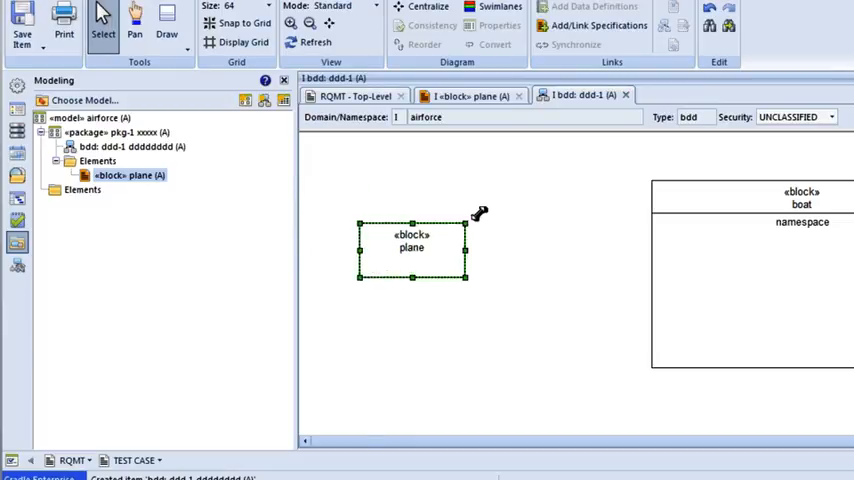
left_click_drag(412, 246, 460, 216)
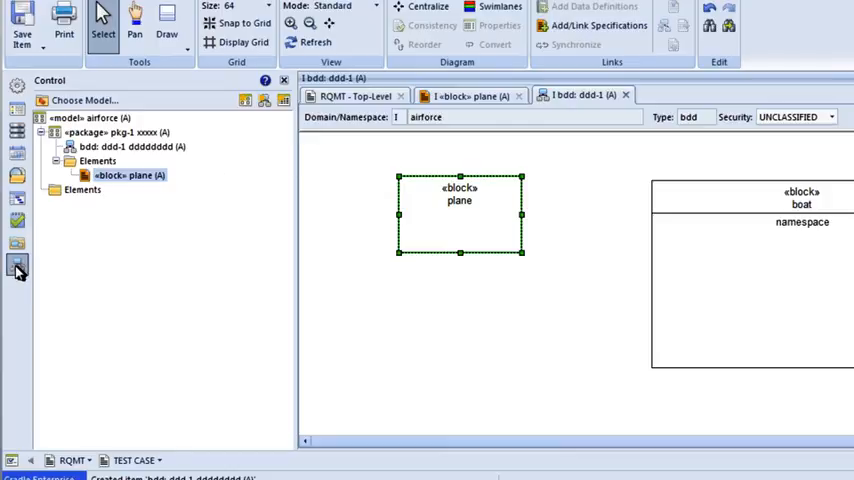
left_click(18, 264)
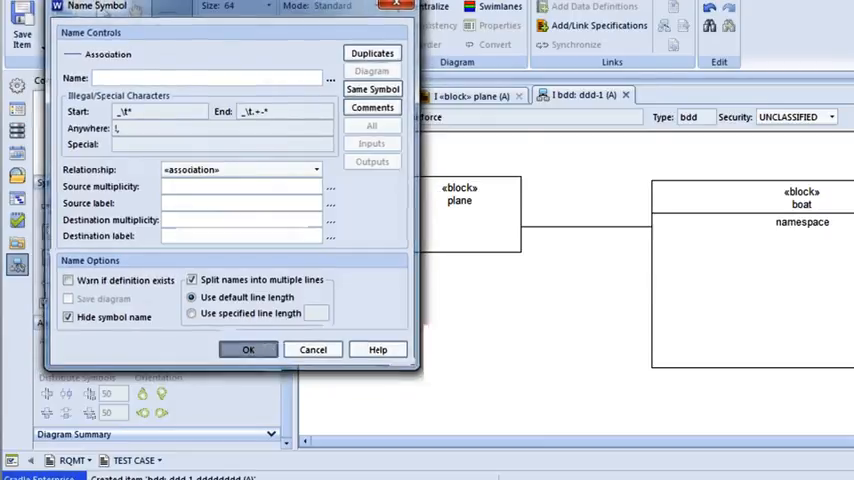
- Confirm the unnamed association drawn from plane to boat
left_click(248, 348)
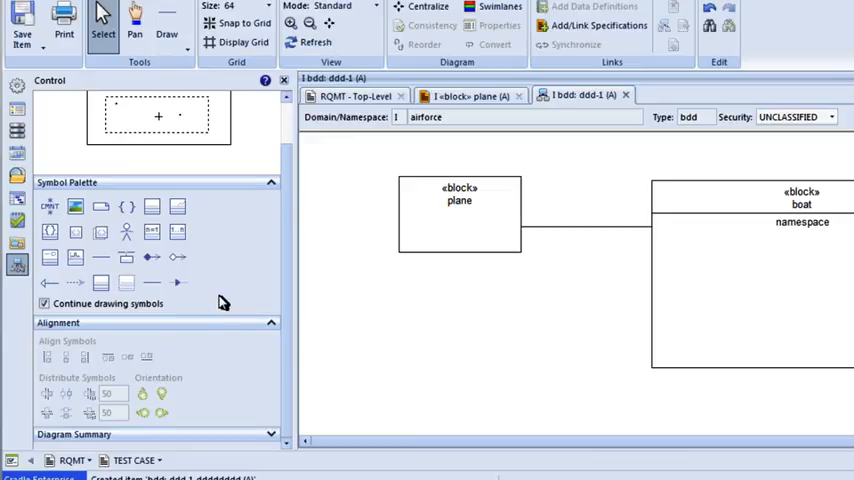
mouse_move(224, 300)
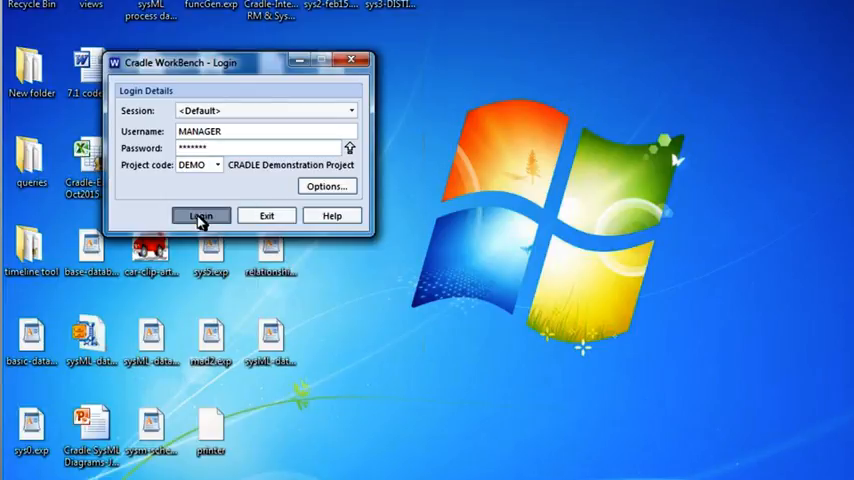
- Log in to the DEMO project and expand Source Documents > REQUIREMENTS > NWATS-PB down to its Source Statements
left_click(200, 216)
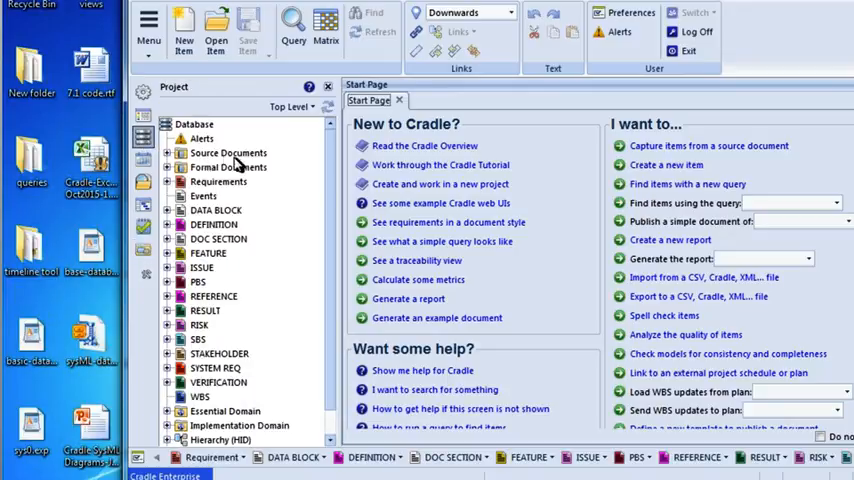
left_click(168, 152)
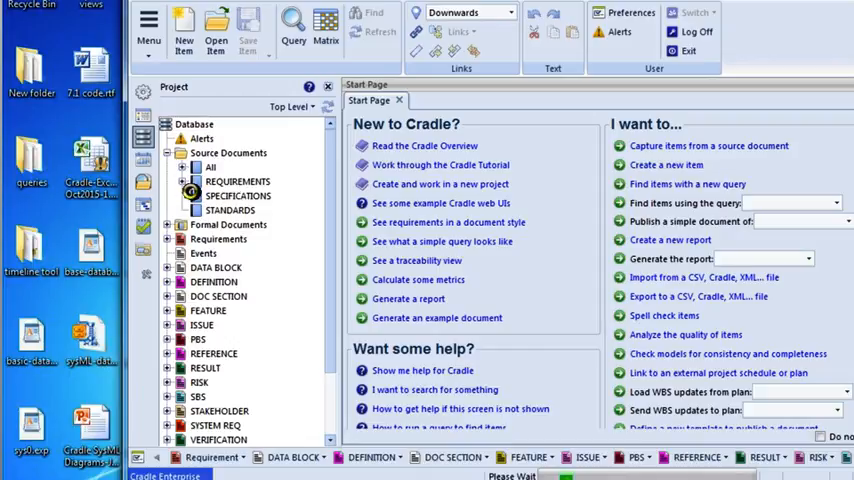
left_click(190, 180)
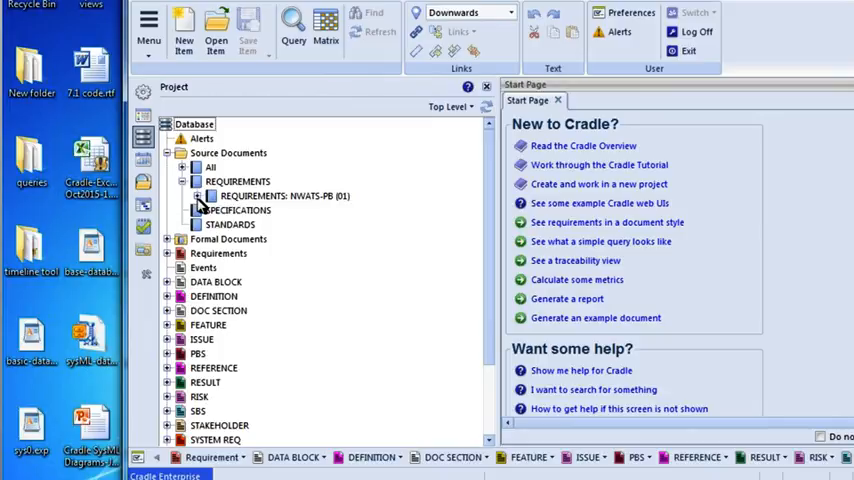
left_click(212, 196)
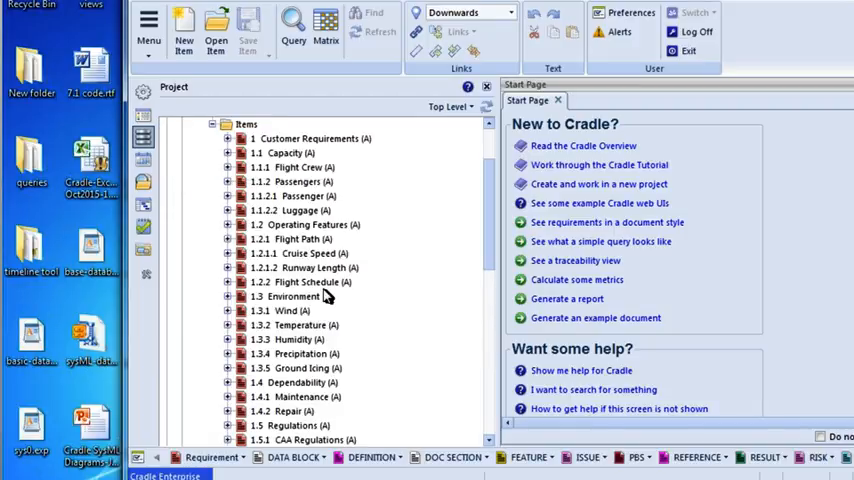
mouse_move(492, 192)
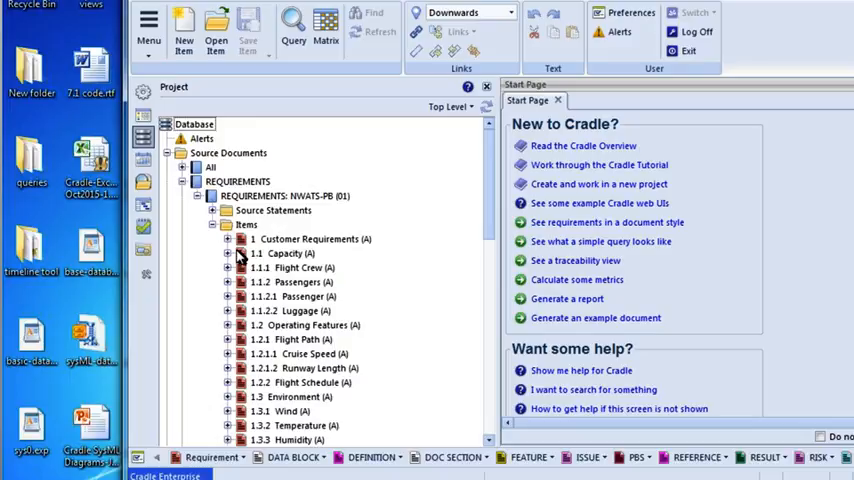
left_click(228, 268)
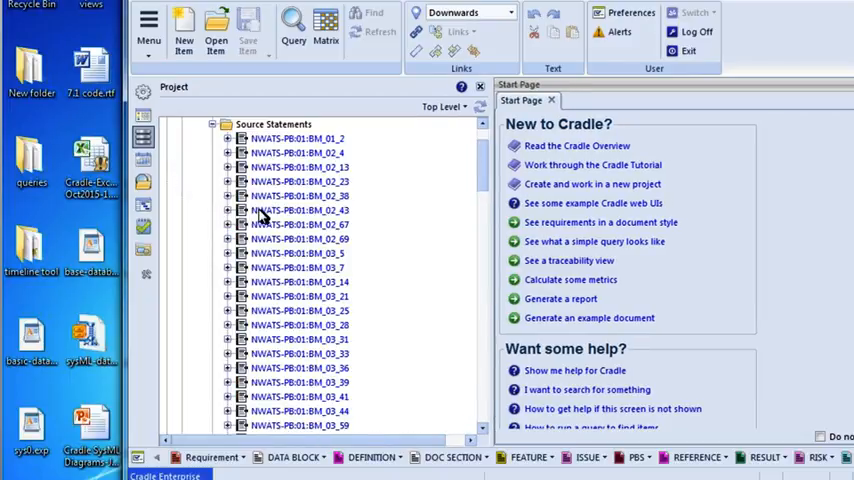
- Expand source statement NWATS-PB-BM_02_13 to 1.2 Operating Features and its linked sub-items
left_click(228, 168)
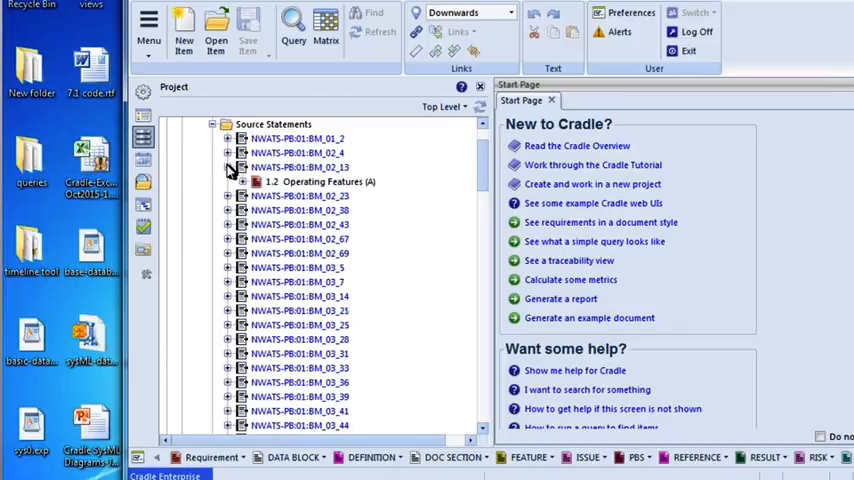
mouse_move(290, 192)
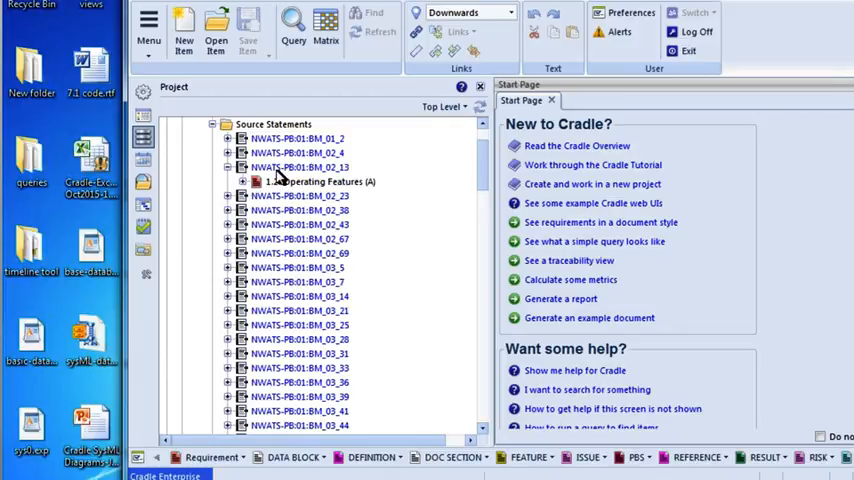
left_click(300, 168)
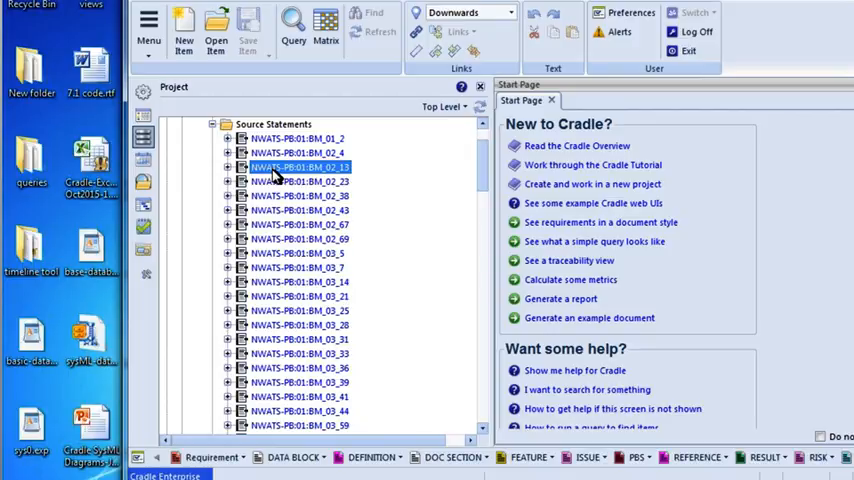
right_click(300, 168)
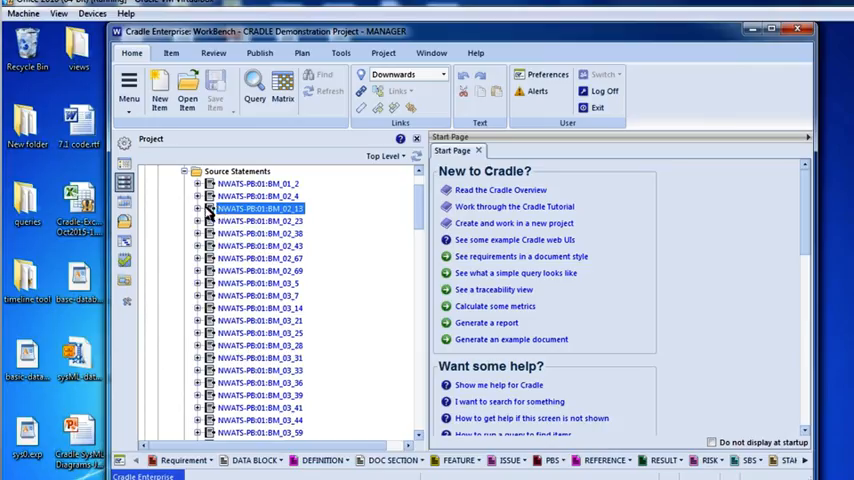
left_click(198, 208)
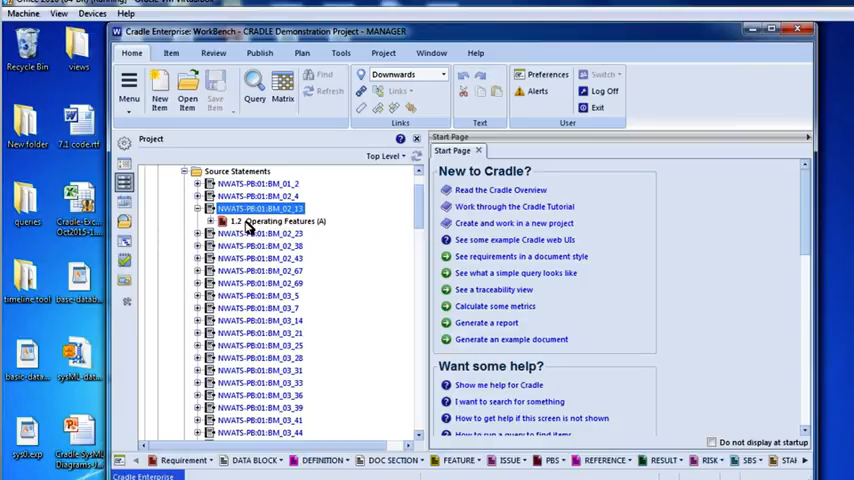
mouse_move(244, 228)
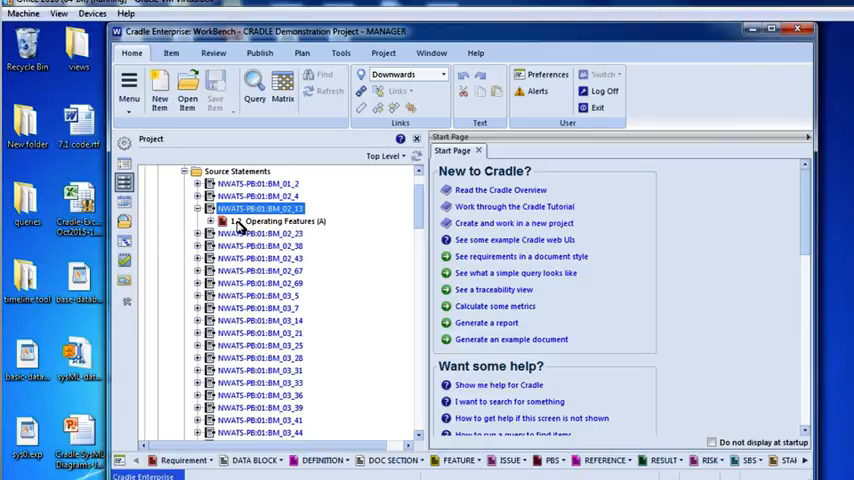
left_click(198, 208)
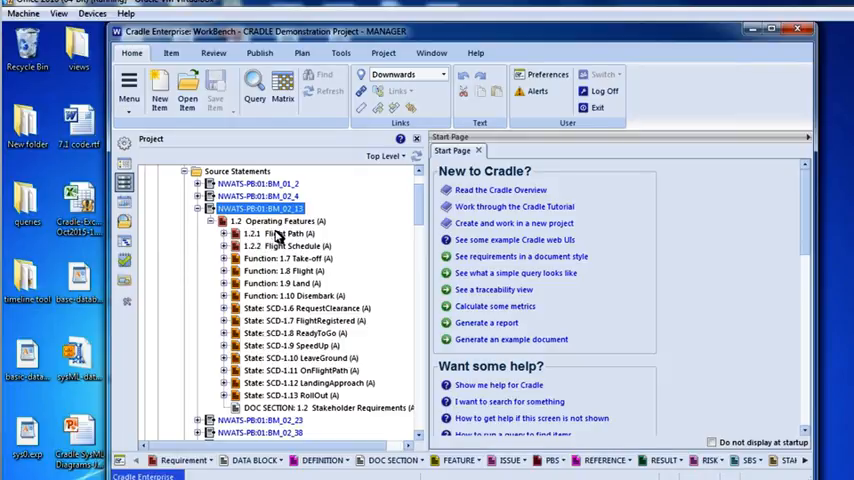
mouse_move(288, 336)
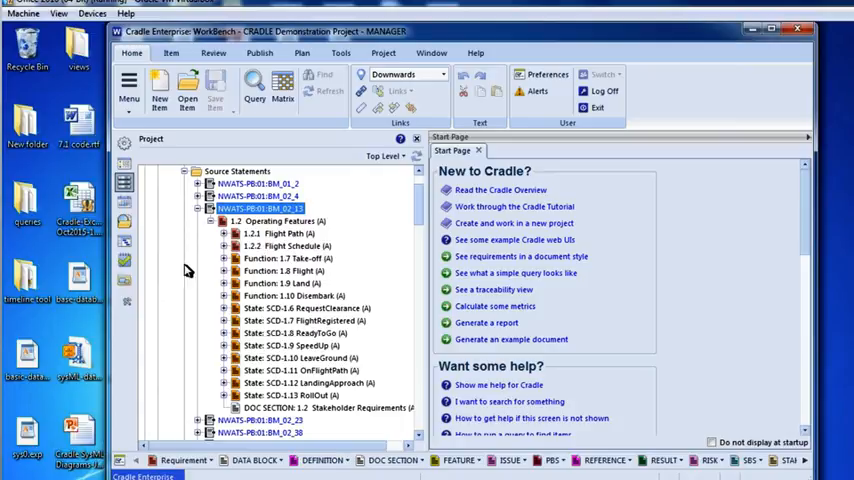
mouse_move(128, 290)
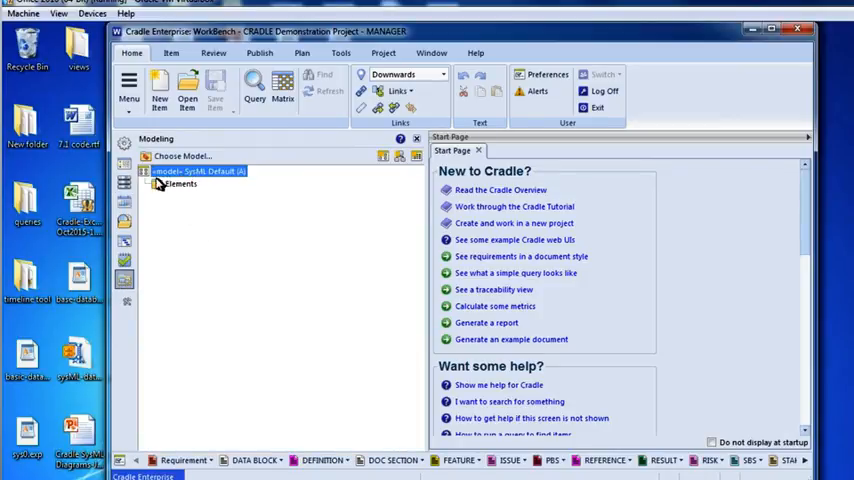
mouse_move(184, 184)
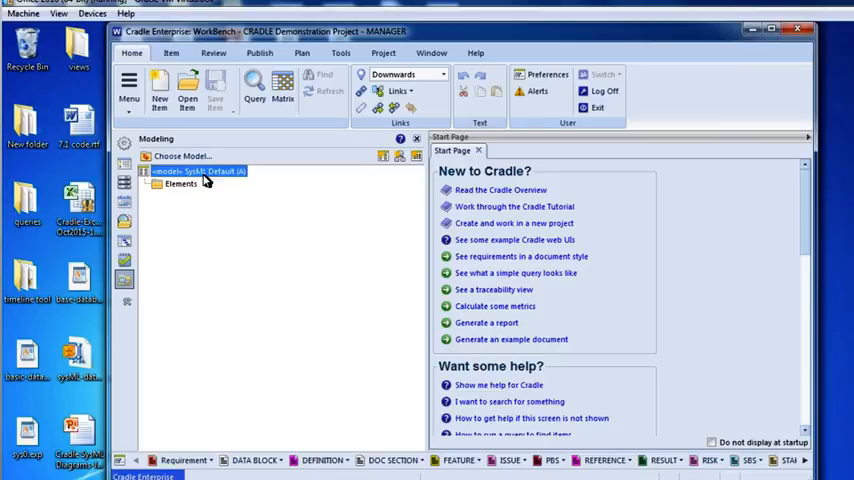
mouse_move(192, 140)
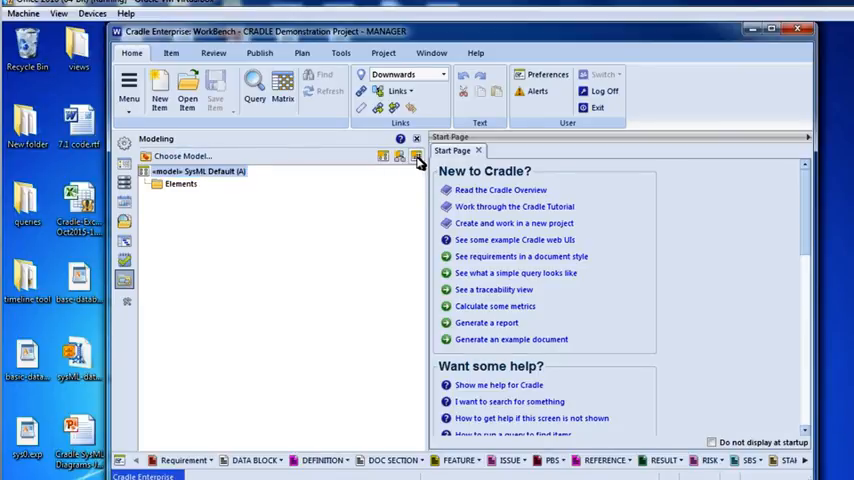
- Create a new <<activity>> item with Identity 'start car' and close its details form
left_click(160, 88)
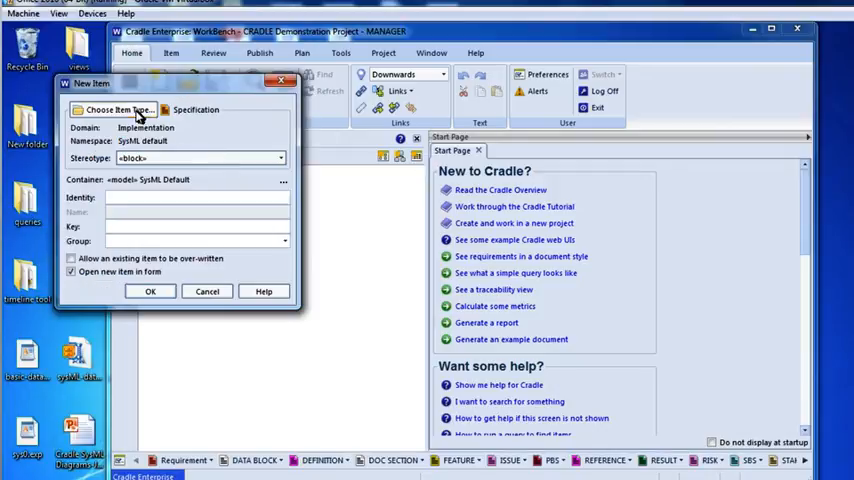
left_click(118, 108)
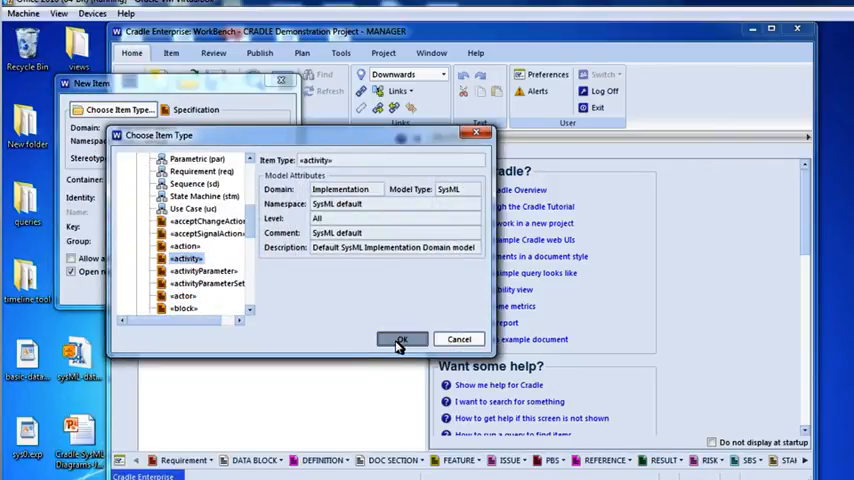
left_click(400, 340)
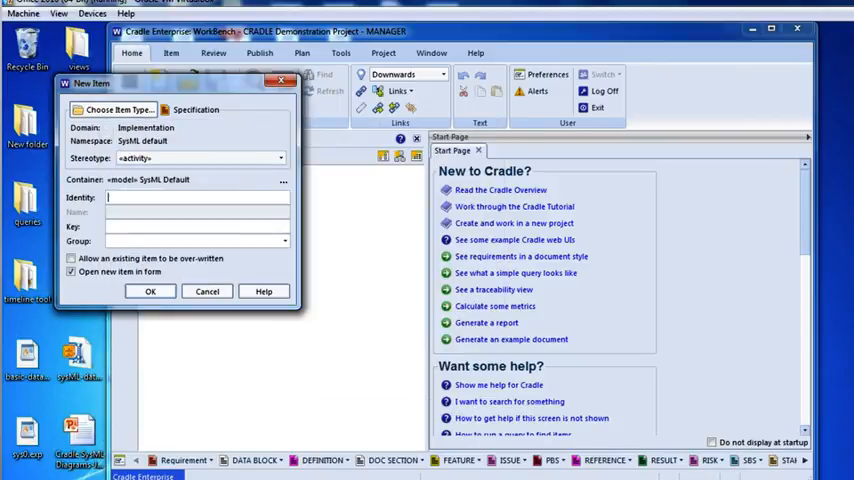
type("sta")
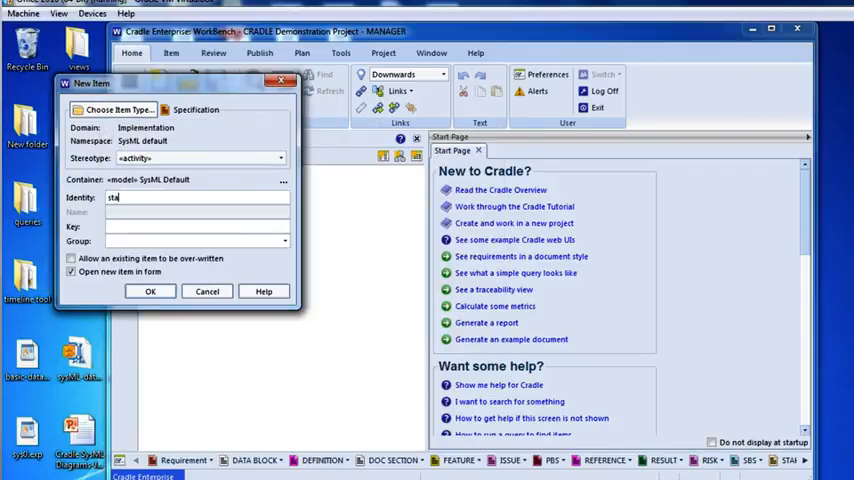
type("rt ca")
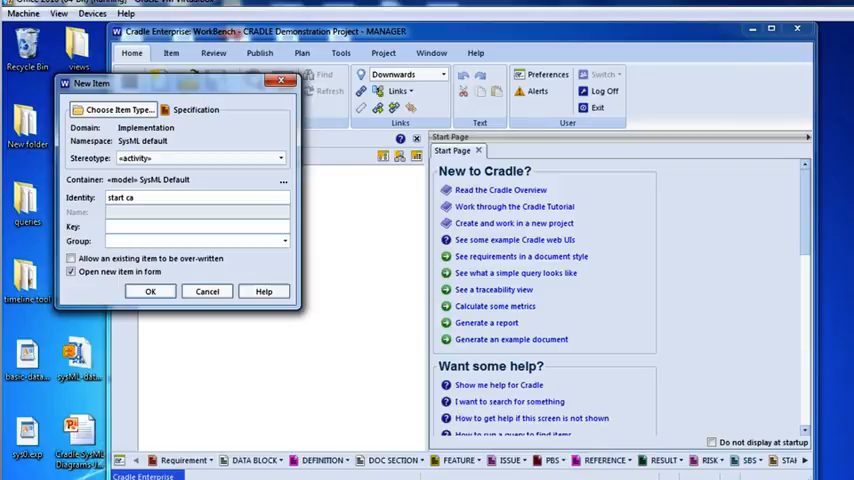
type("r")
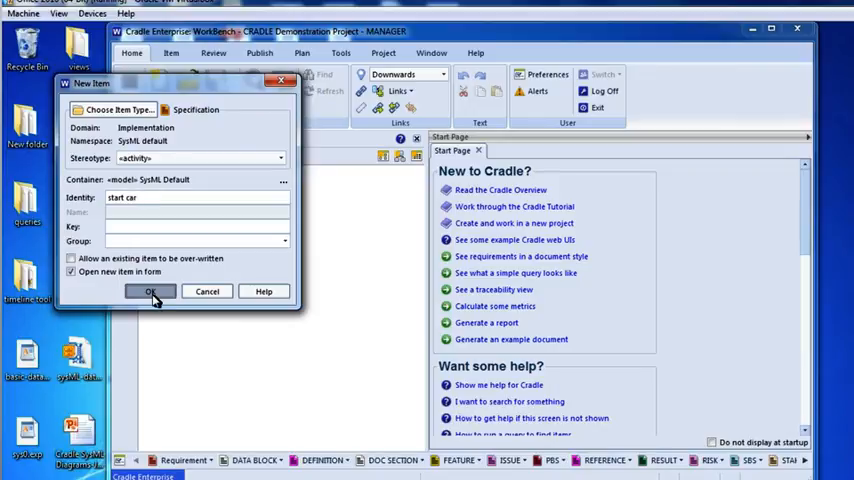
left_click(150, 292)
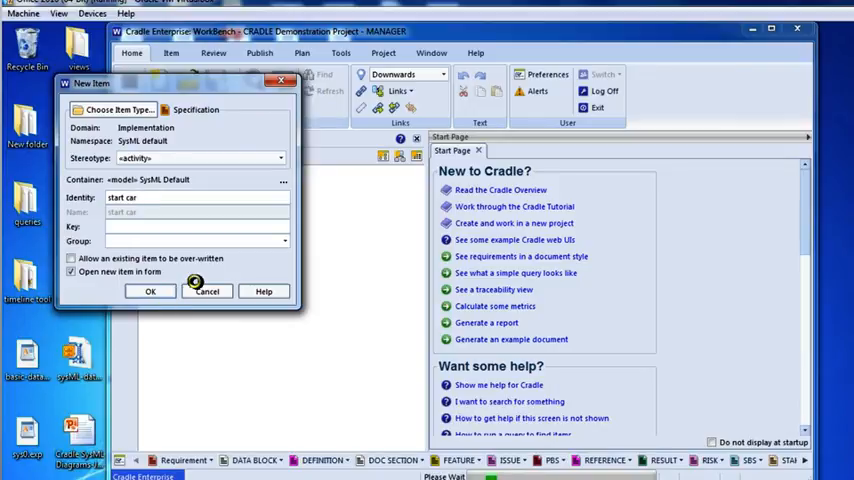
left_click(150, 292)
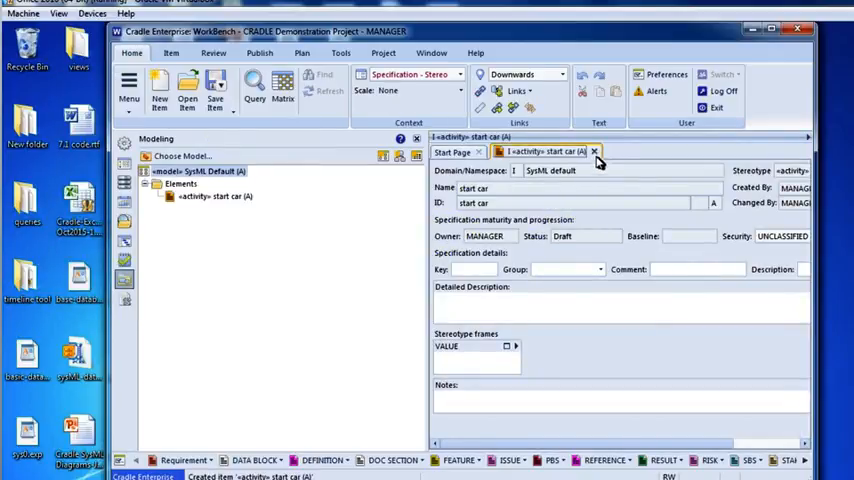
left_click(594, 152)
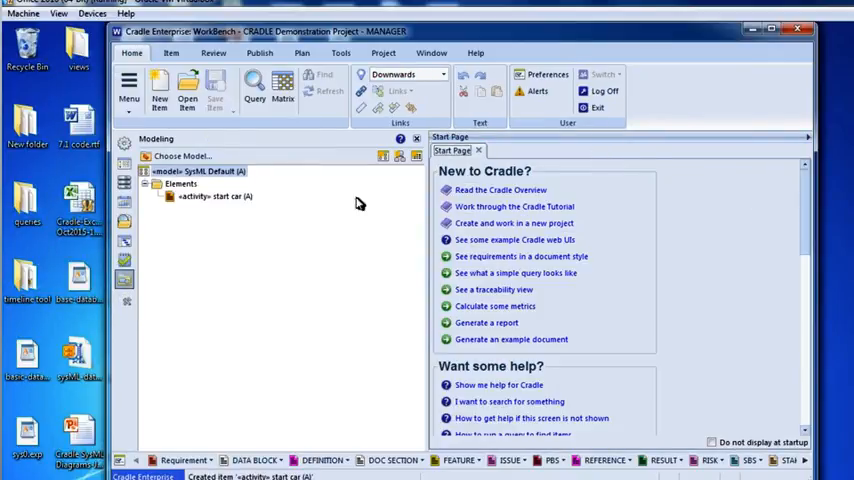
mouse_move(256, 252)
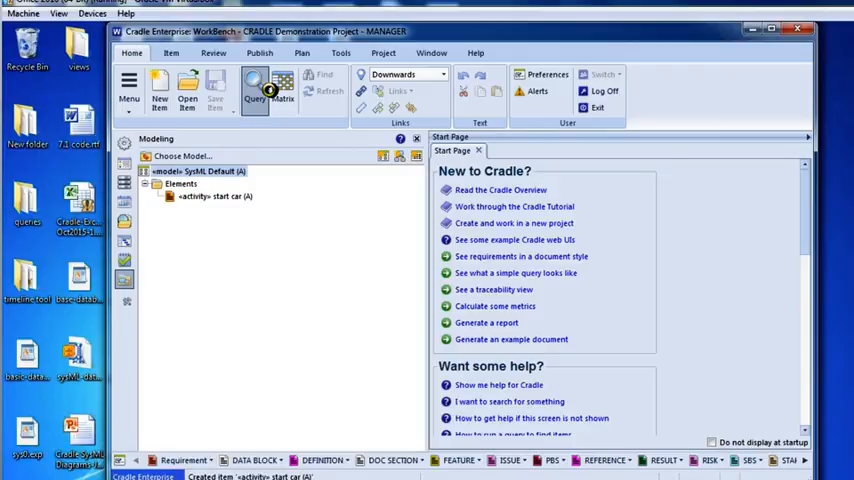
- Query the Implementation Domain > SysML default item types into a new results view
left_click(256, 90)
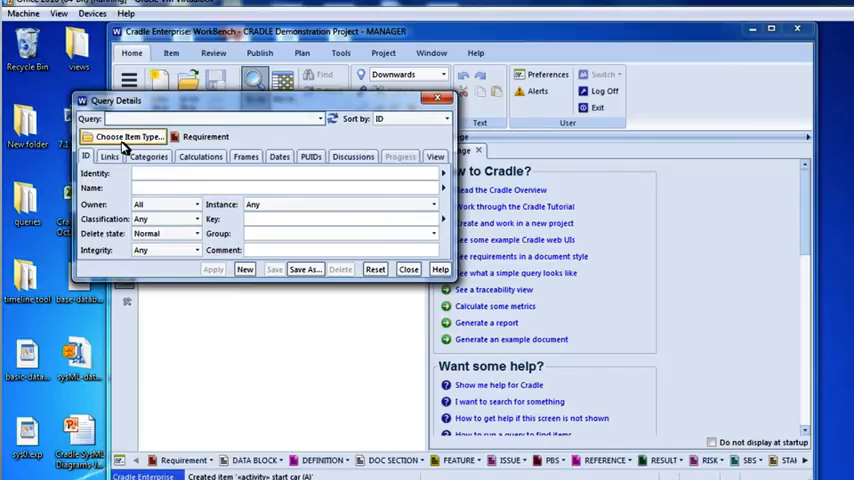
left_click(128, 136)
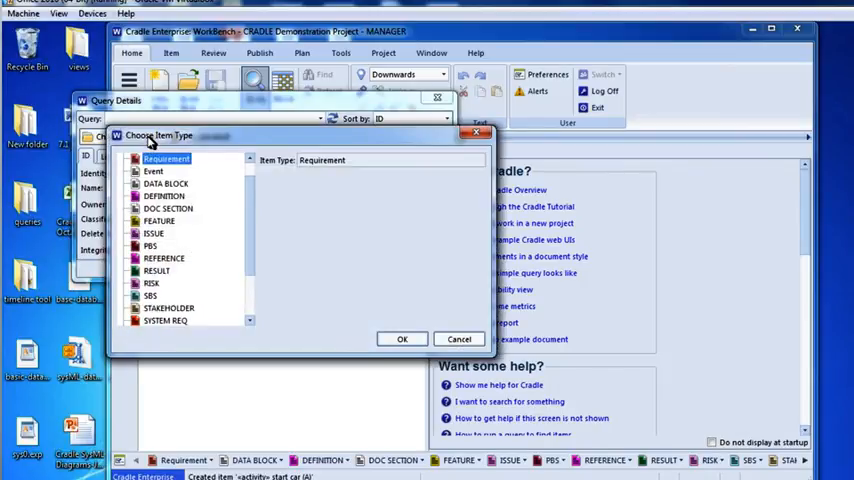
mouse_move(248, 208)
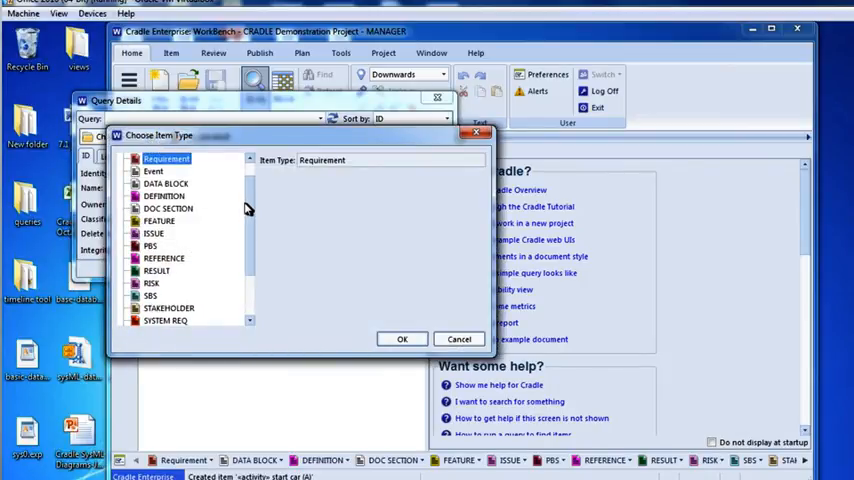
scroll("down", 3)
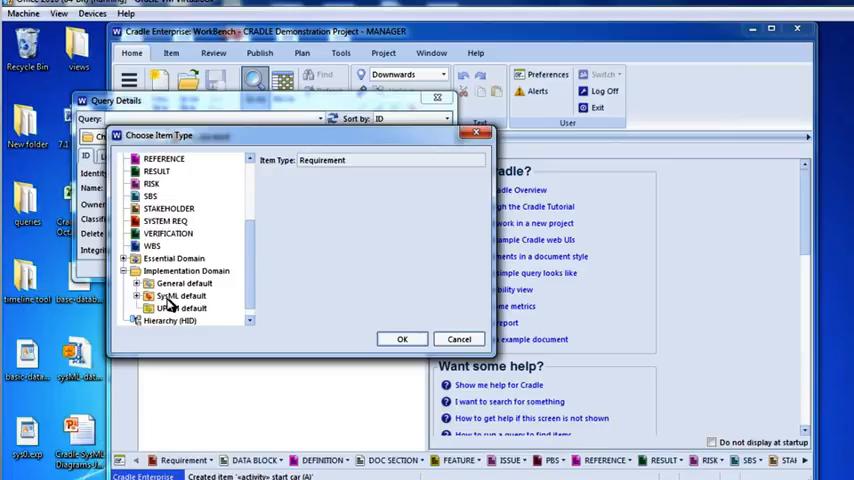
left_click(136, 296)
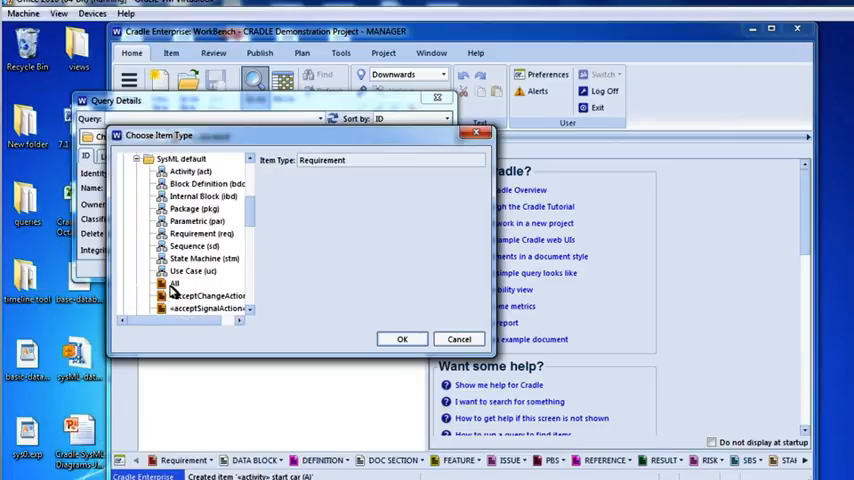
scroll("down", 3)
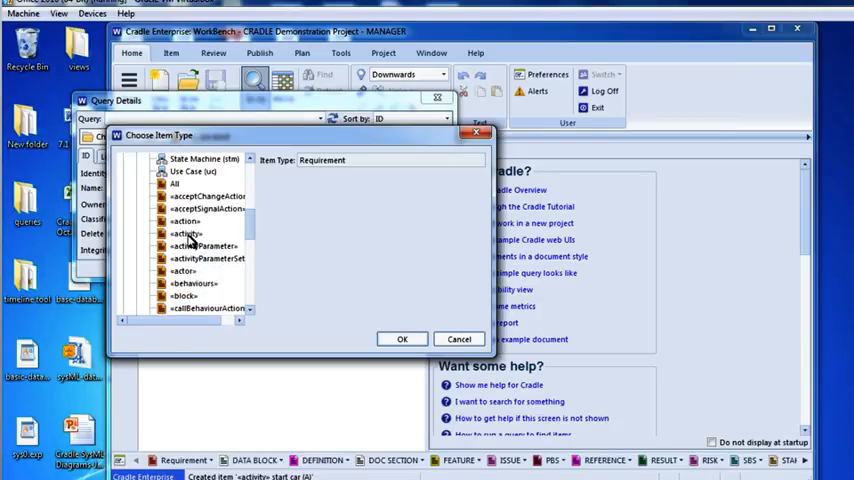
left_click(176, 184)
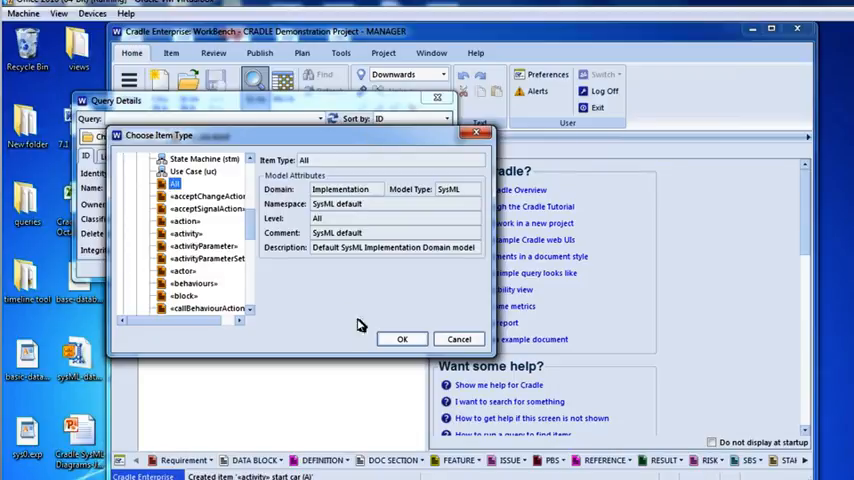
left_click(402, 340)
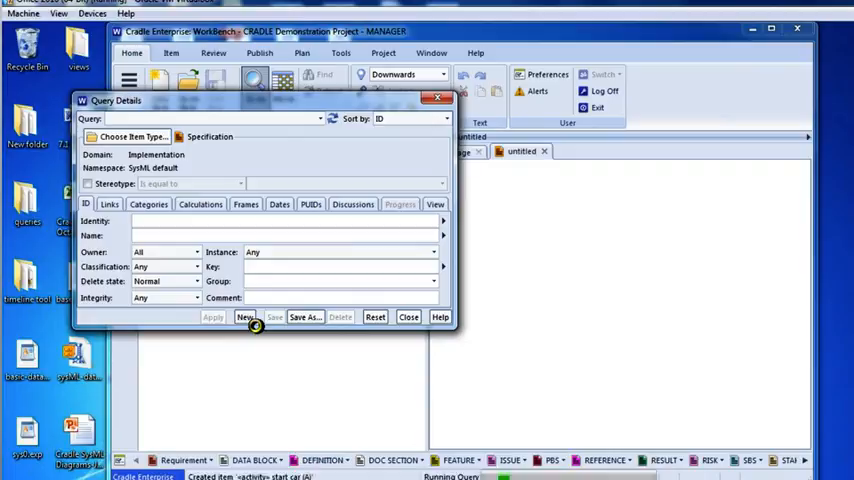
left_click(212, 316)
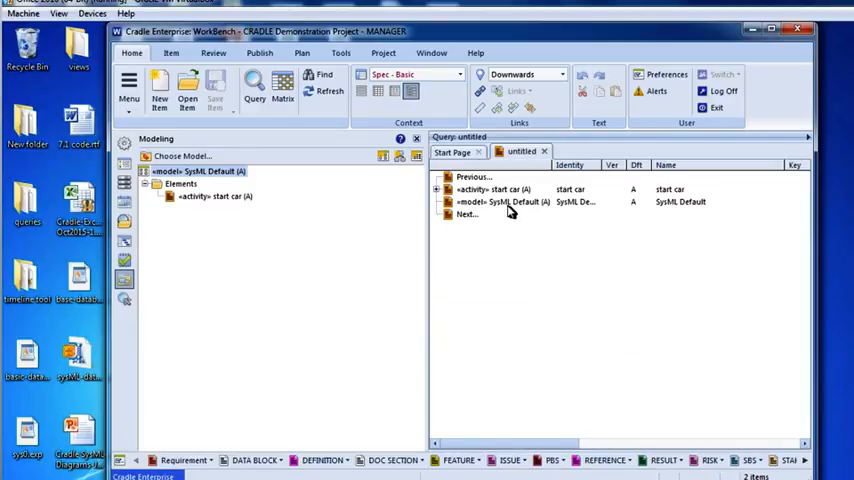
mouse_move(474, 192)
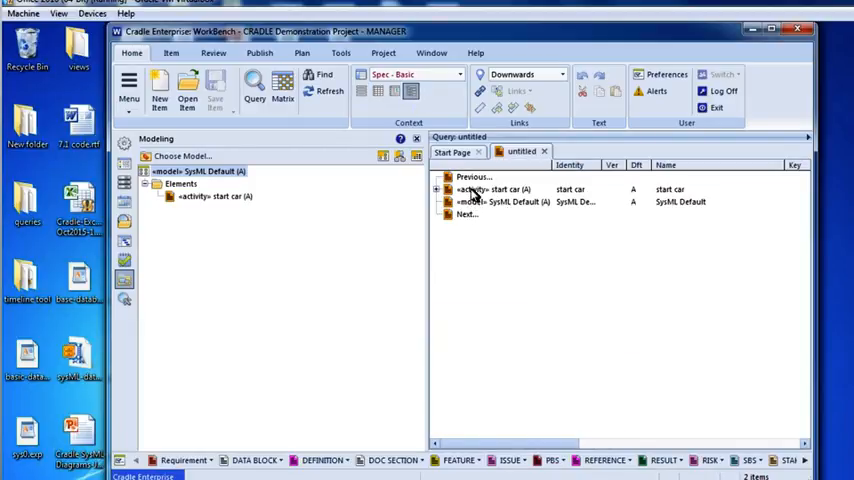
mouse_move(516, 196)
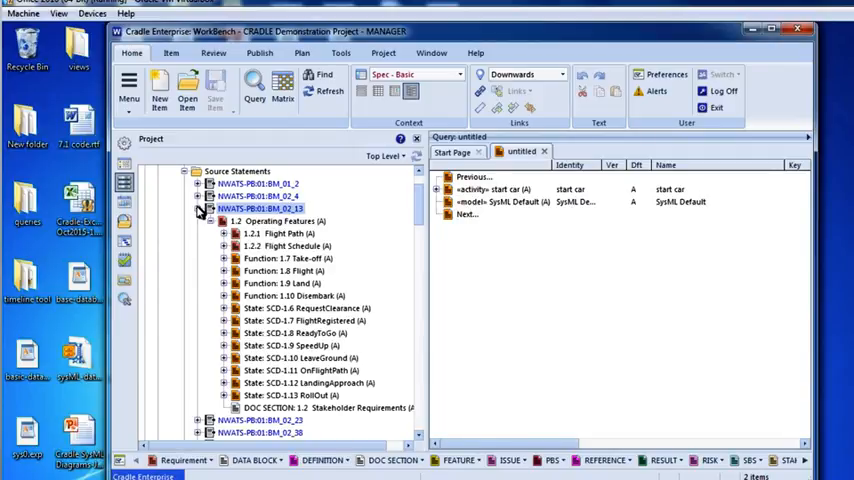
- Collapse the open statement branch and expand MHAATS-PB01-BM_02_13 to reach 1.3 Environment
left_click(198, 208)
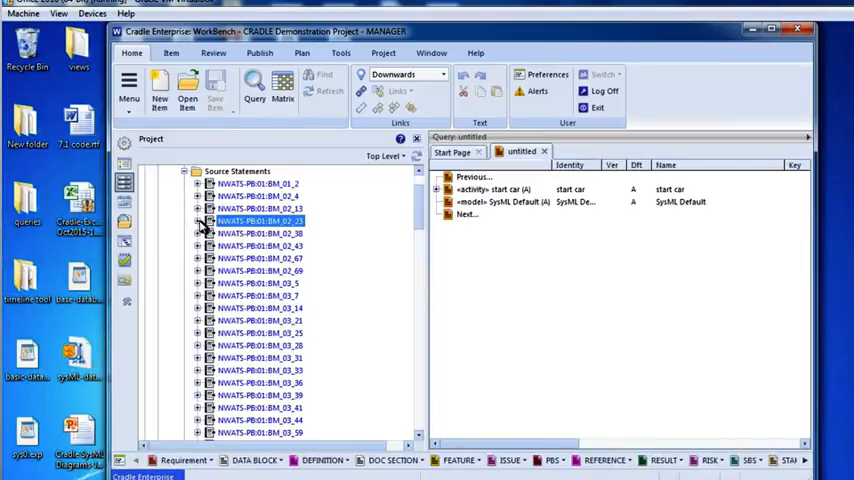
left_click(196, 220)
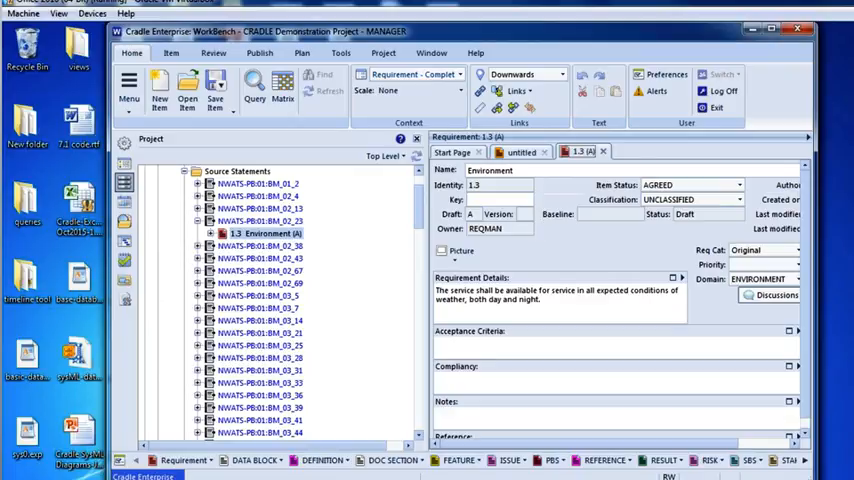
- Close the 1.3 Environment form and cancel the cross reference reporting 'No Valid Link Type'
left_click(520, 152)
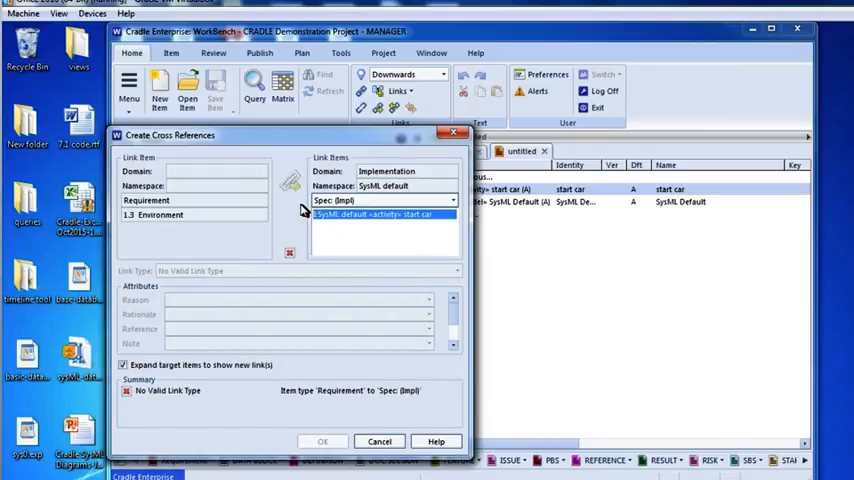
left_click(322, 440)
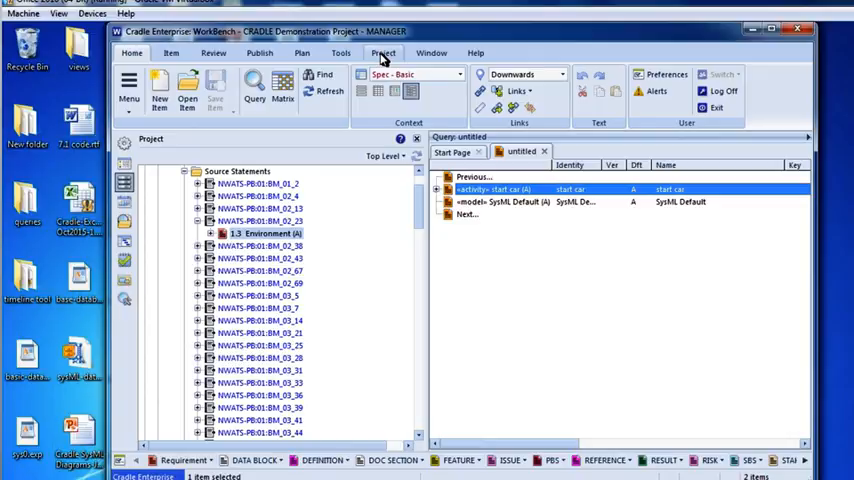
- Reach the Cross Reference Parameters link rules and begin adding link rule 42 from Requirement items
left_click(384, 52)
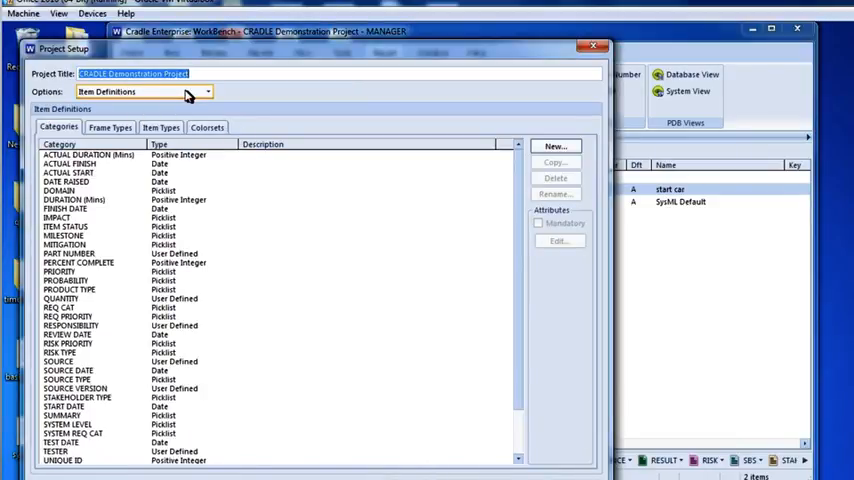
left_click(204, 92)
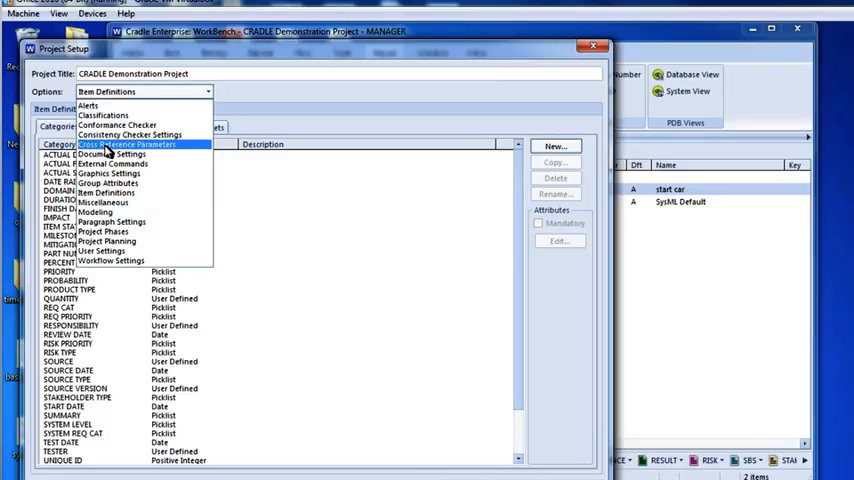
left_click(108, 192)
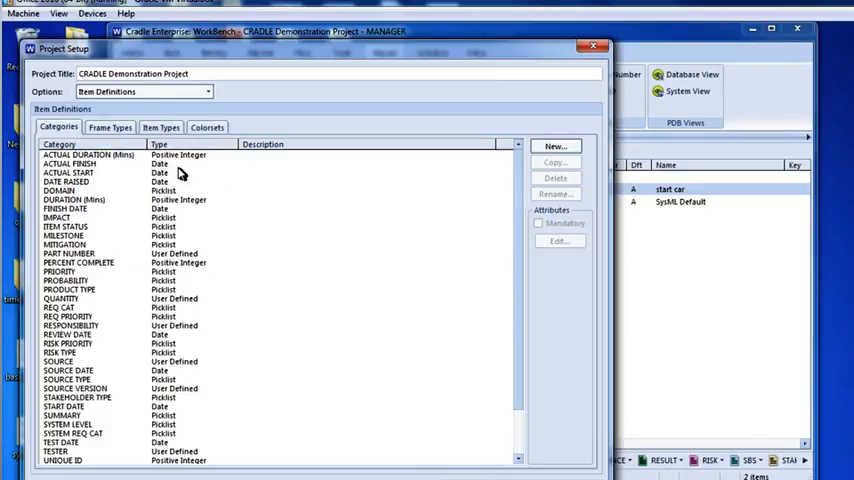
left_click(140, 92)
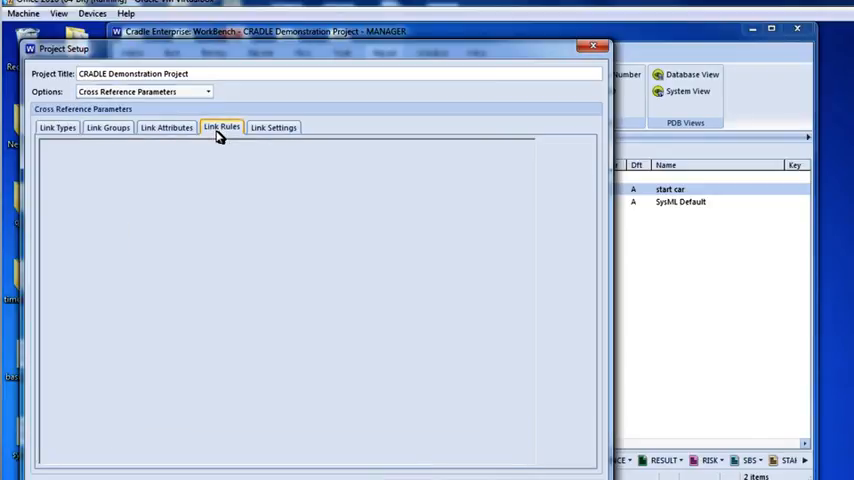
left_click(222, 128)
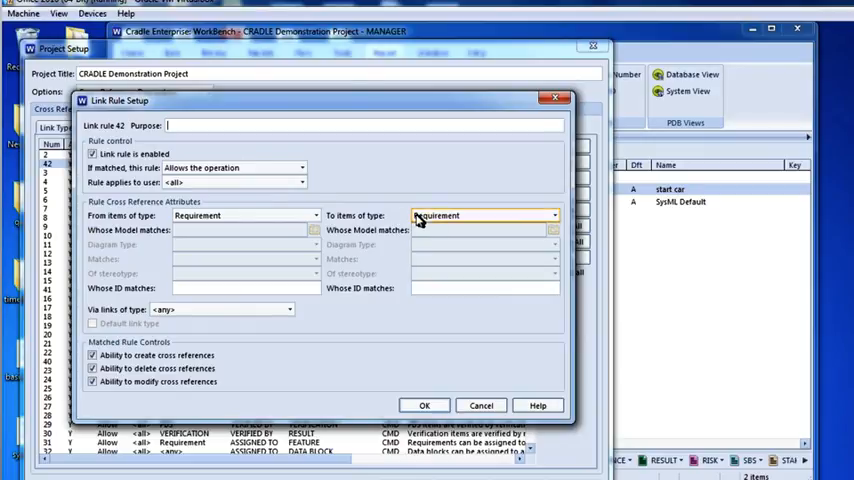
mouse_move(316, 220)
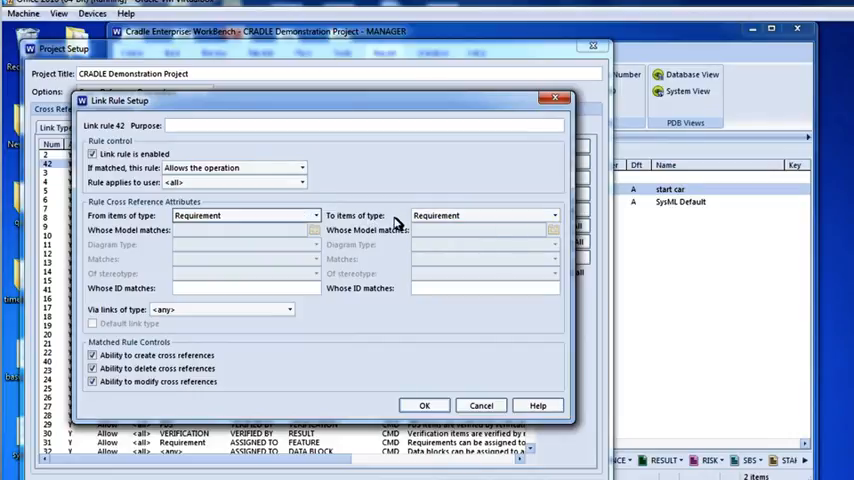
- Target the rule at Spec (Impl) items belonging to the SysML default model
left_click(552, 216)
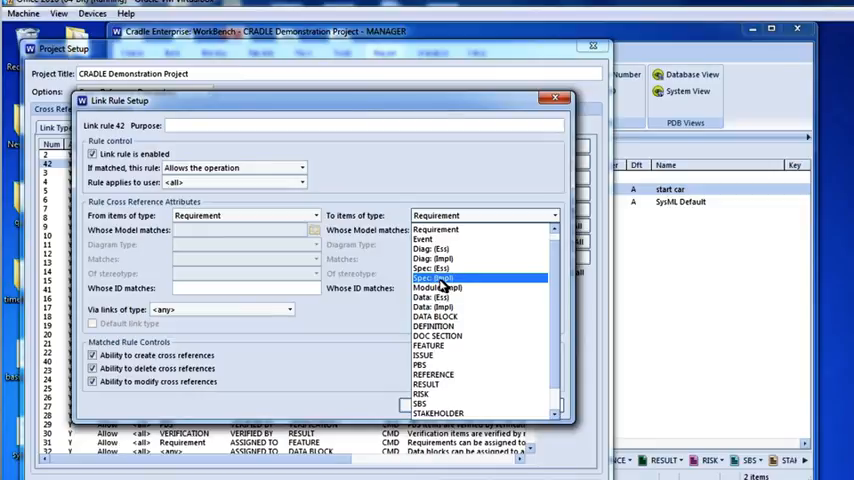
left_click(432, 276)
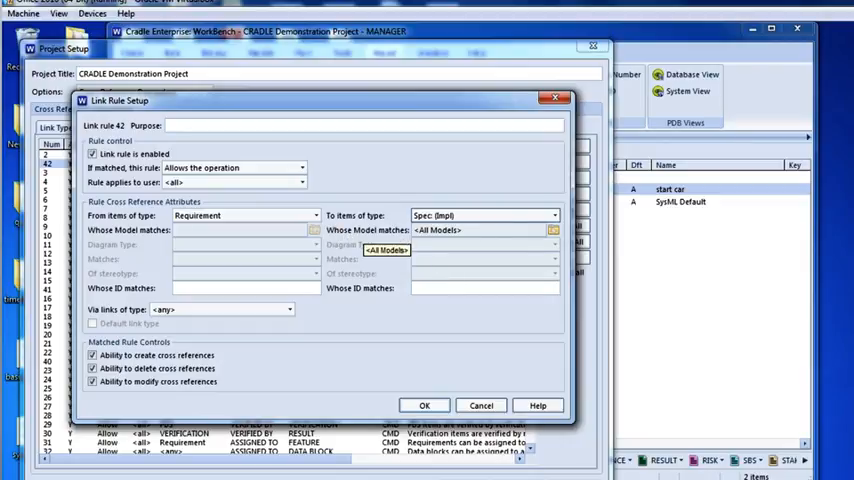
left_click(552, 230)
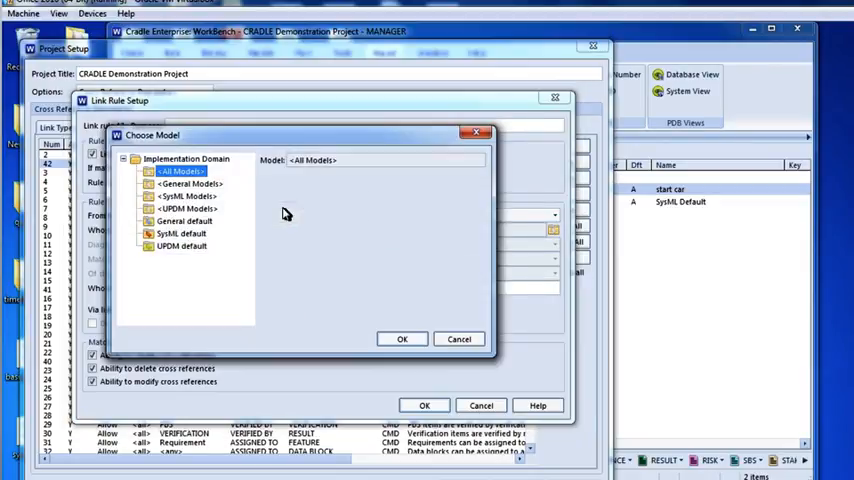
left_click(180, 232)
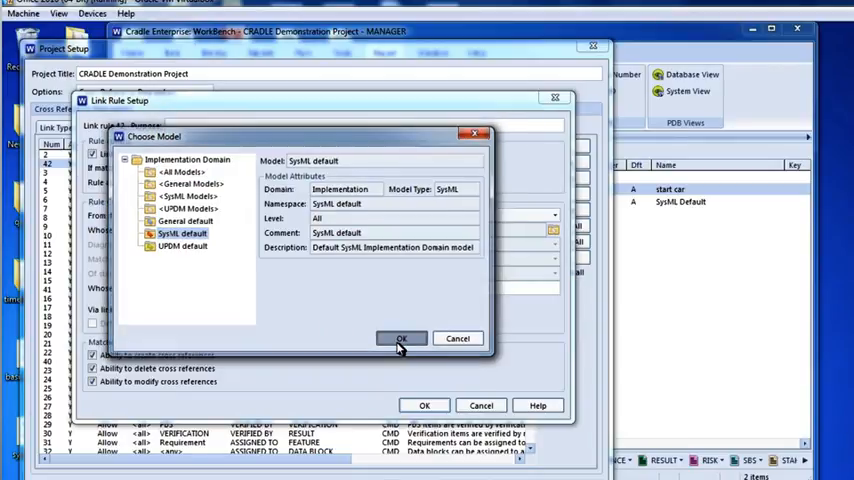
left_click(400, 338)
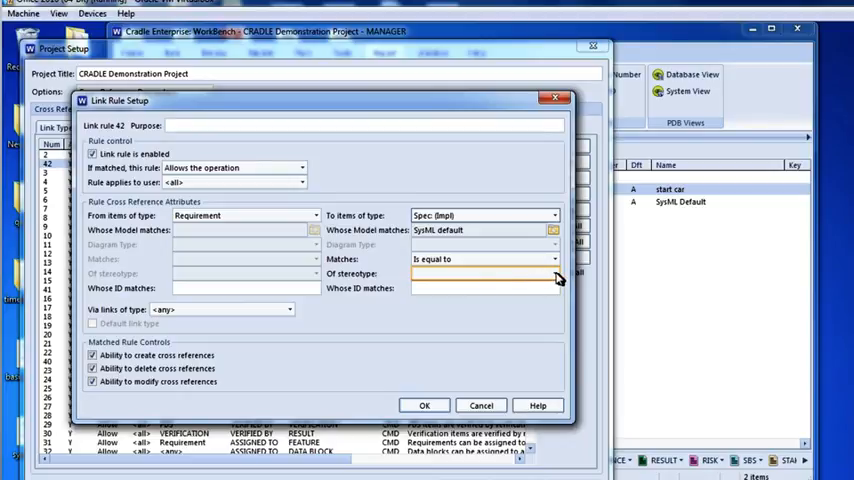
- Require the 'activity' stereotype on target items and set its match condition
left_click(552, 272)
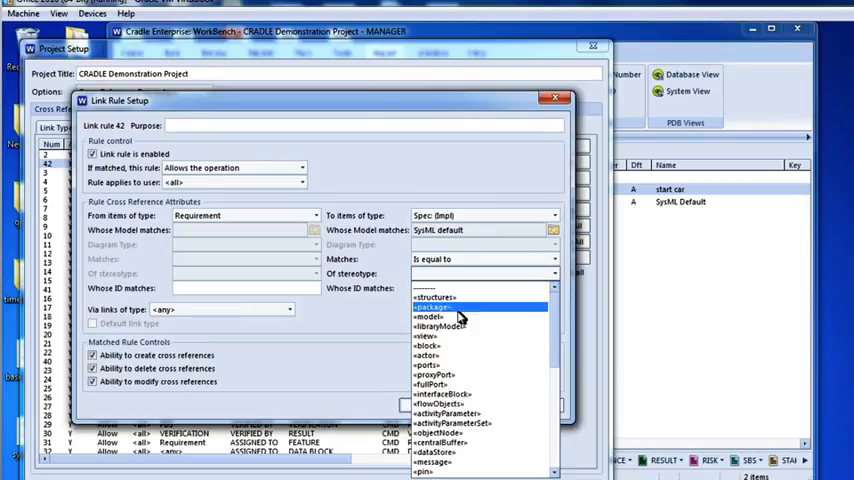
scroll("down", 3)
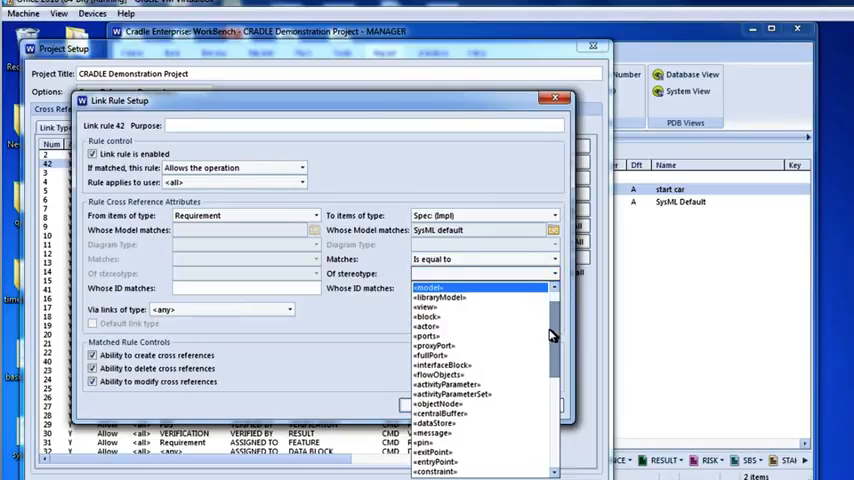
scroll("down", 3)
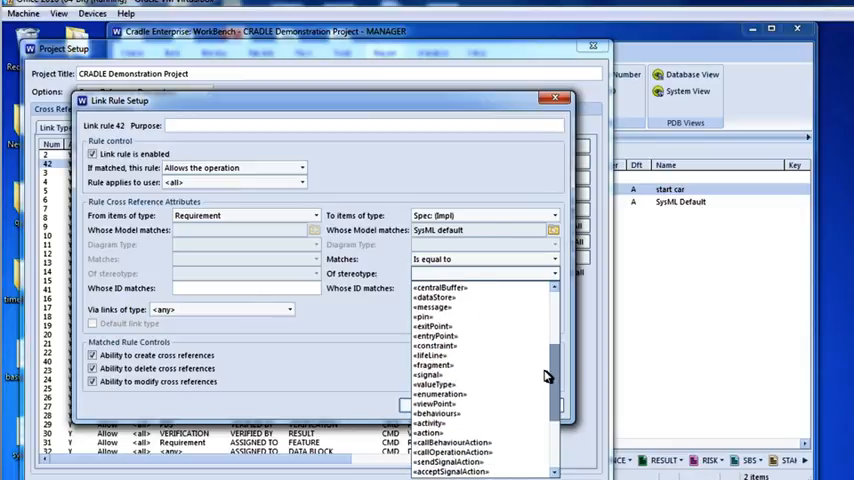
left_click(430, 422)
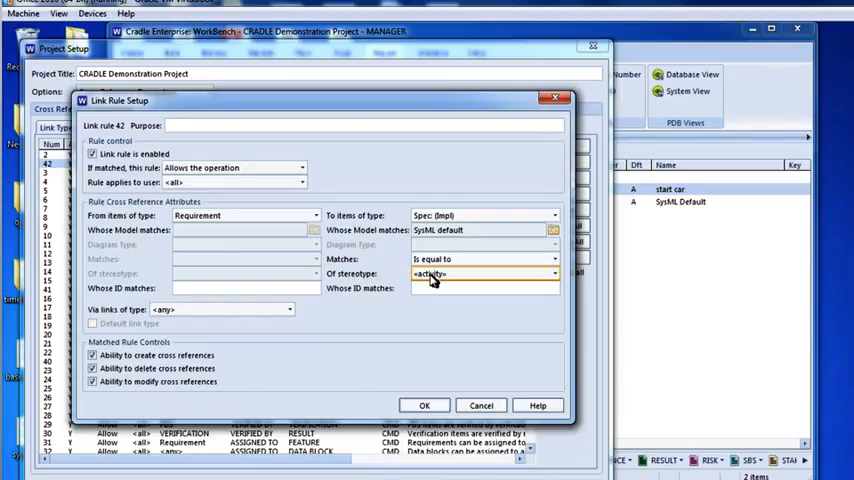
left_click(552, 260)
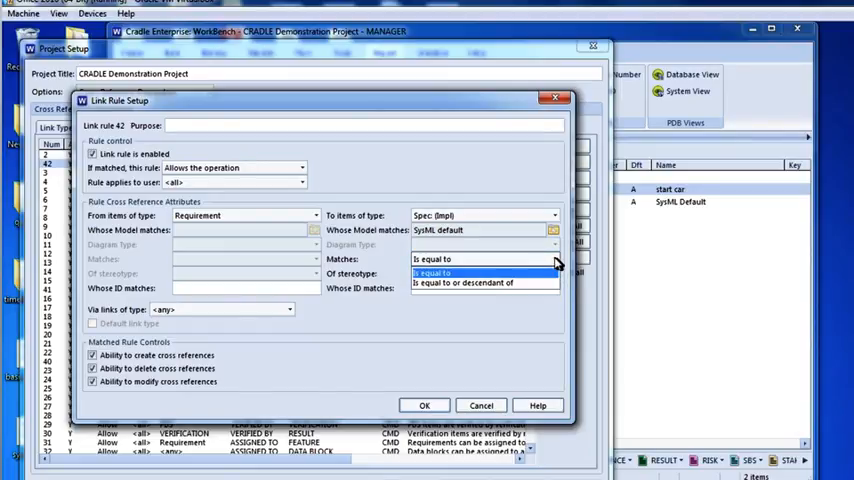
left_click(462, 282)
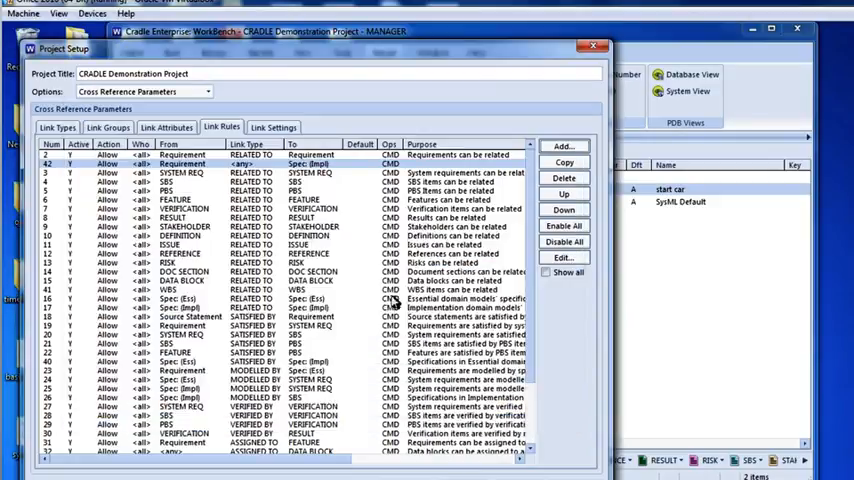
mouse_move(356, 36)
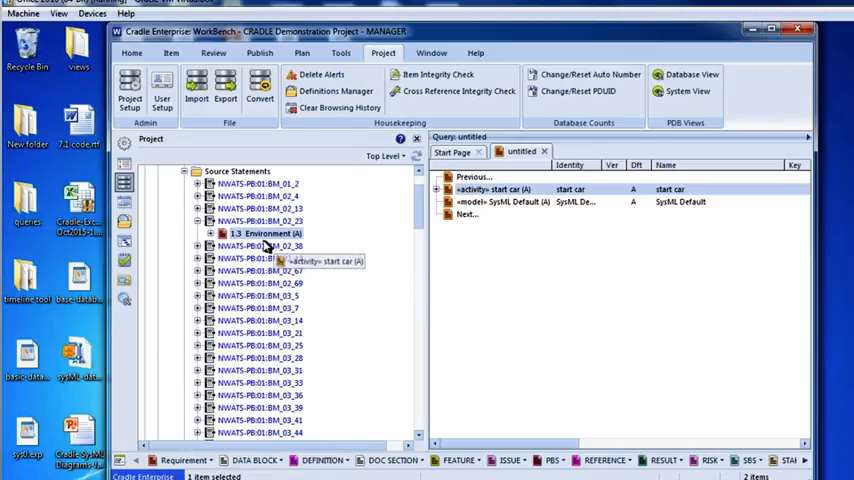
- Create a SATISFY cross reference from requirement 1.3 Environment to the 'start car' activity
left_click(262, 232)
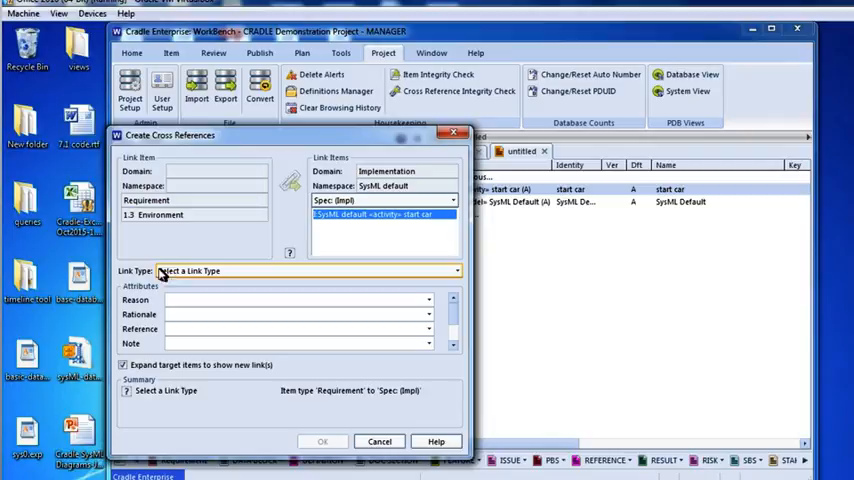
mouse_move(348, 300)
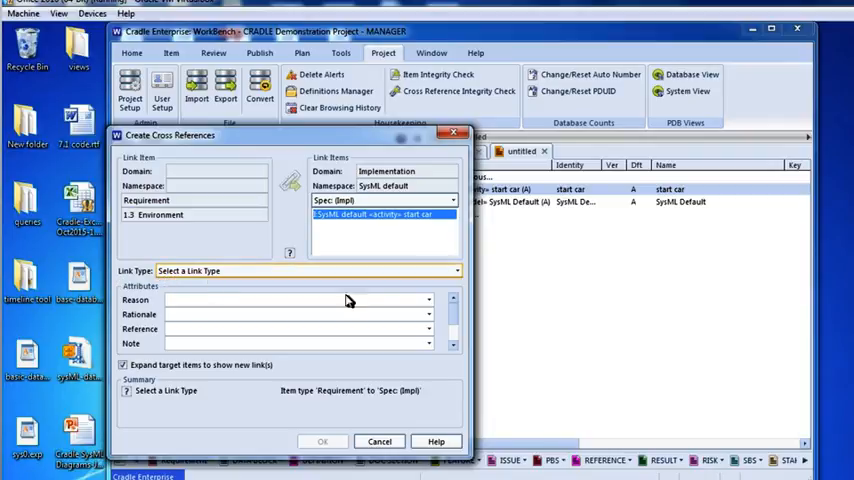
left_click(456, 270)
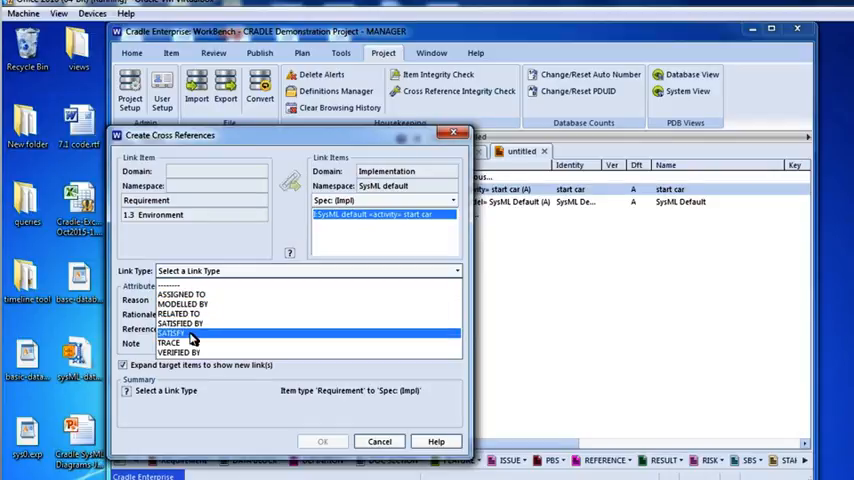
left_click(180, 332)
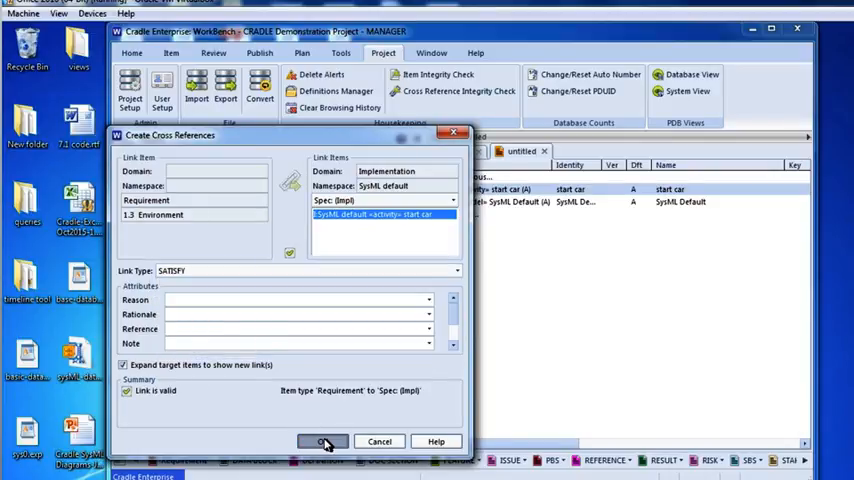
left_click(322, 440)
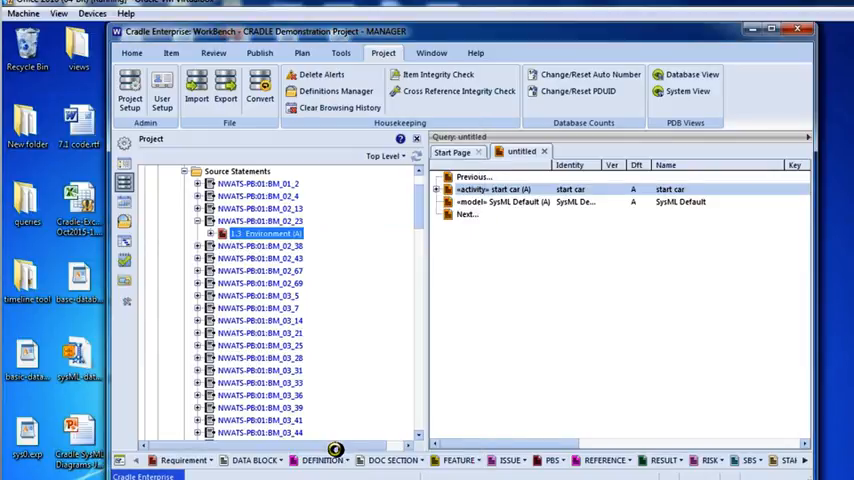
- Expand 1.3 Environment and then 'start car' to reveal the SATISFY link from each side
left_click(196, 232)
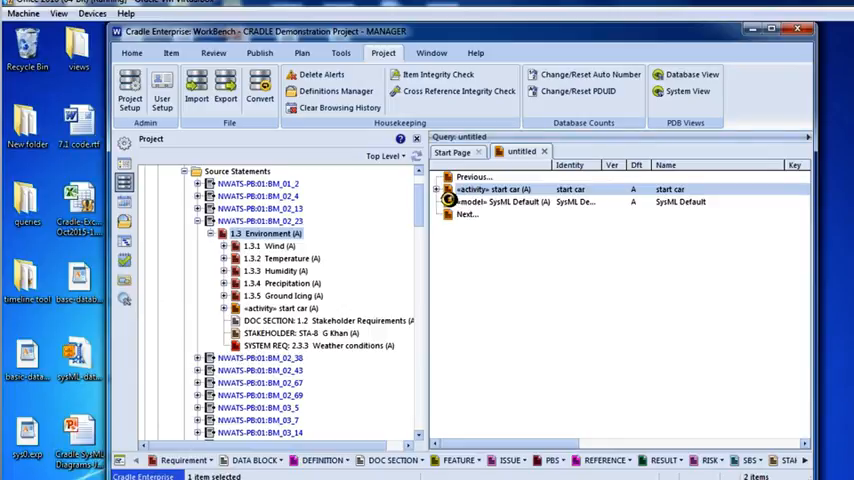
left_click(490, 188)
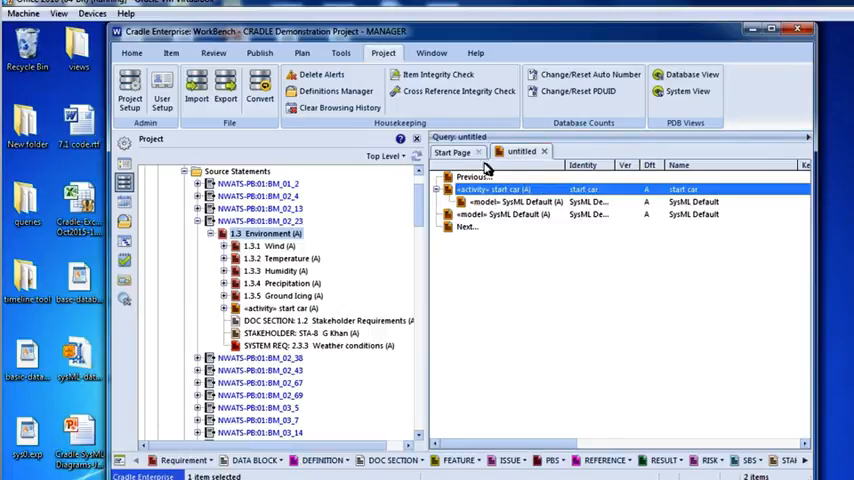
mouse_move(460, 118)
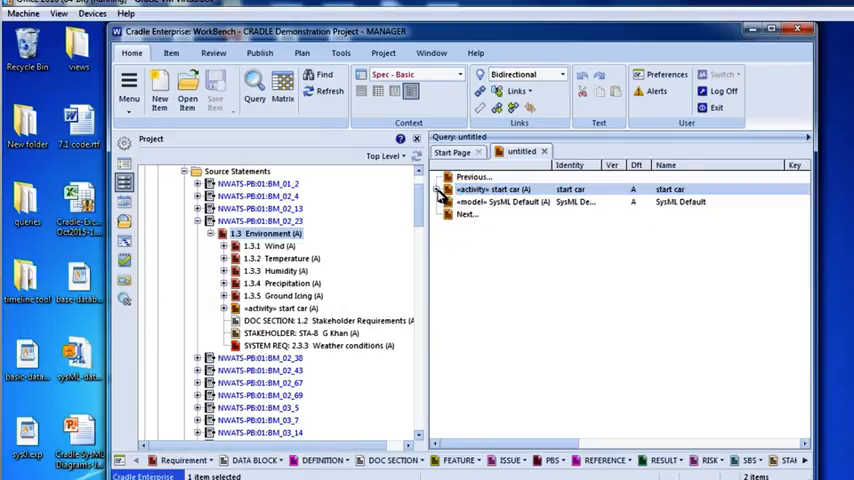
left_click(452, 188)
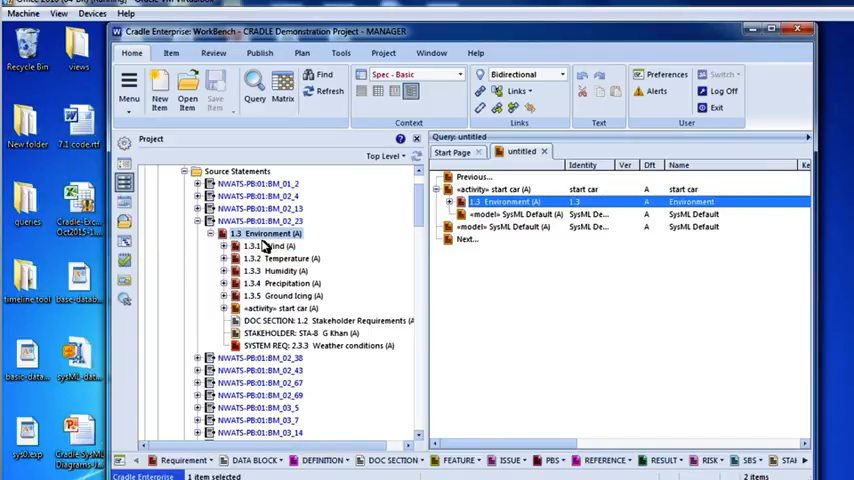
mouse_move(548, 260)
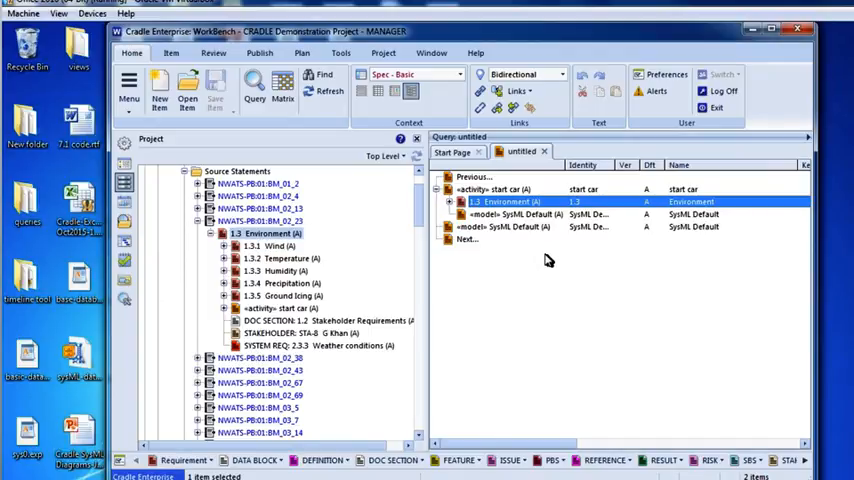